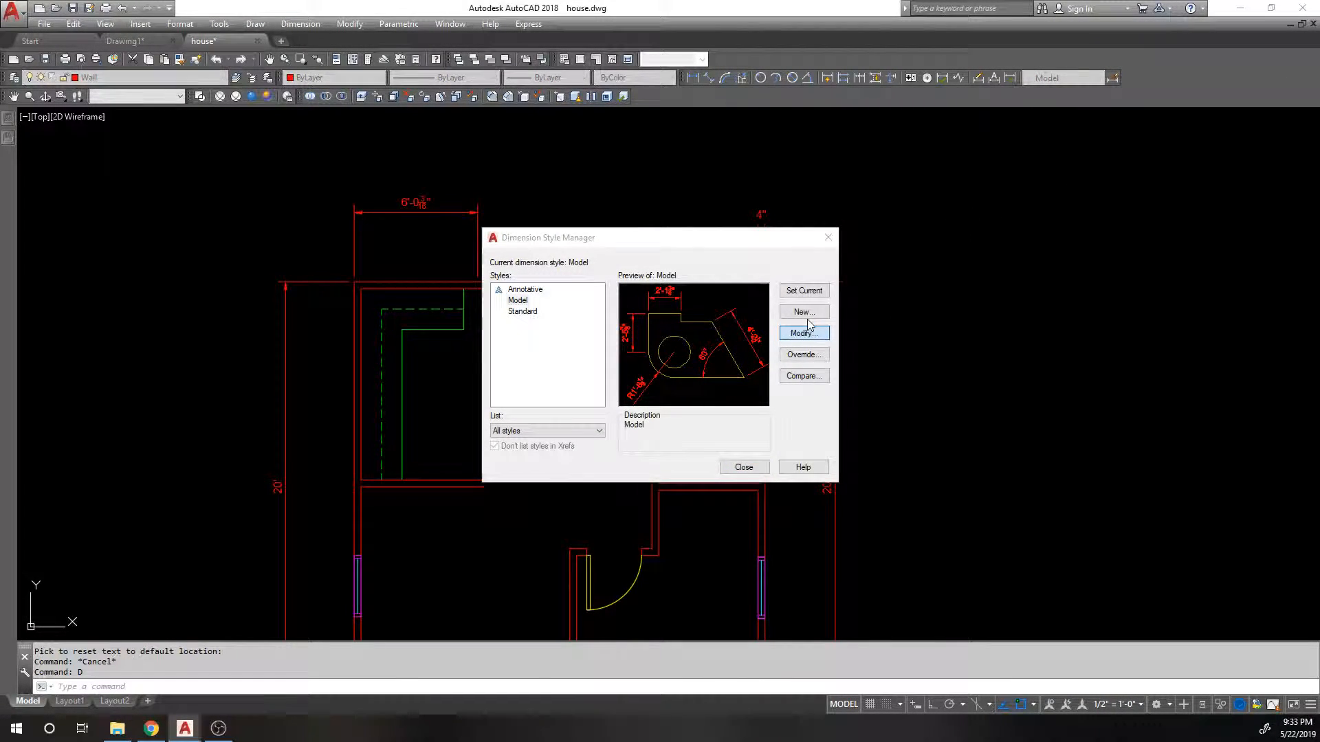
- Review the Model style's Primary Units and Alternate Units settings
left_click(803, 333)
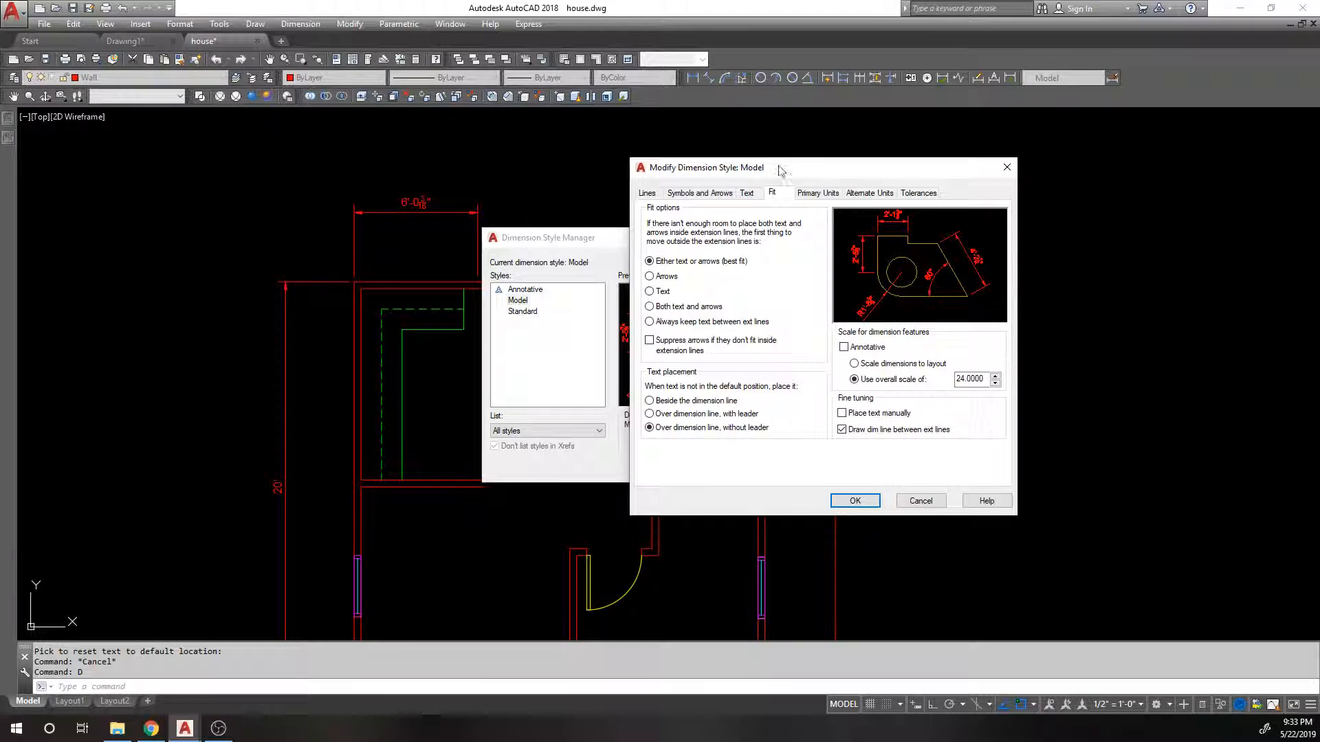
left_click(869, 193)
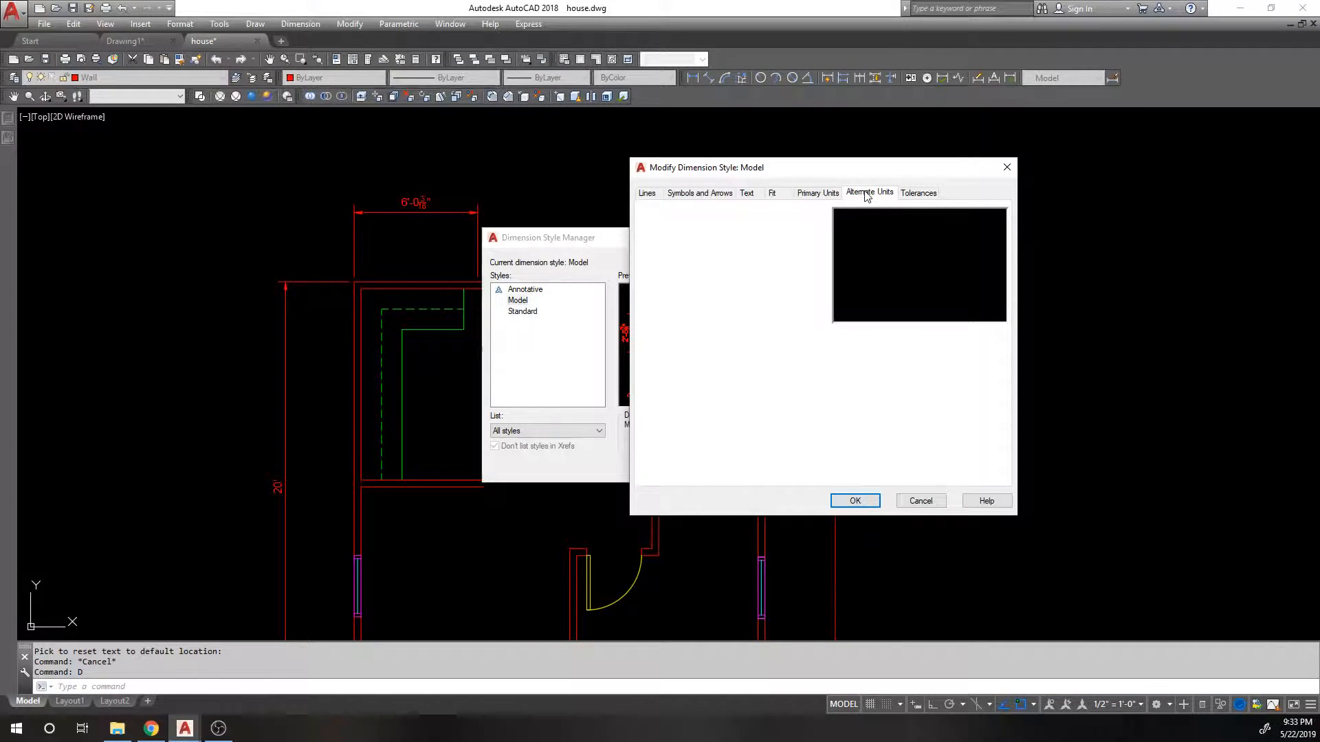
left_click(868, 193)
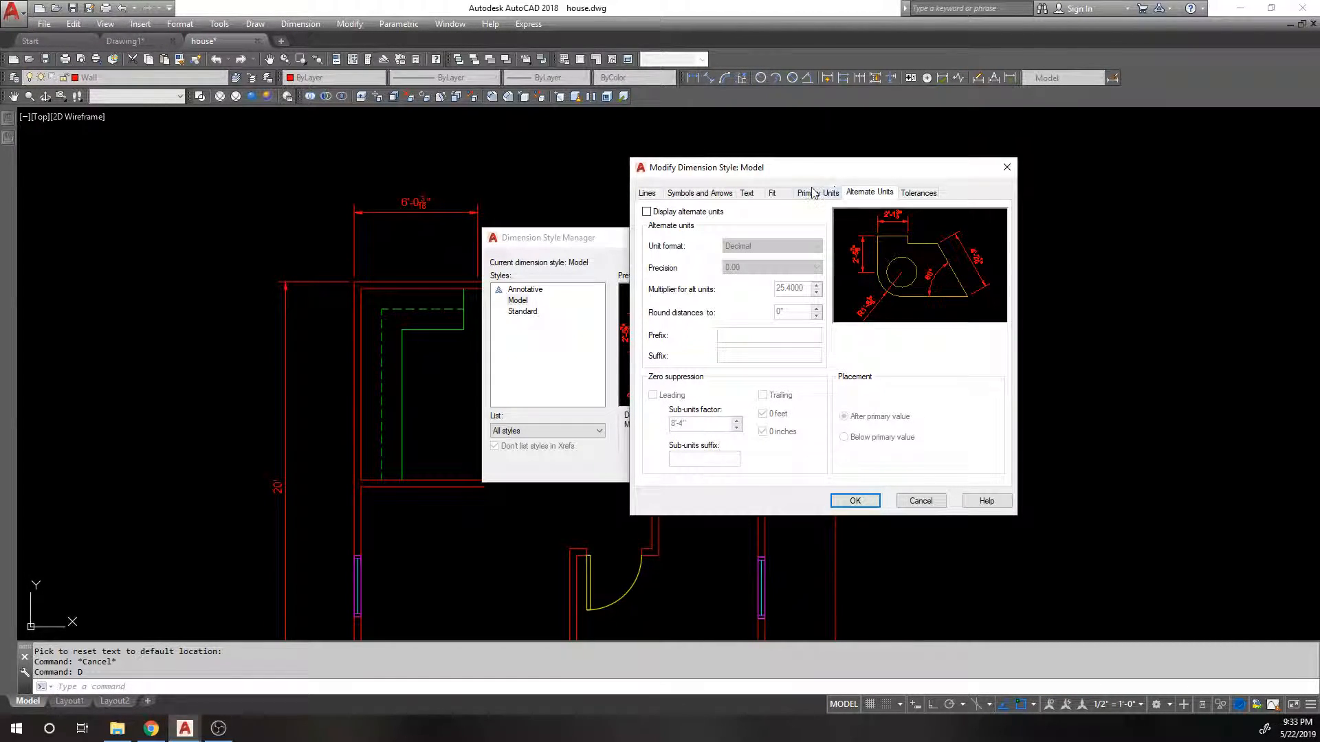
left_click(815, 192)
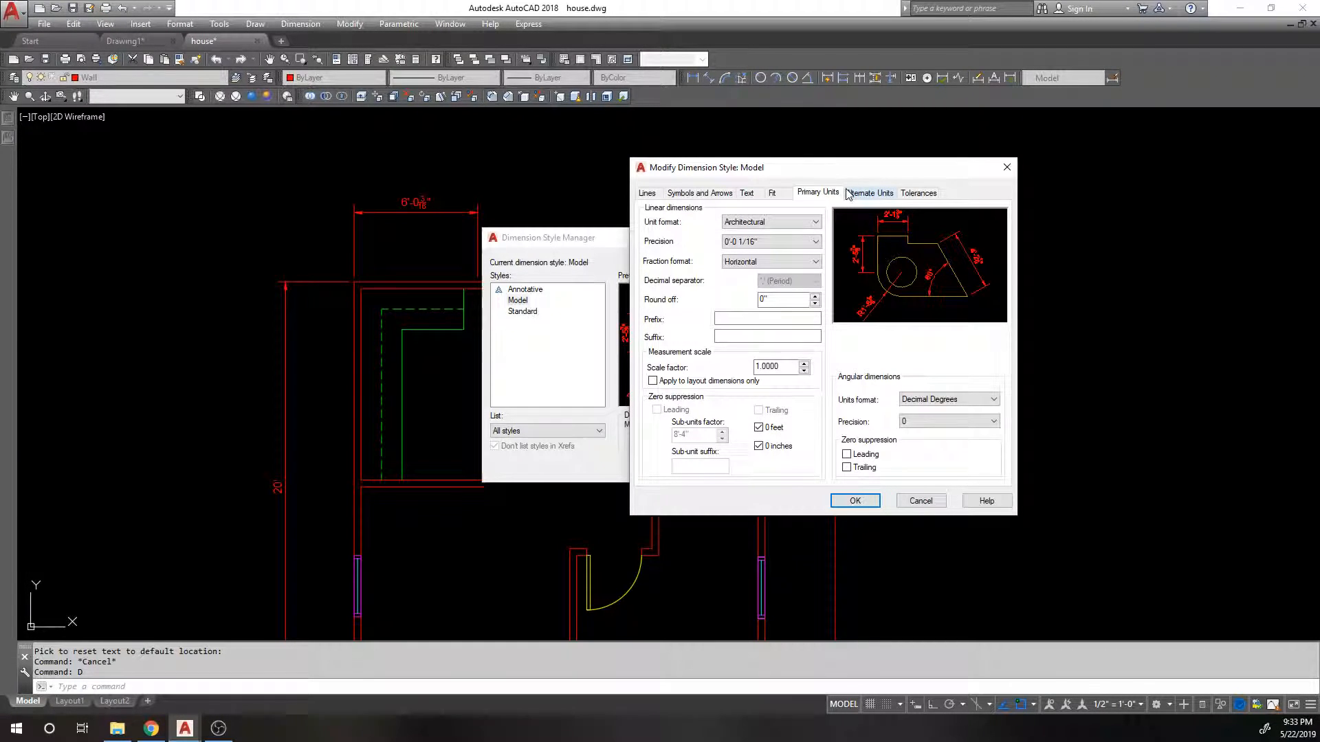
left_click(869, 192)
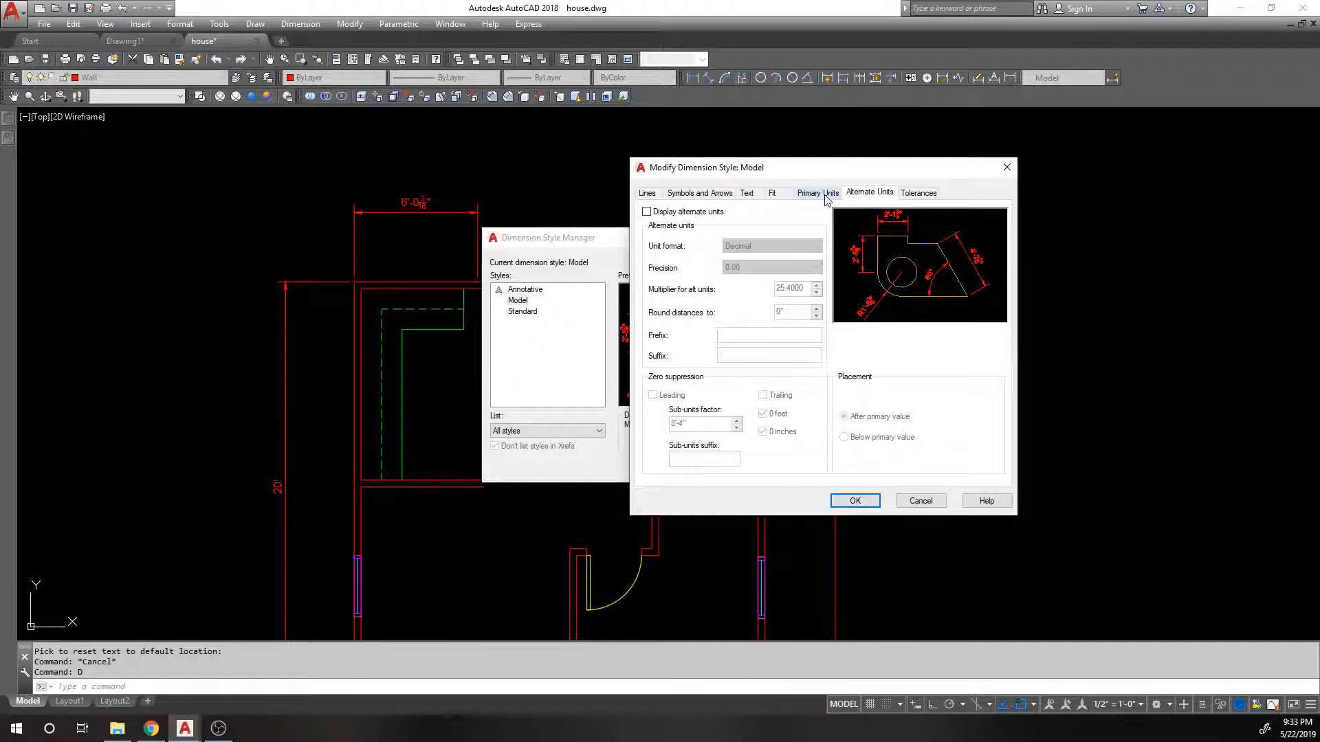
left_click(815, 193)
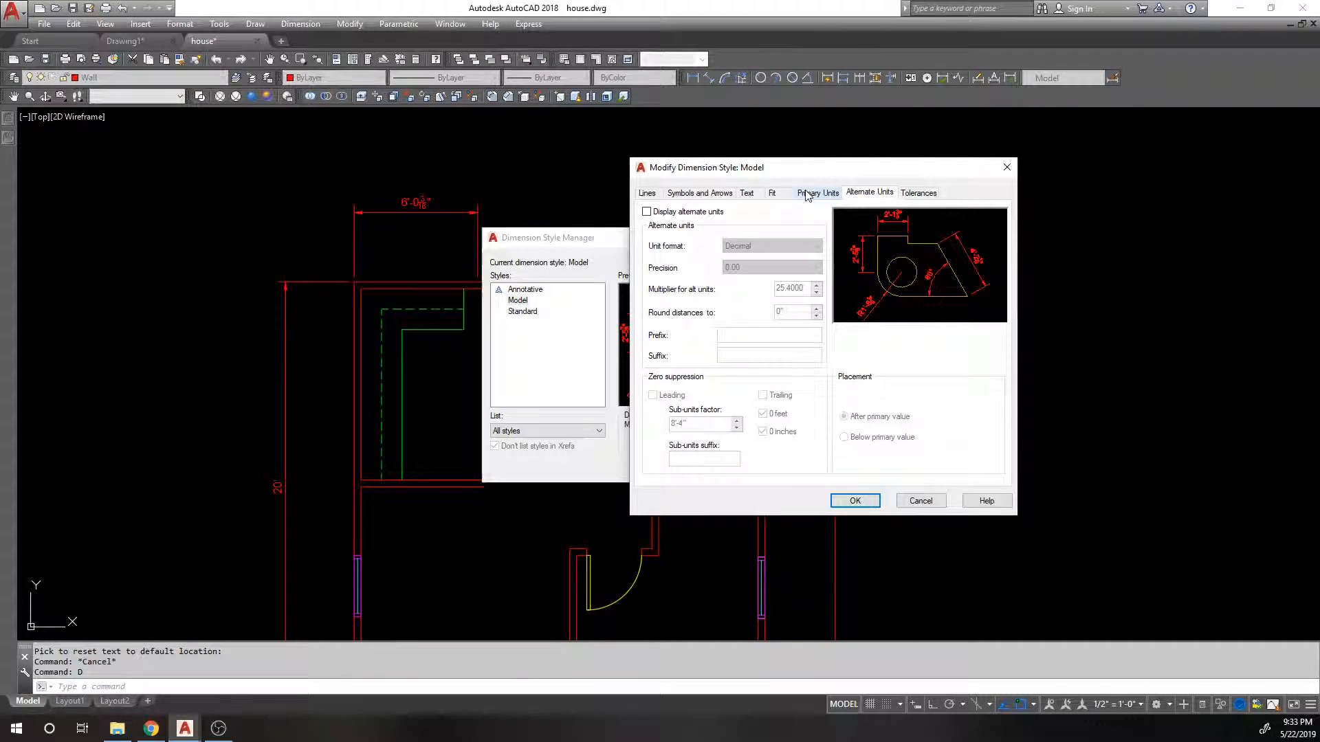
left_click(817, 192)
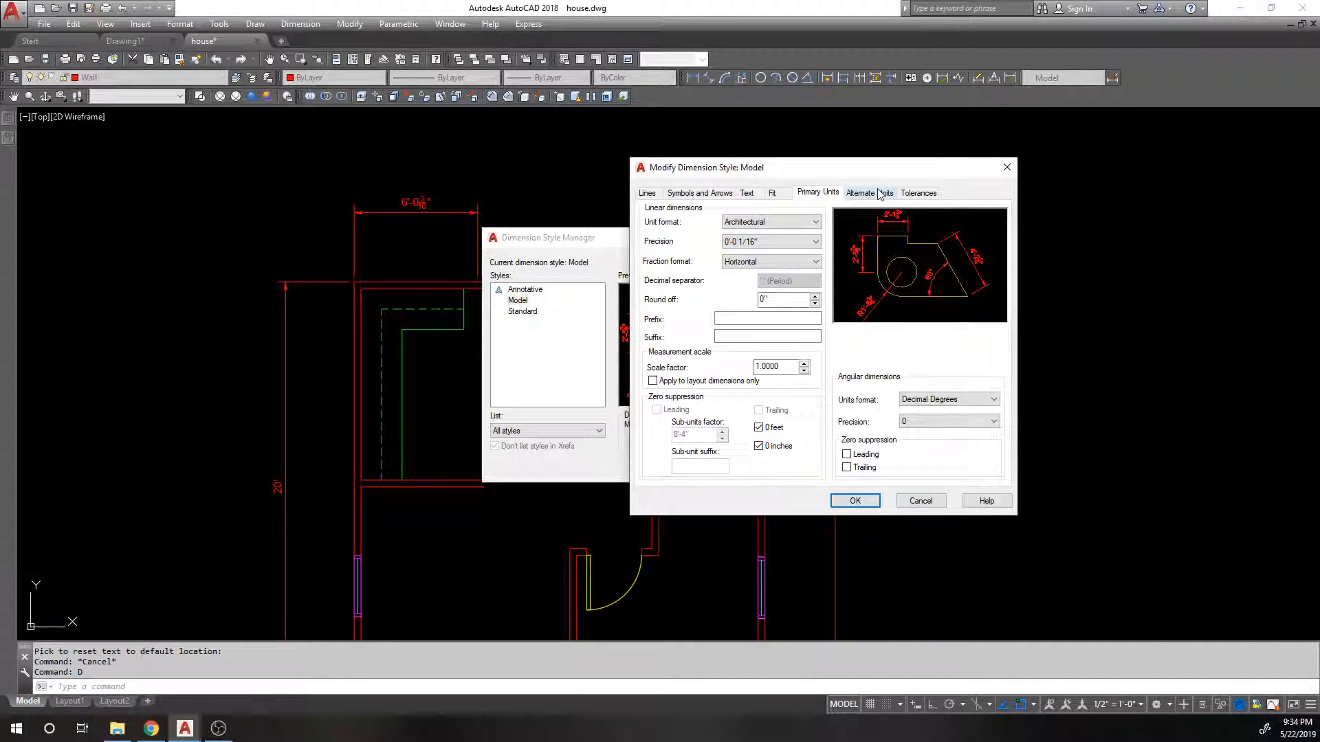
- Turn on Display alternate units for the Model style and return to Primary Units
left_click(859, 193)
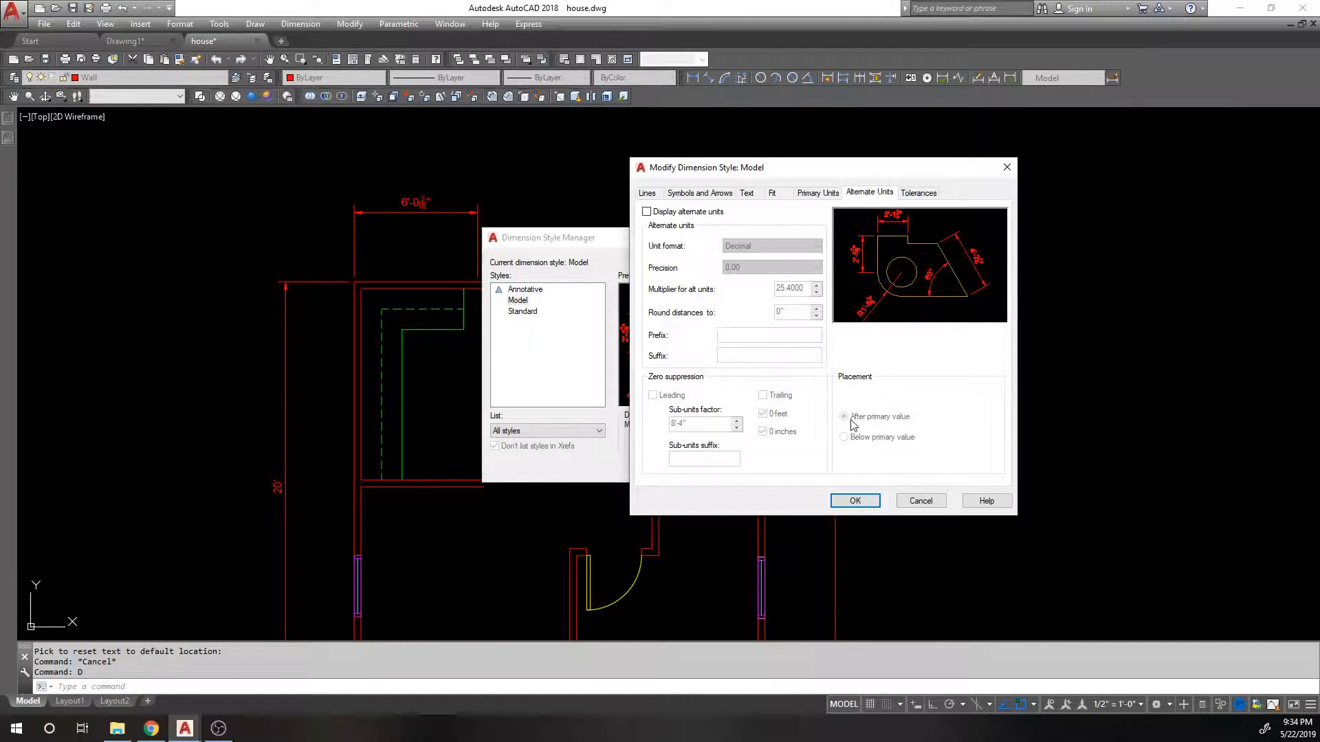
left_click(646, 211)
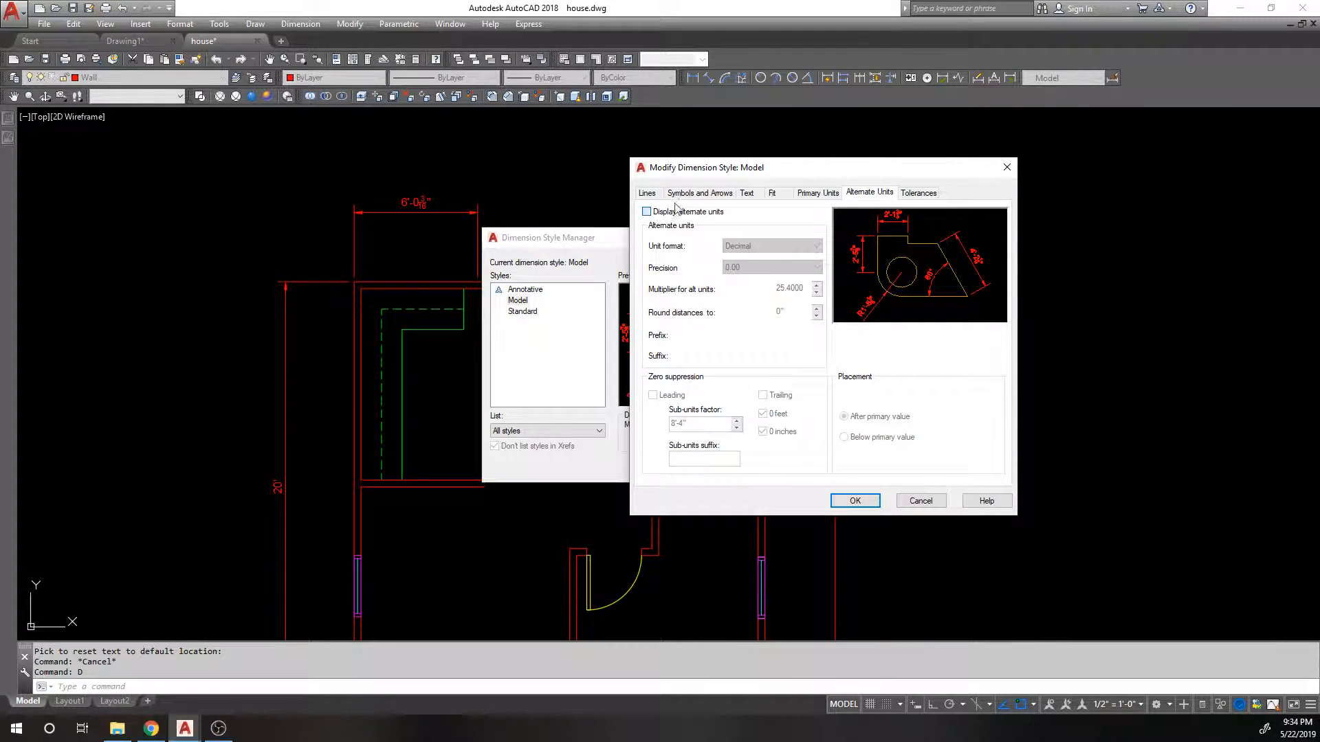
left_click(648, 212)
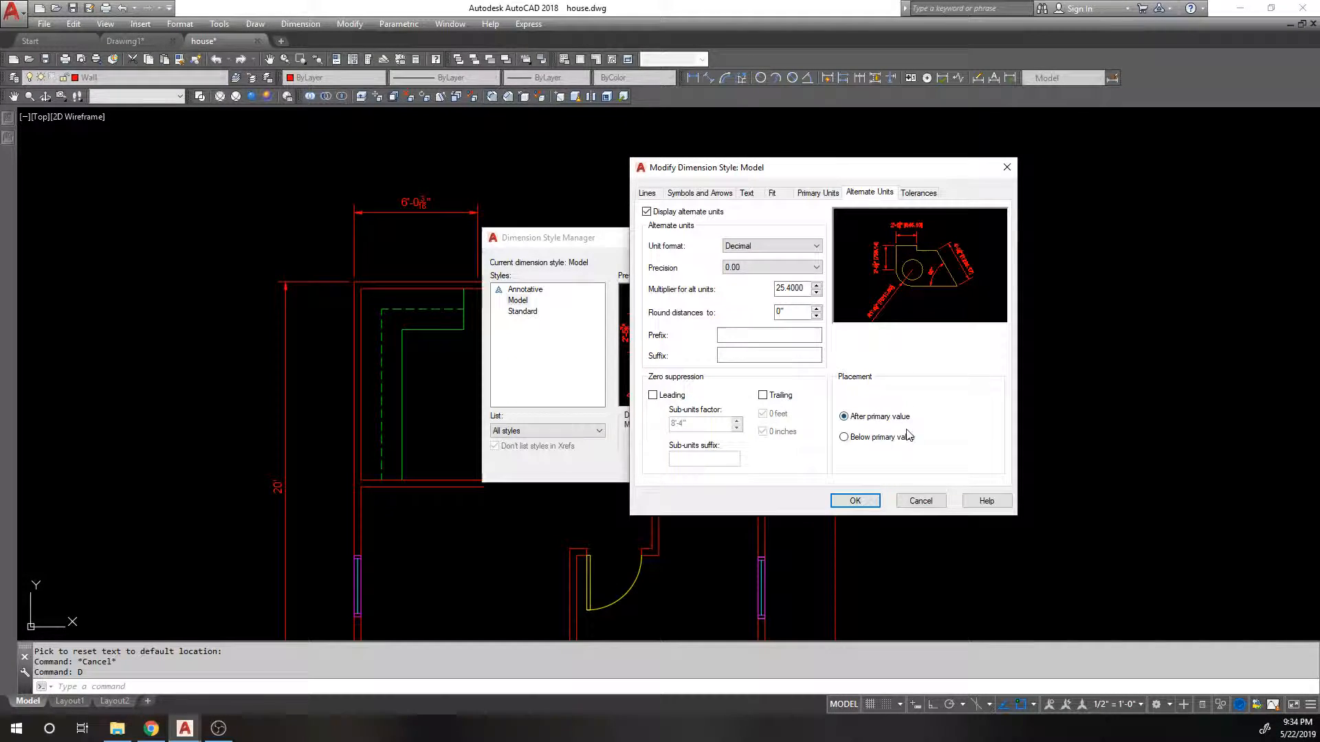
mouse_move(678, 220)
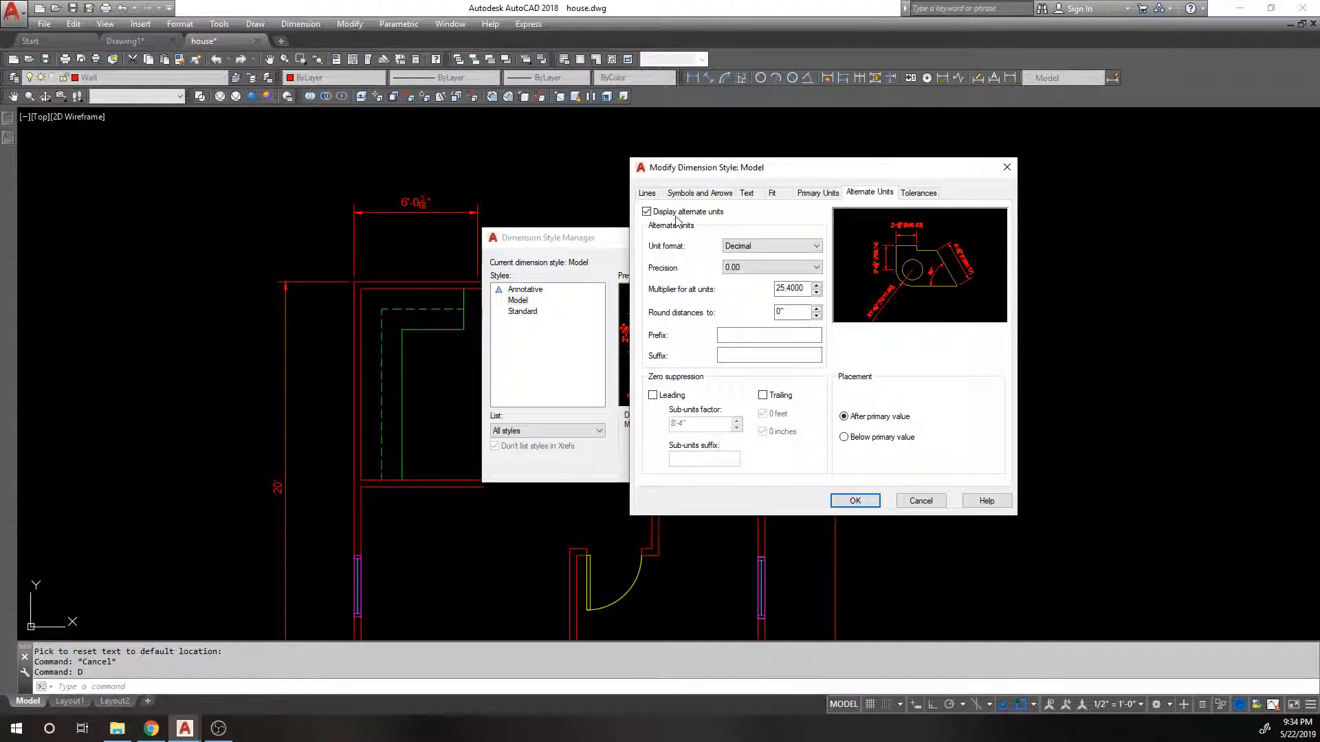
left_click(772, 193)
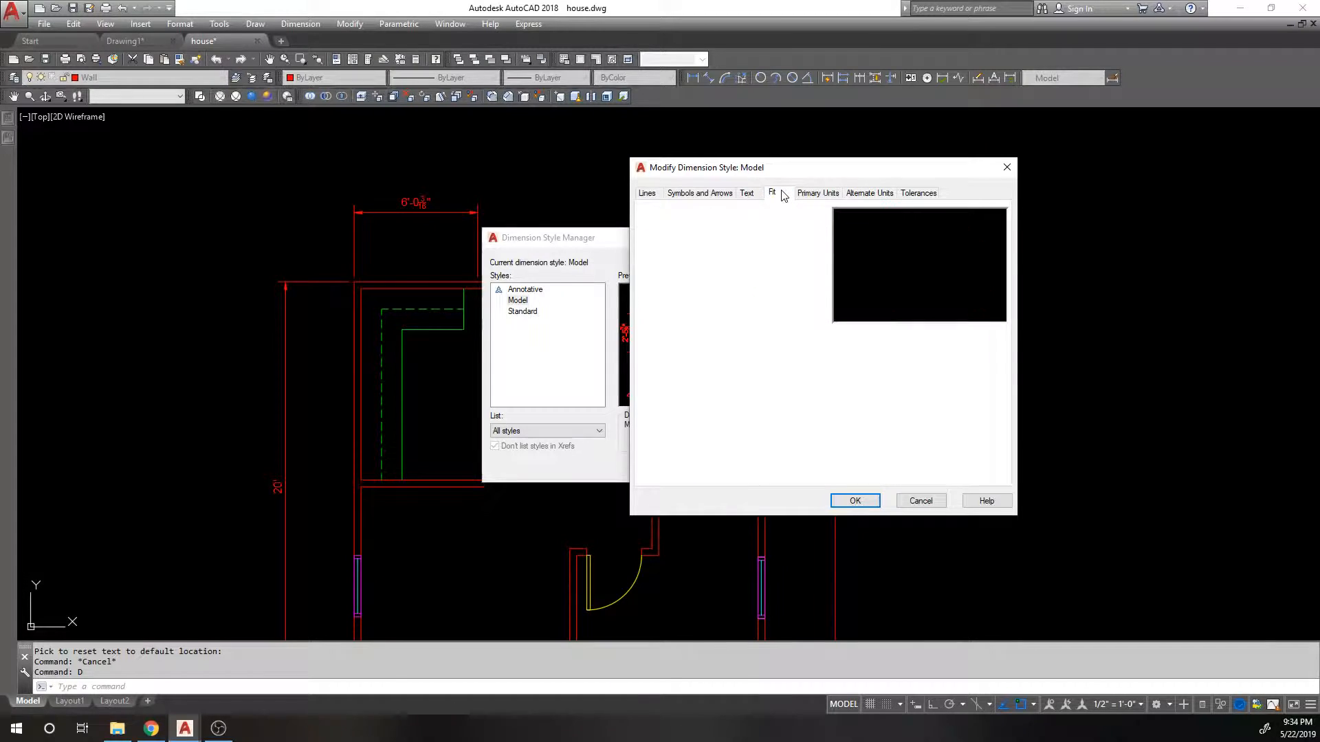
left_click(816, 193)
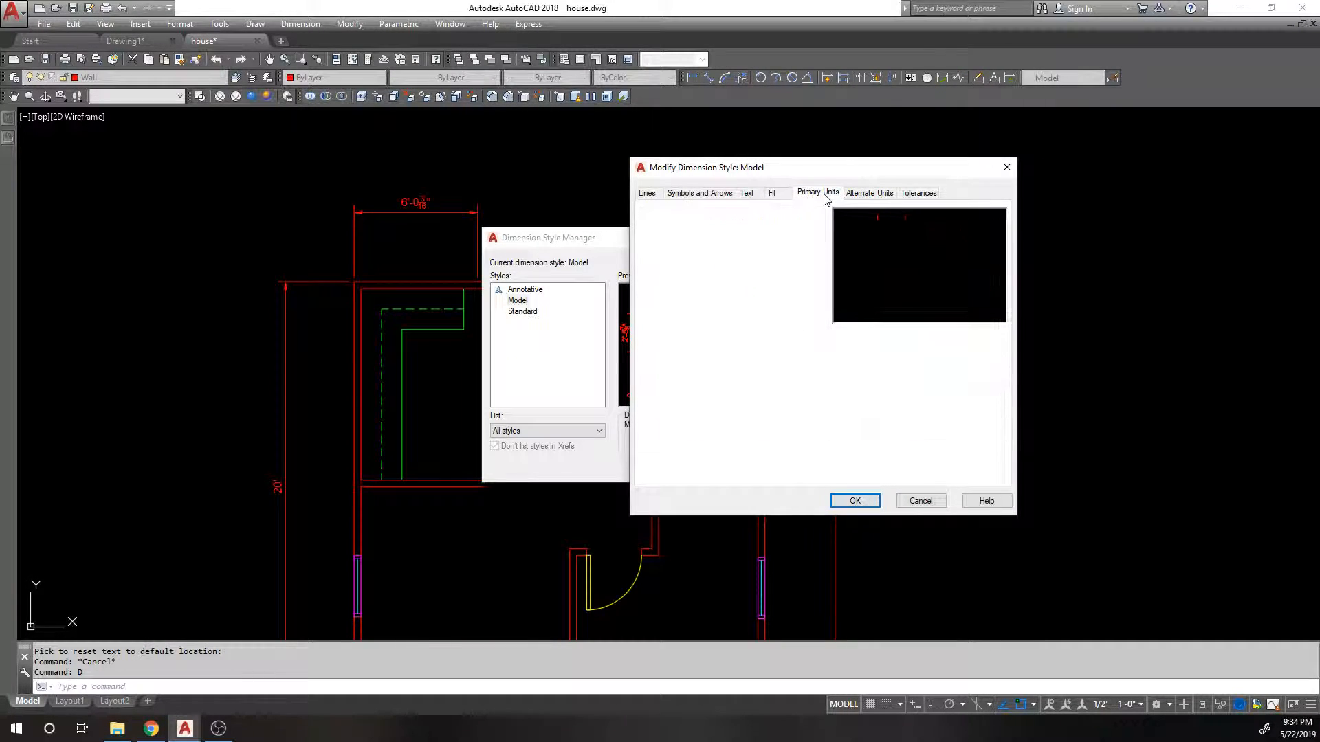
- Keep Architectural units at 1/16" precision, set fractions Not Stacked, and confirm
left_click(816, 192)
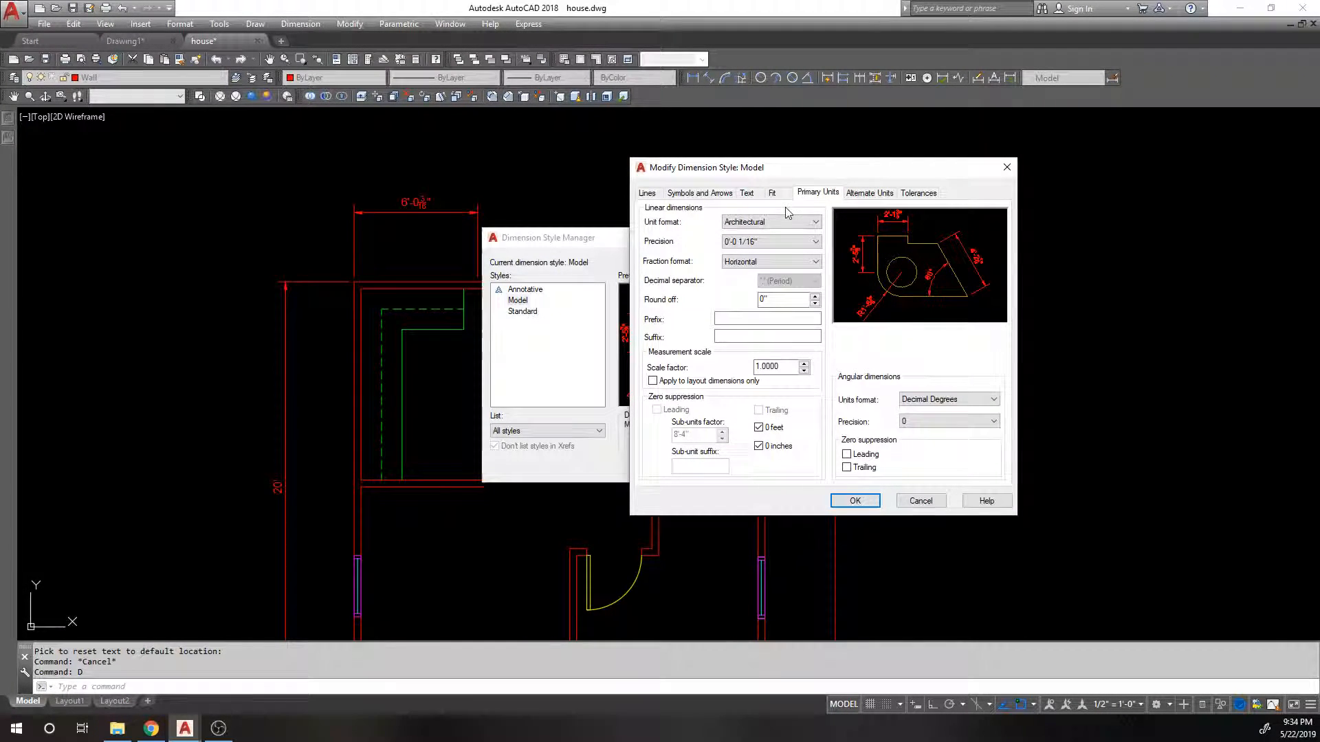
left_click(813, 221)
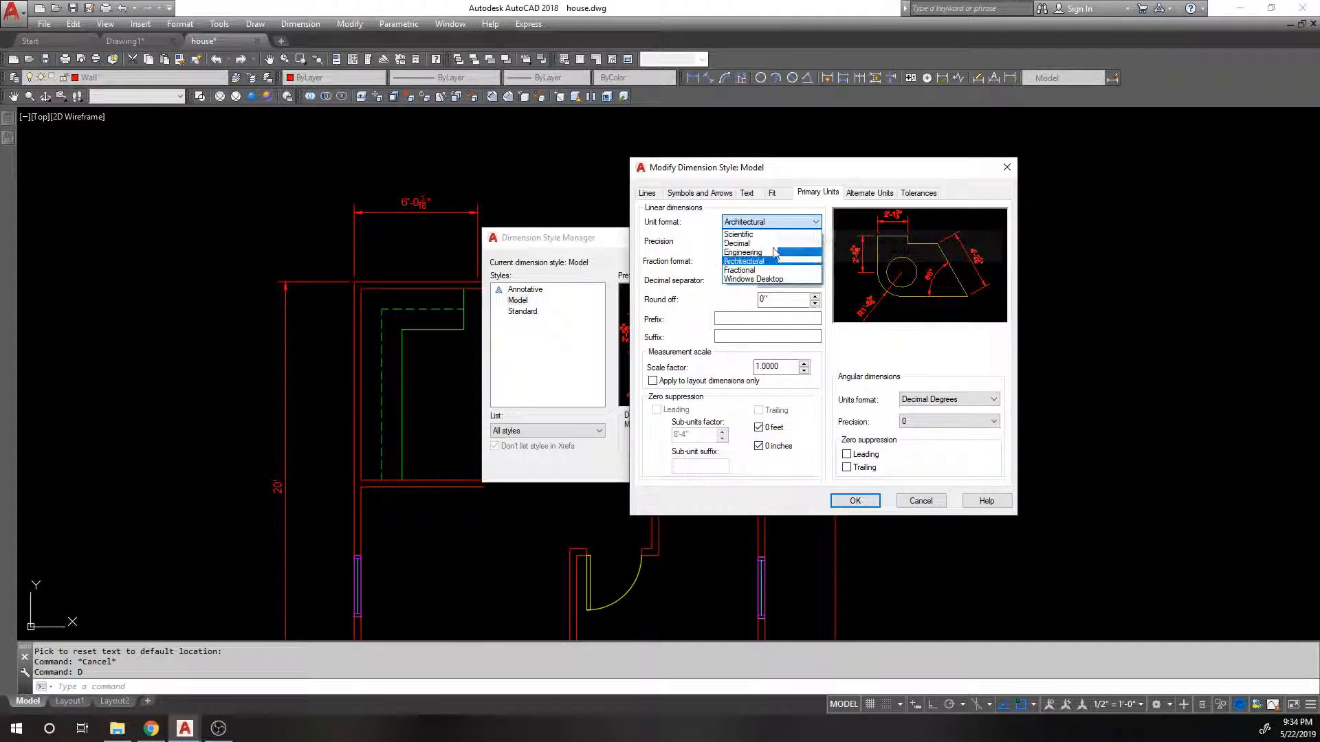
left_click(744, 259)
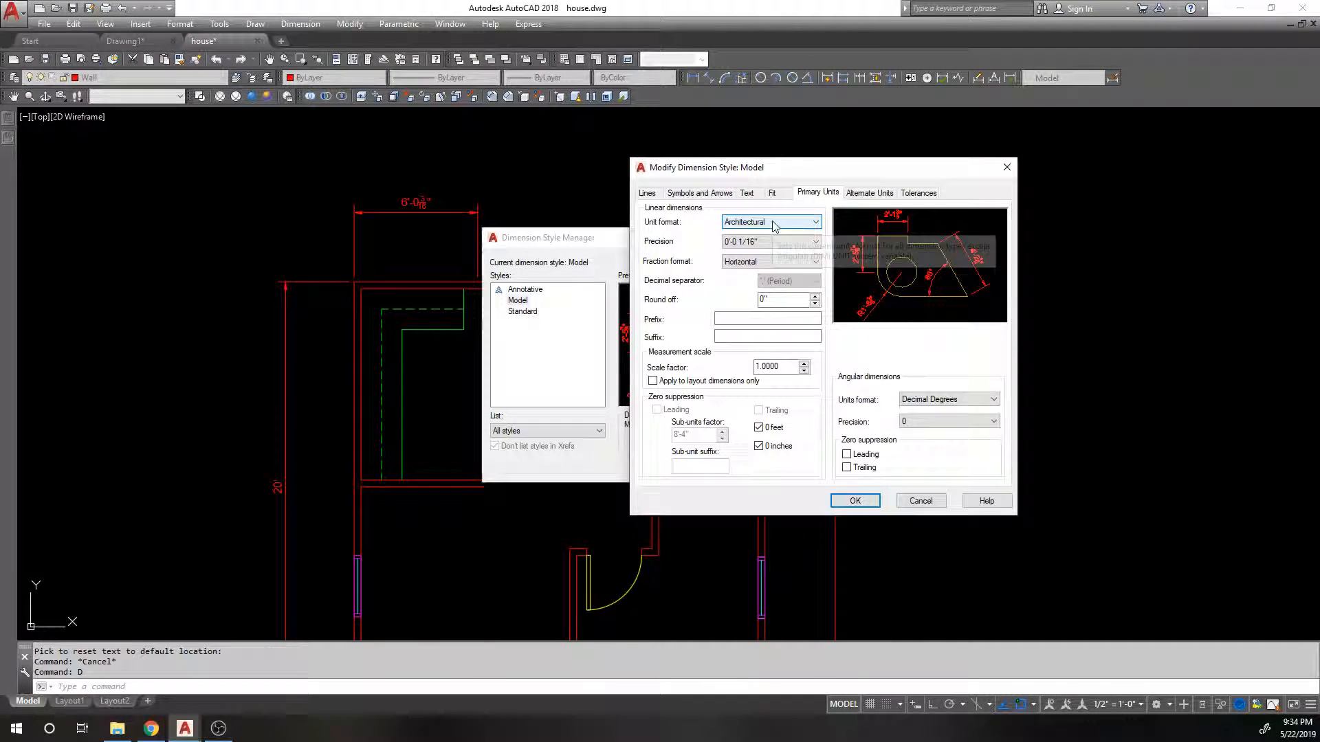
left_click(812, 242)
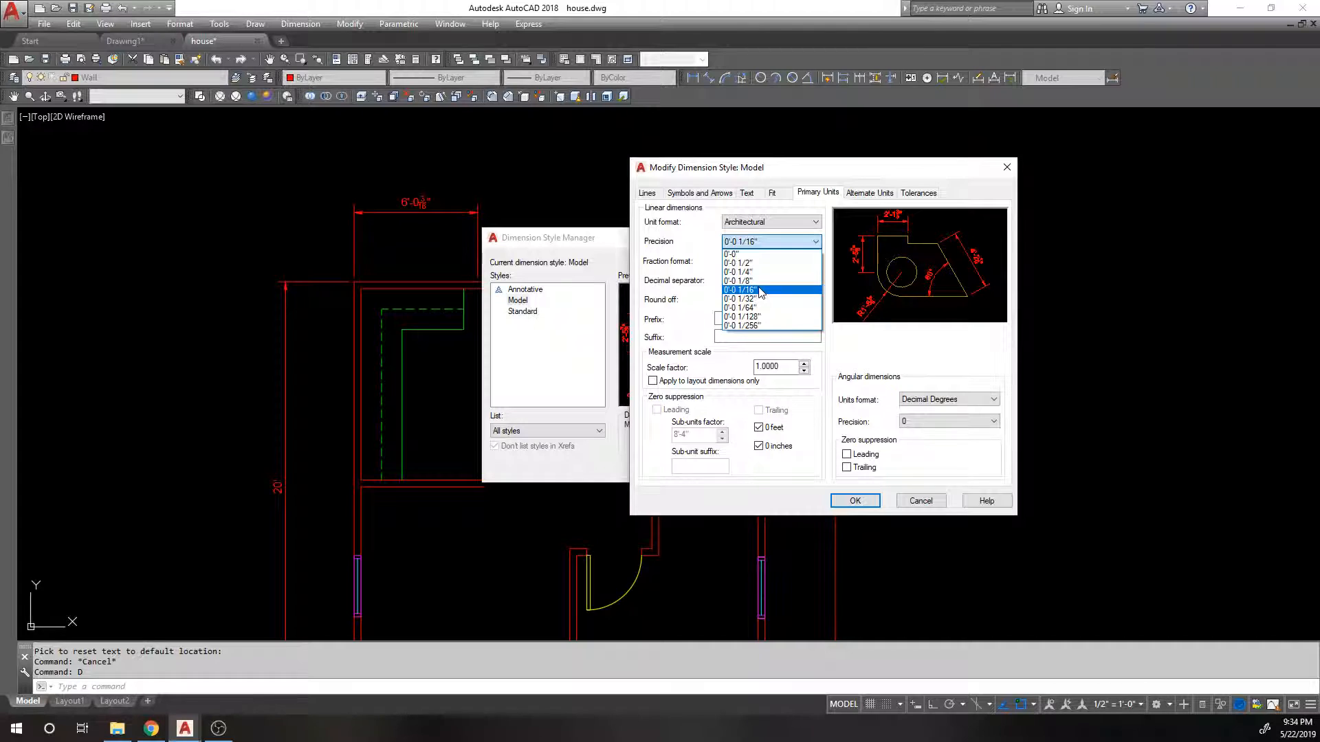
left_click(741, 290)
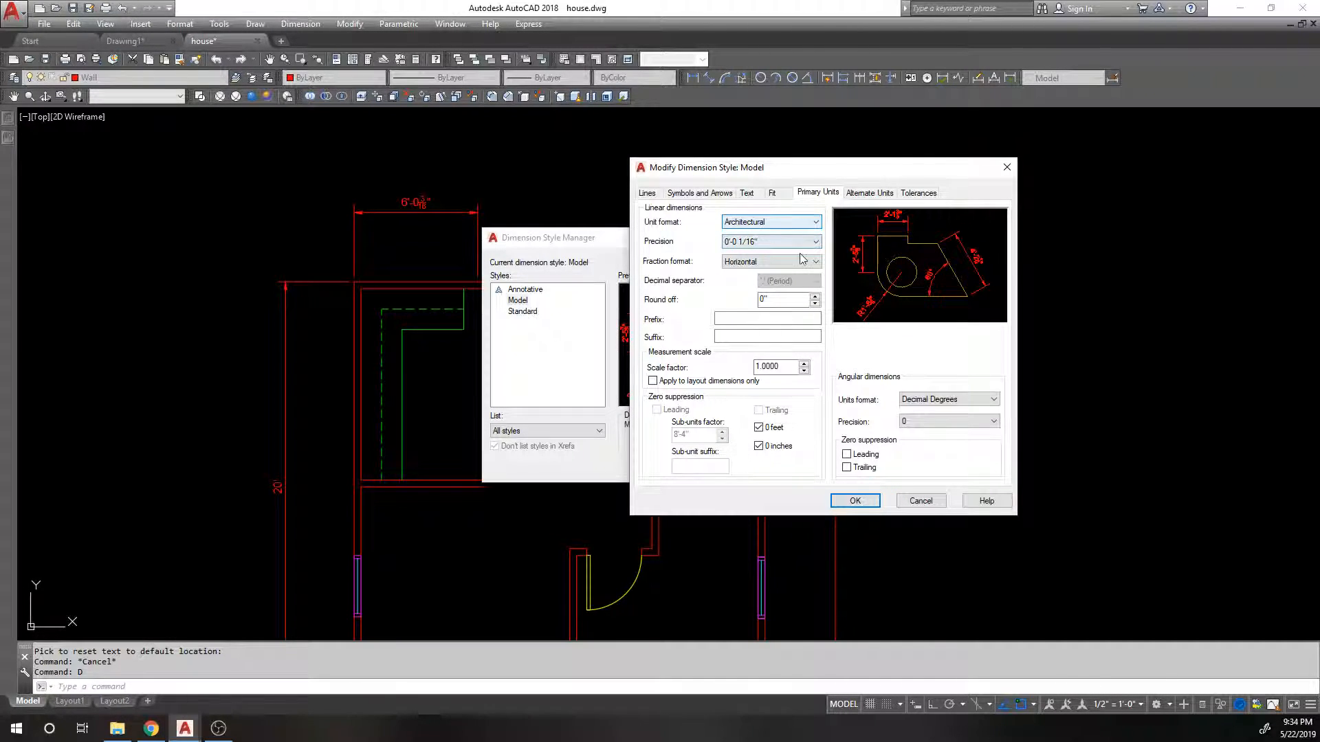
left_click(812, 261)
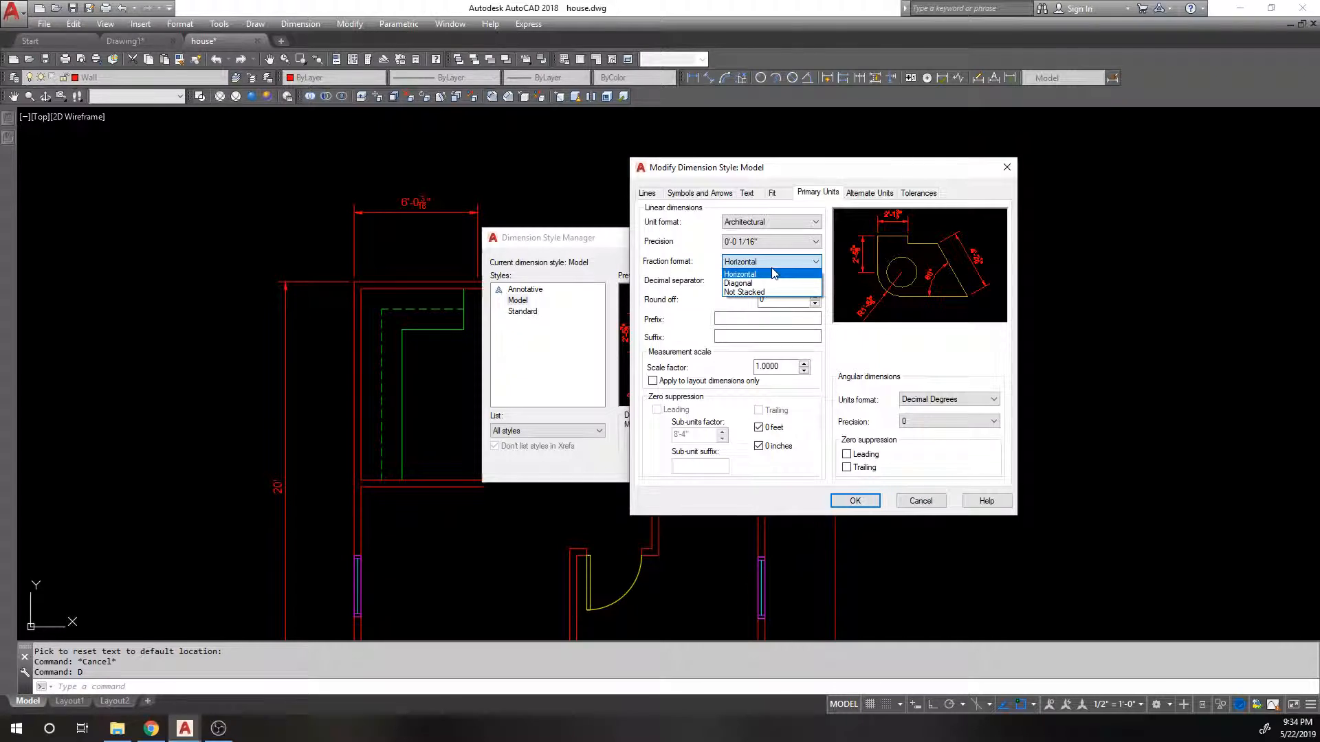
mouse_move(739, 283)
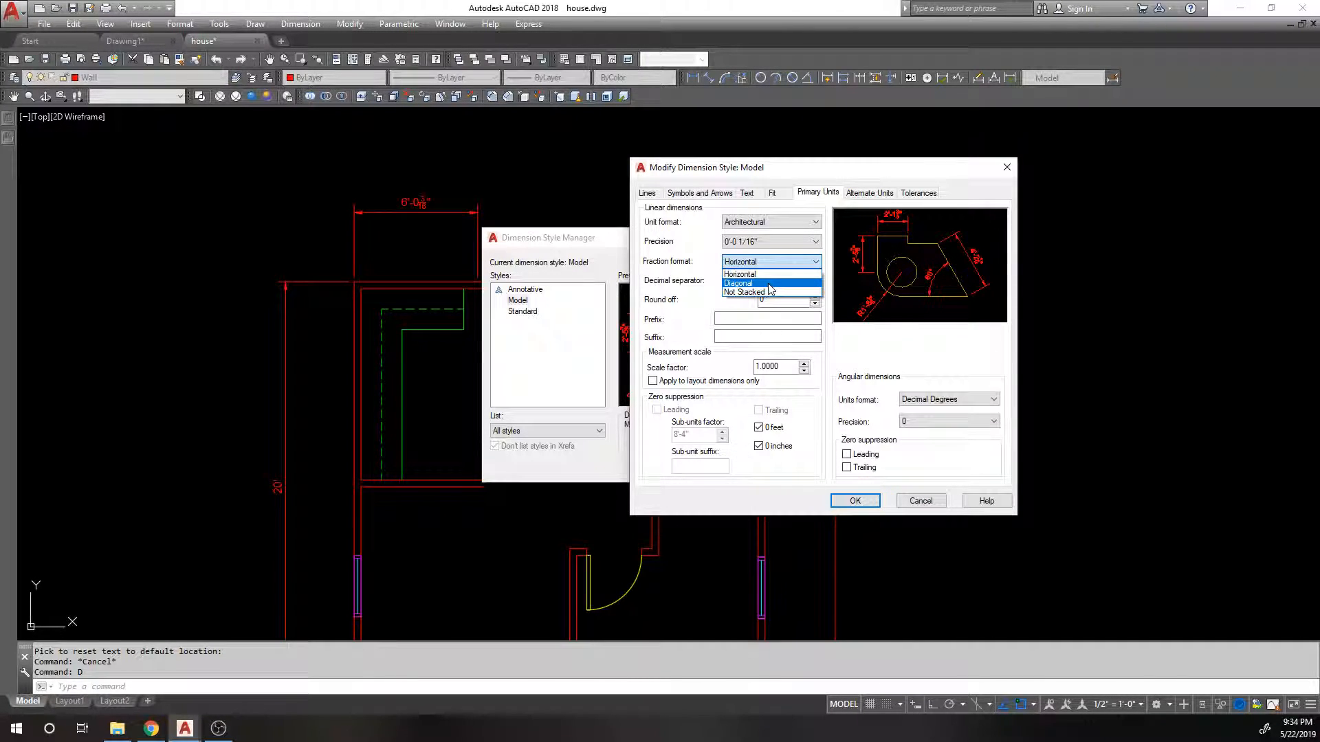
left_click(742, 292)
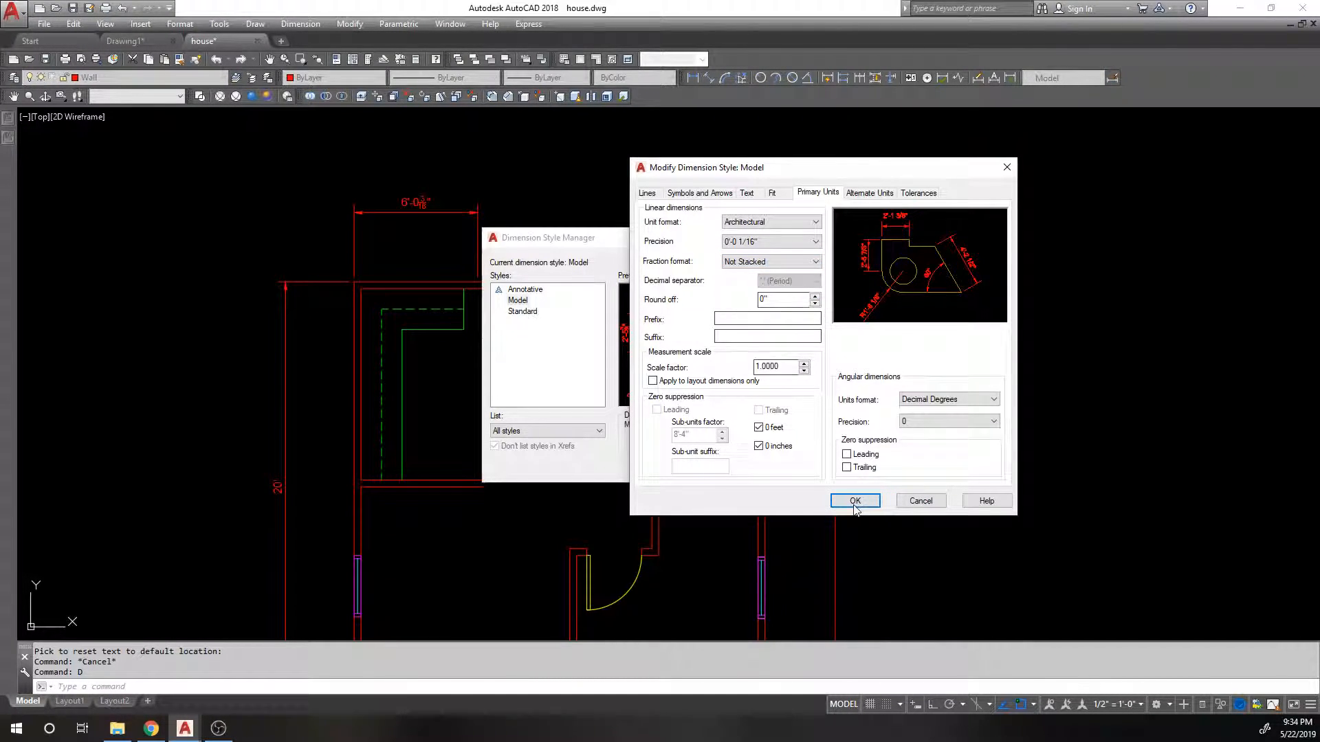
left_click(854, 500)
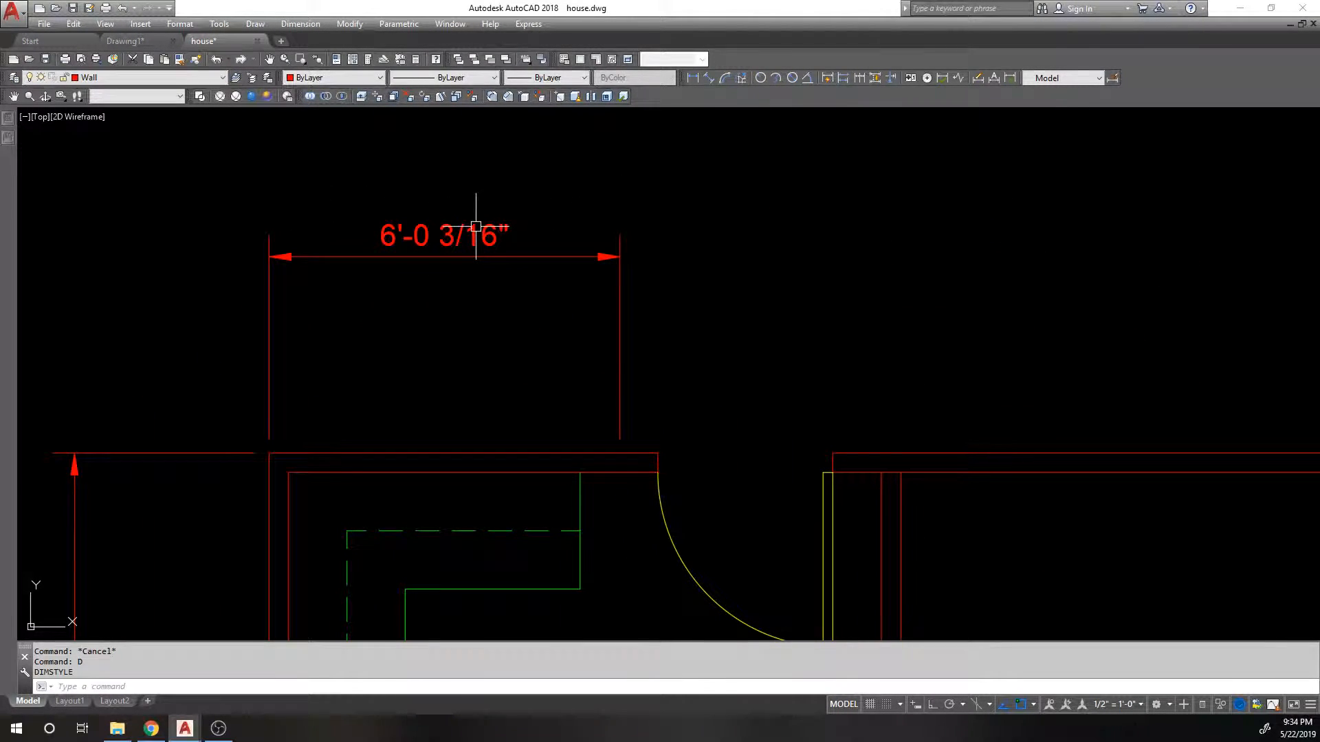
mouse_move(539, 271)
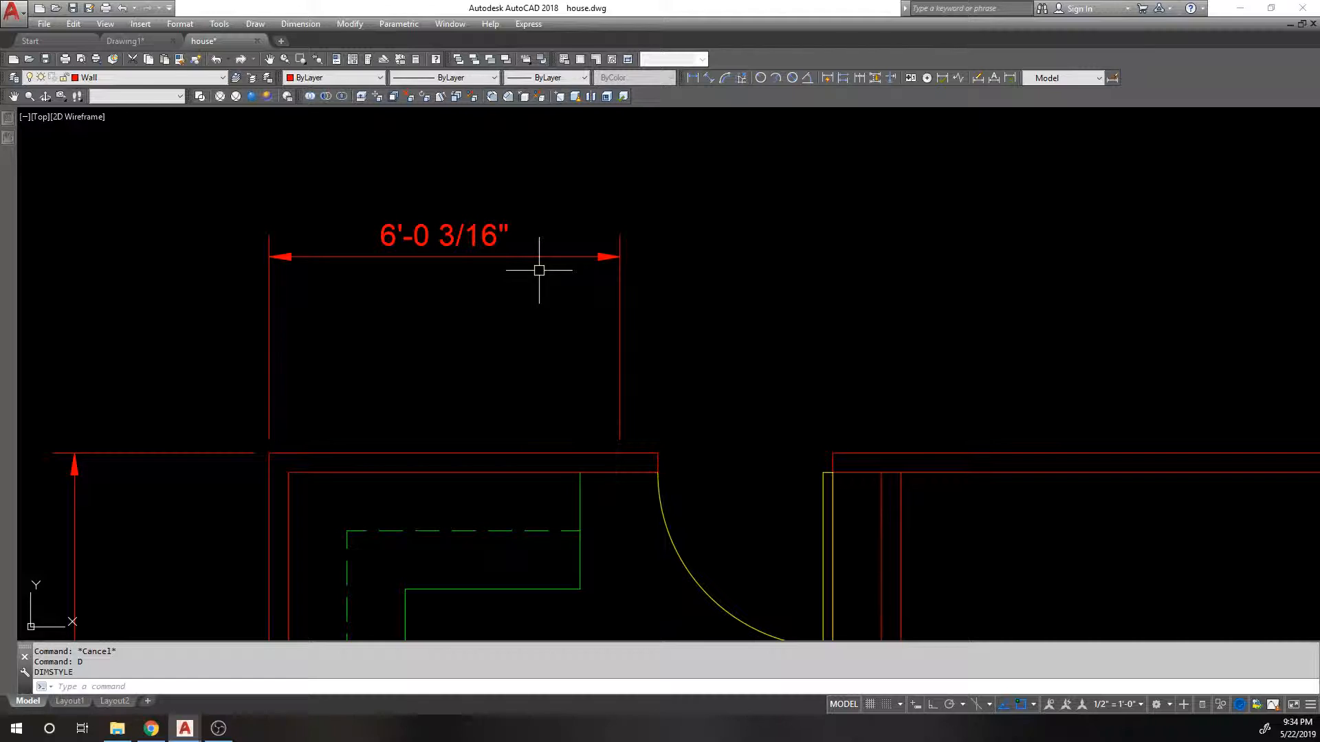
- Reopen the style manager and set the Model style's fractions to Diagonal
key("Return")
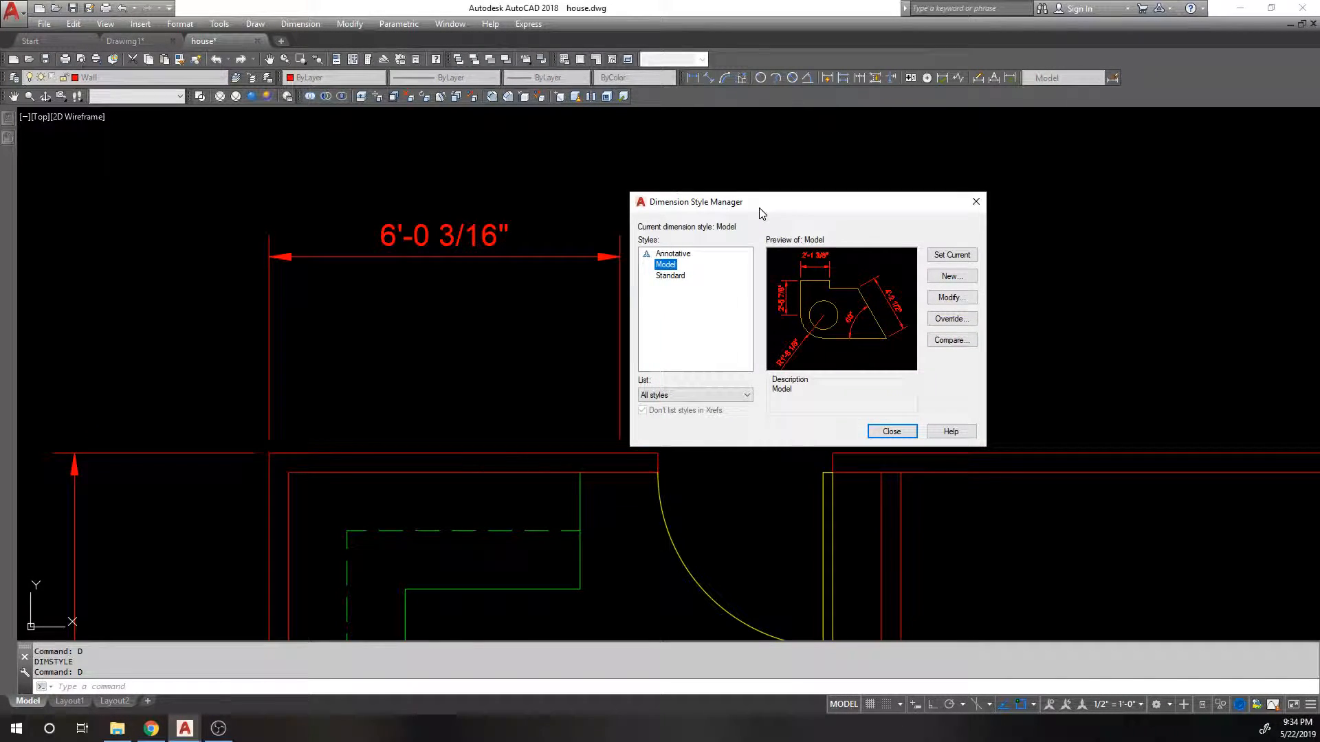
mouse_move(504, 247)
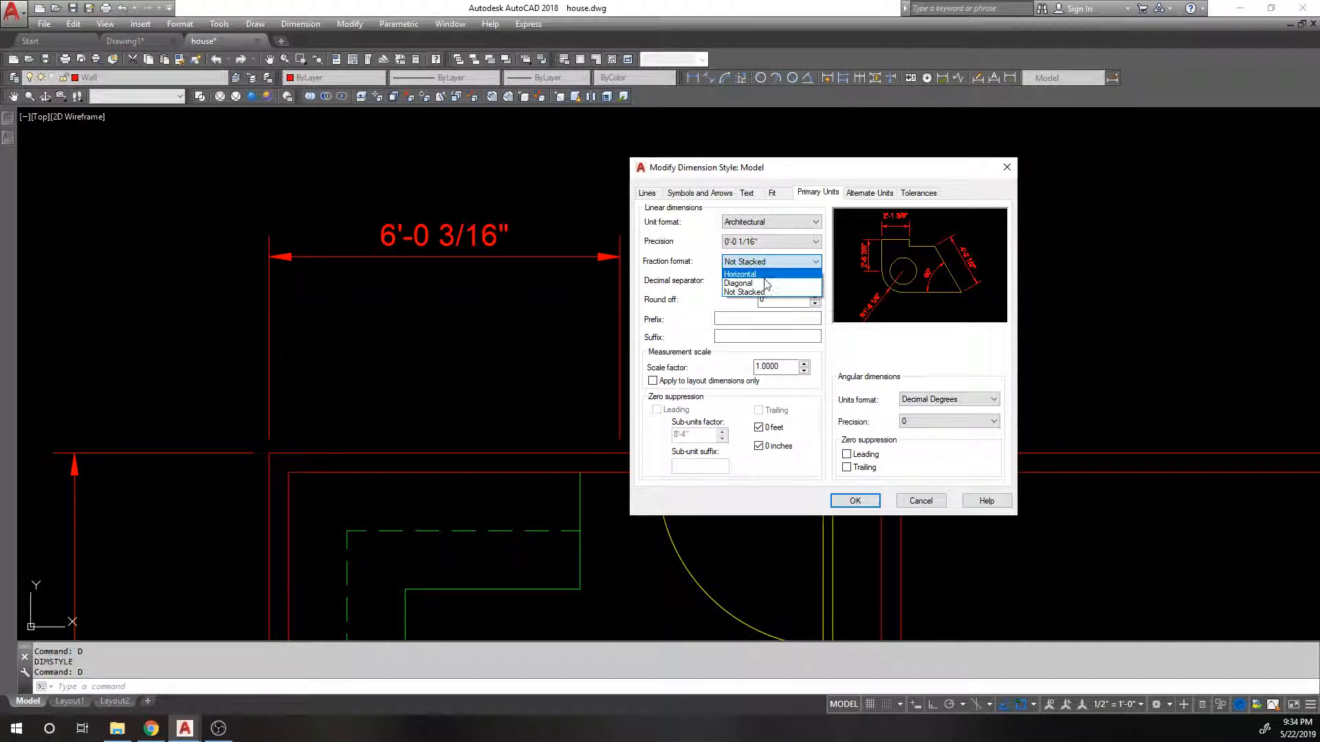
left_click(738, 283)
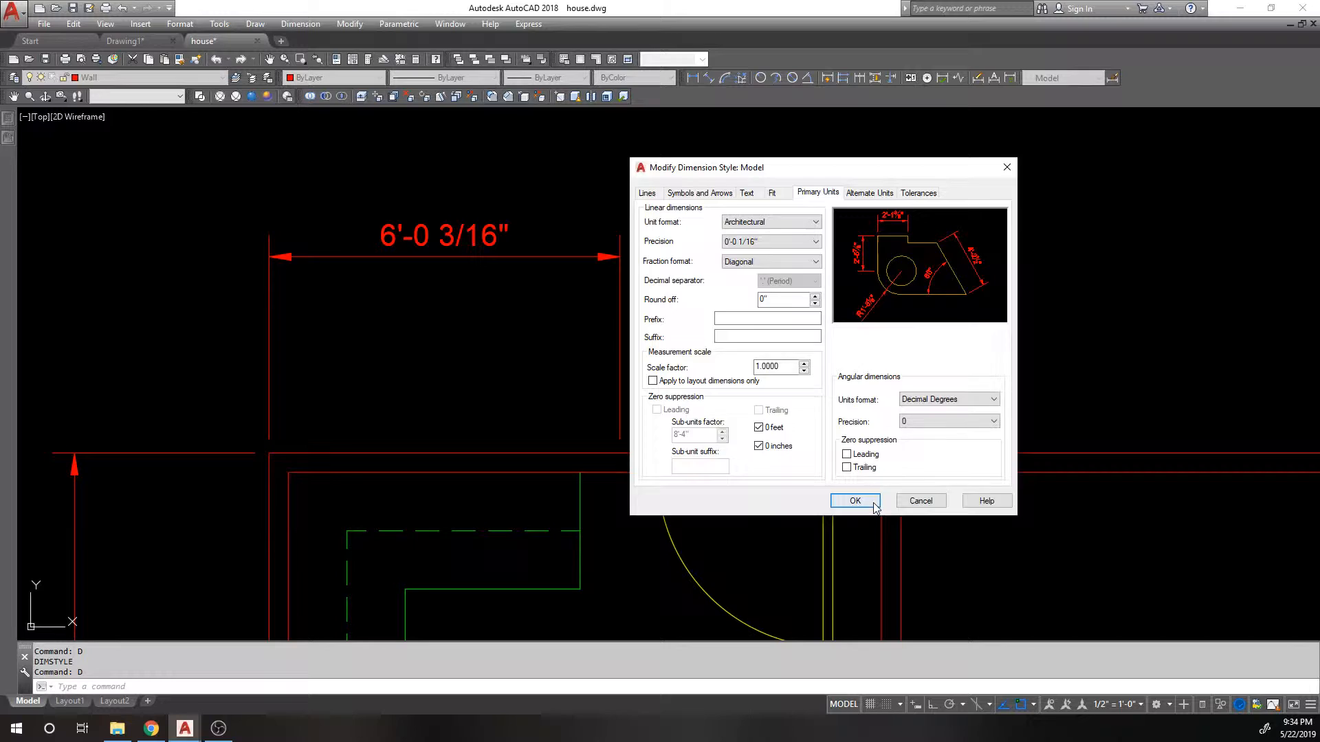
left_click(854, 500)
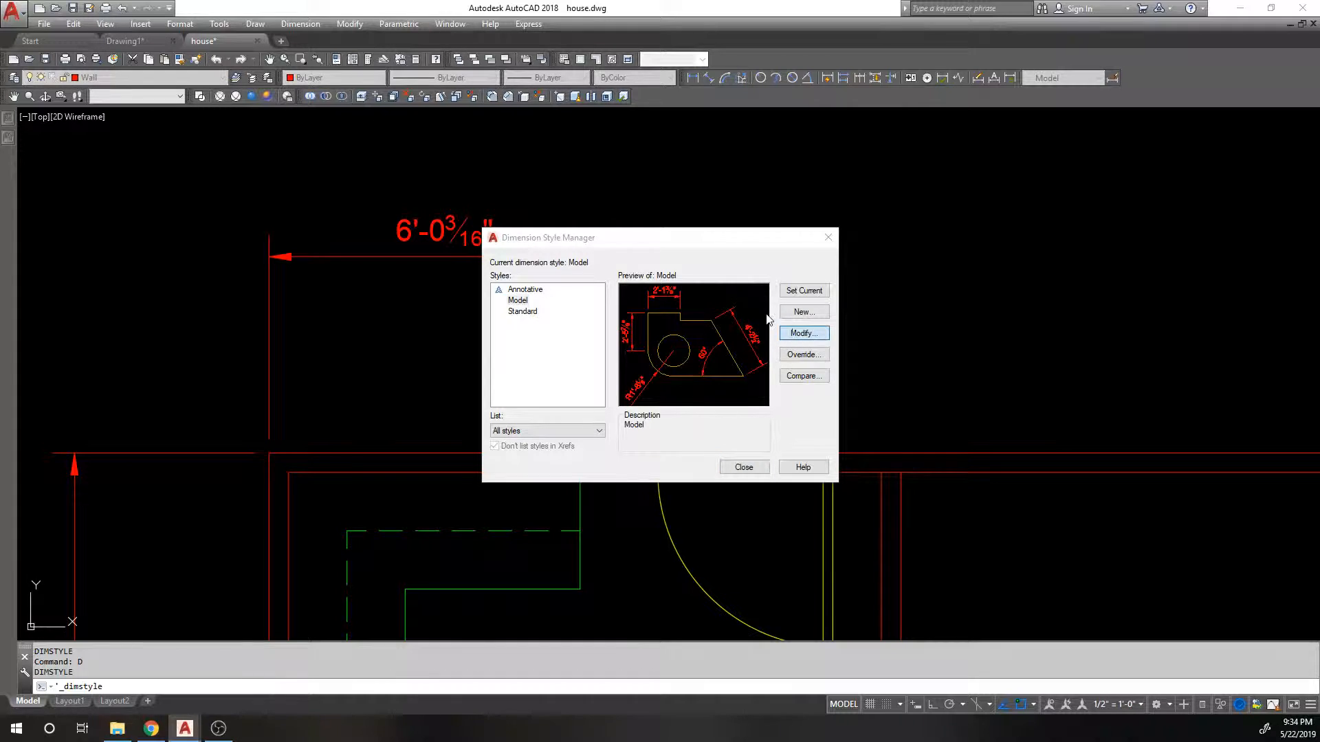
- Try Decimal and Scientific unit formats for the Model style, settling on Decimal
left_click(802, 332)
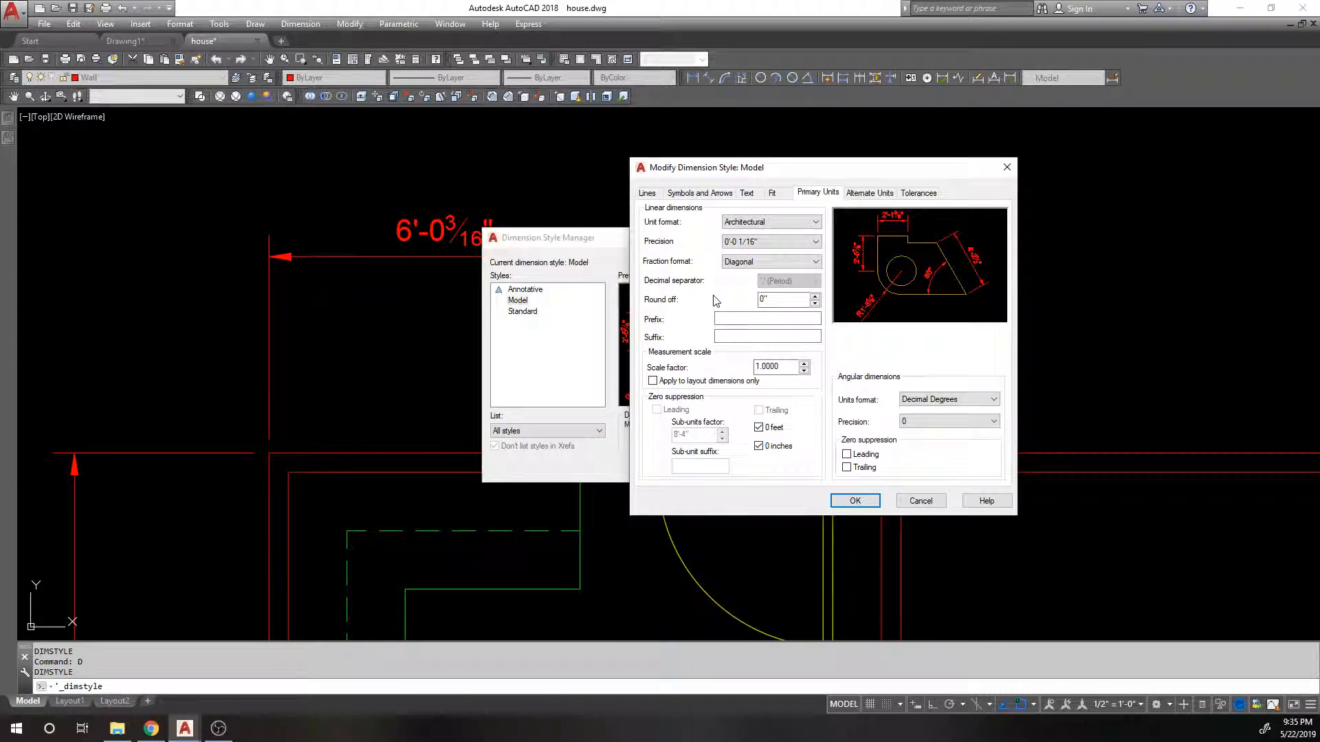
mouse_move(666, 287)
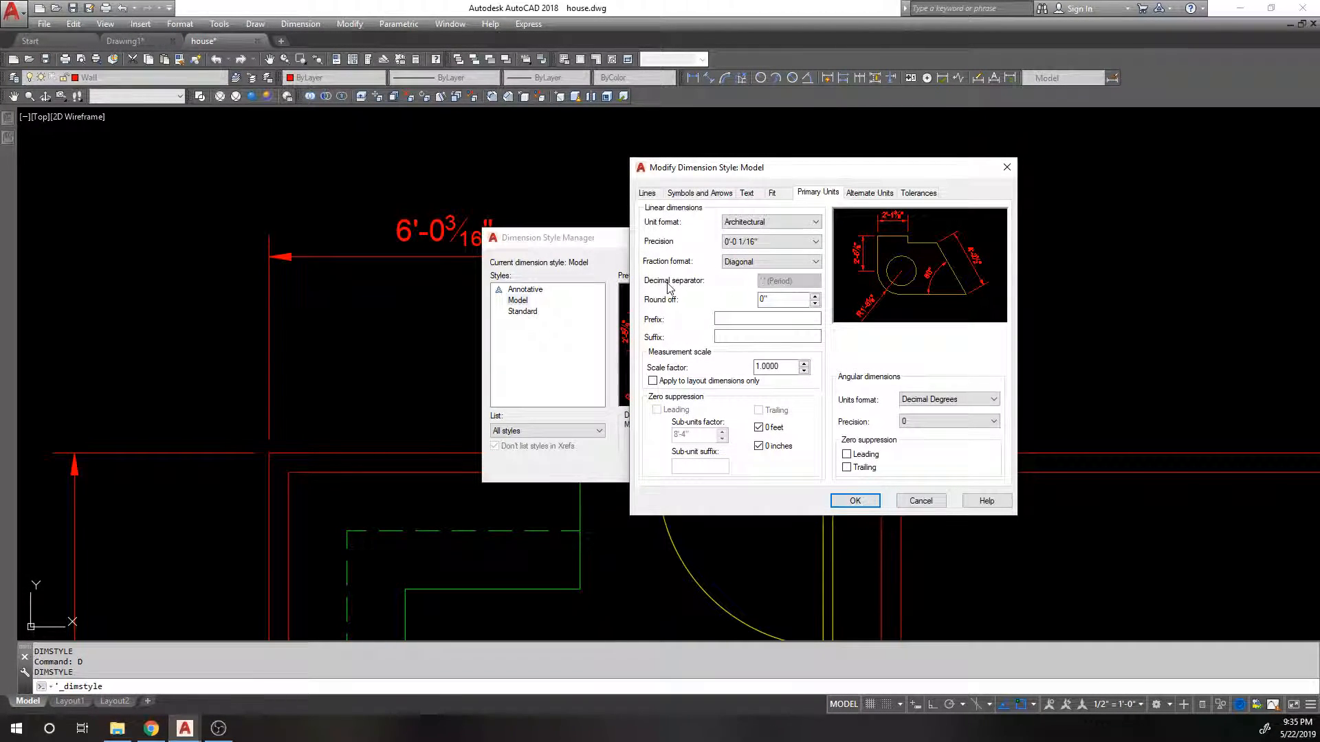
left_click(812, 222)
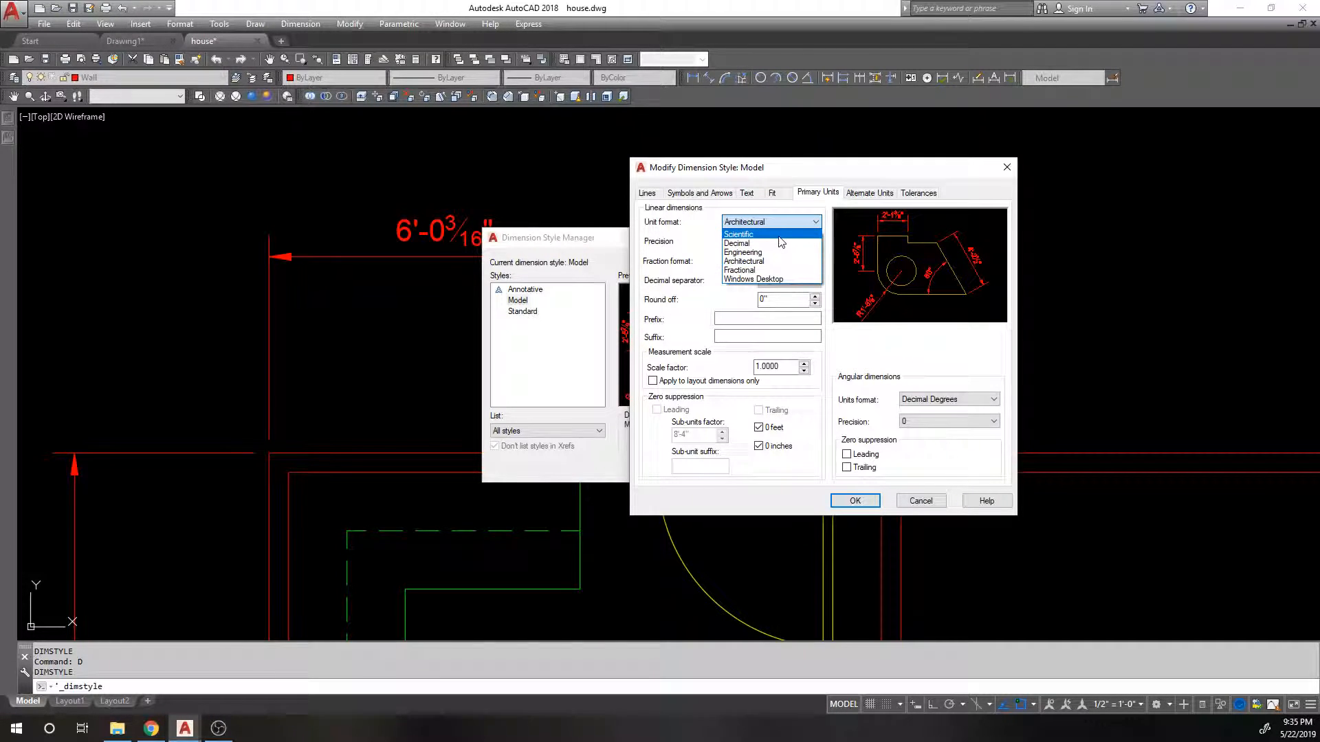
left_click(737, 243)
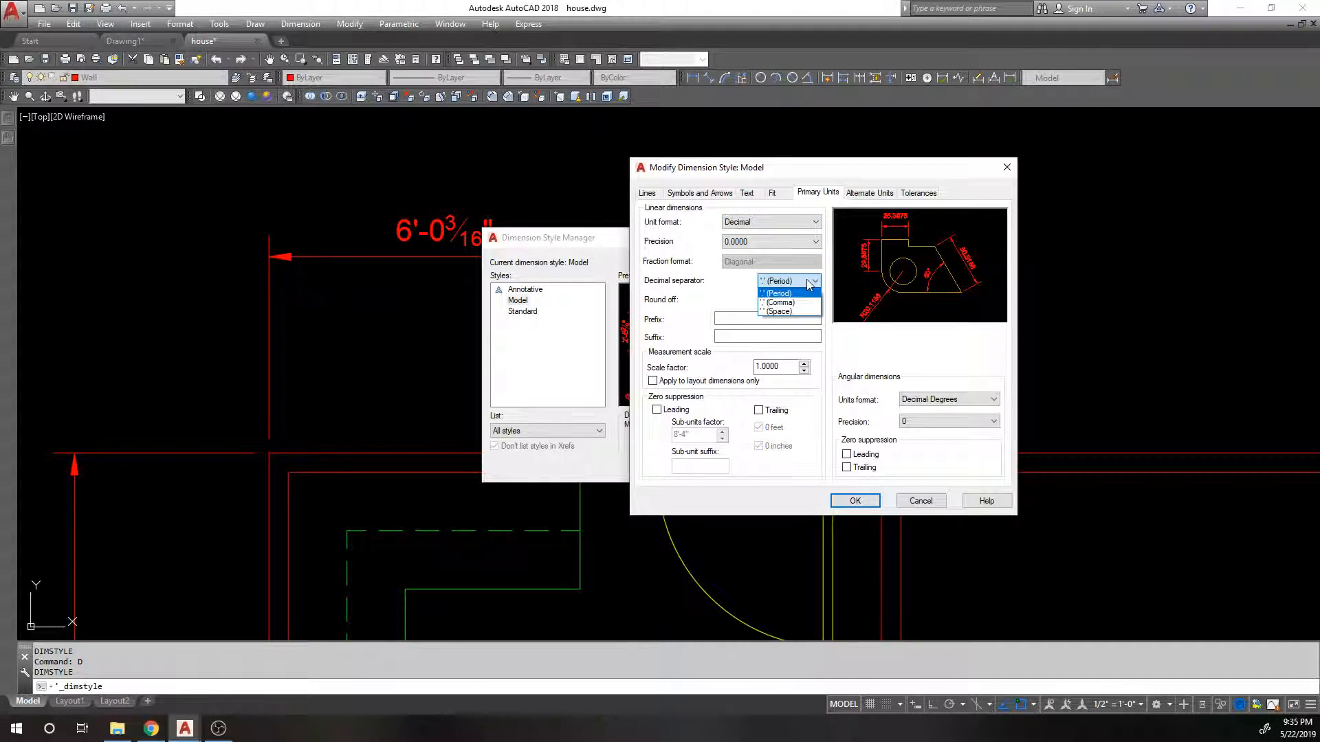
left_click(775, 292)
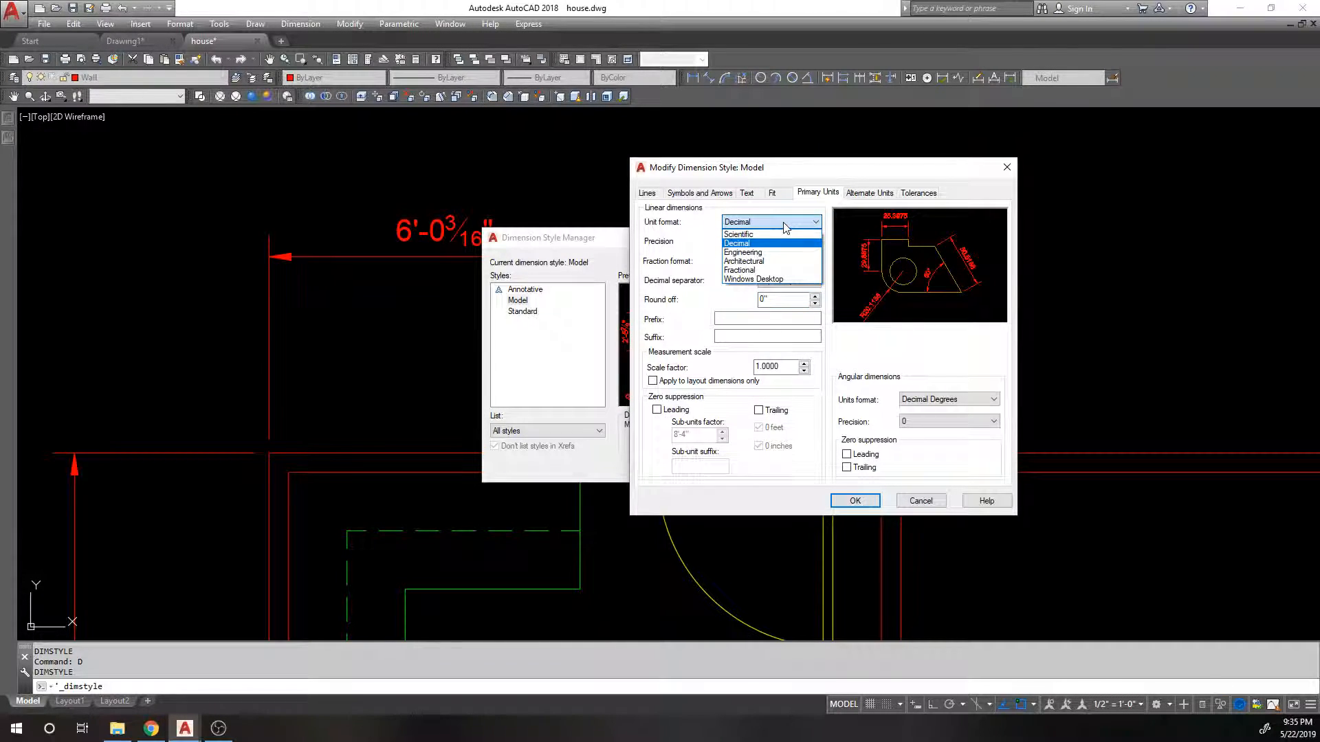
left_click(737, 233)
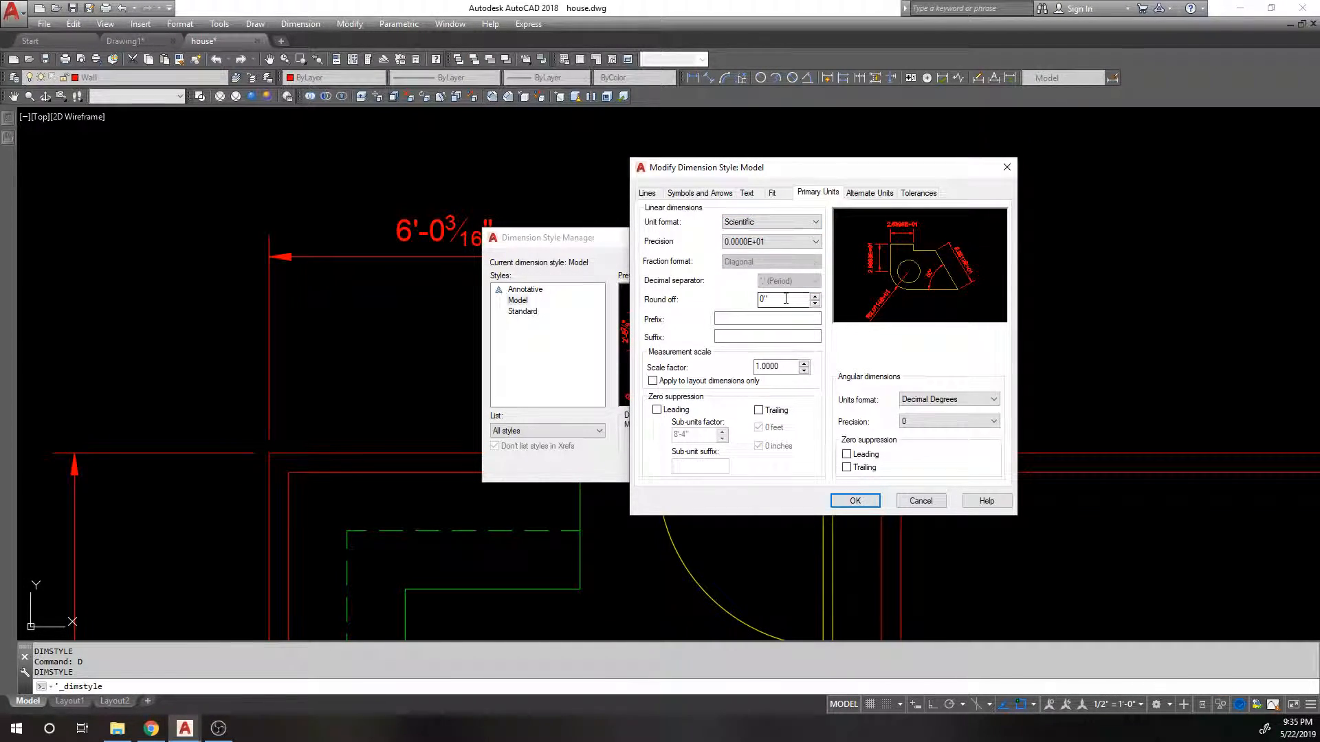
mouse_move(787, 299)
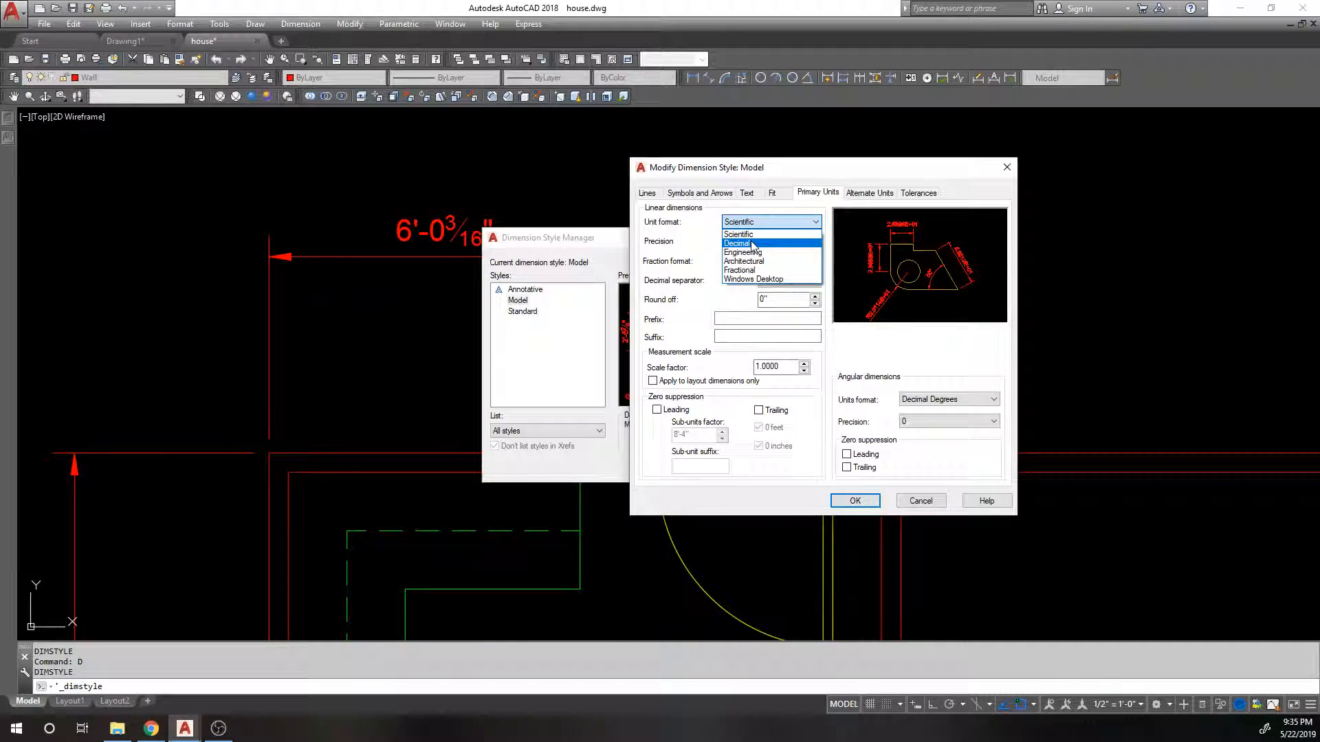
left_click(736, 243)
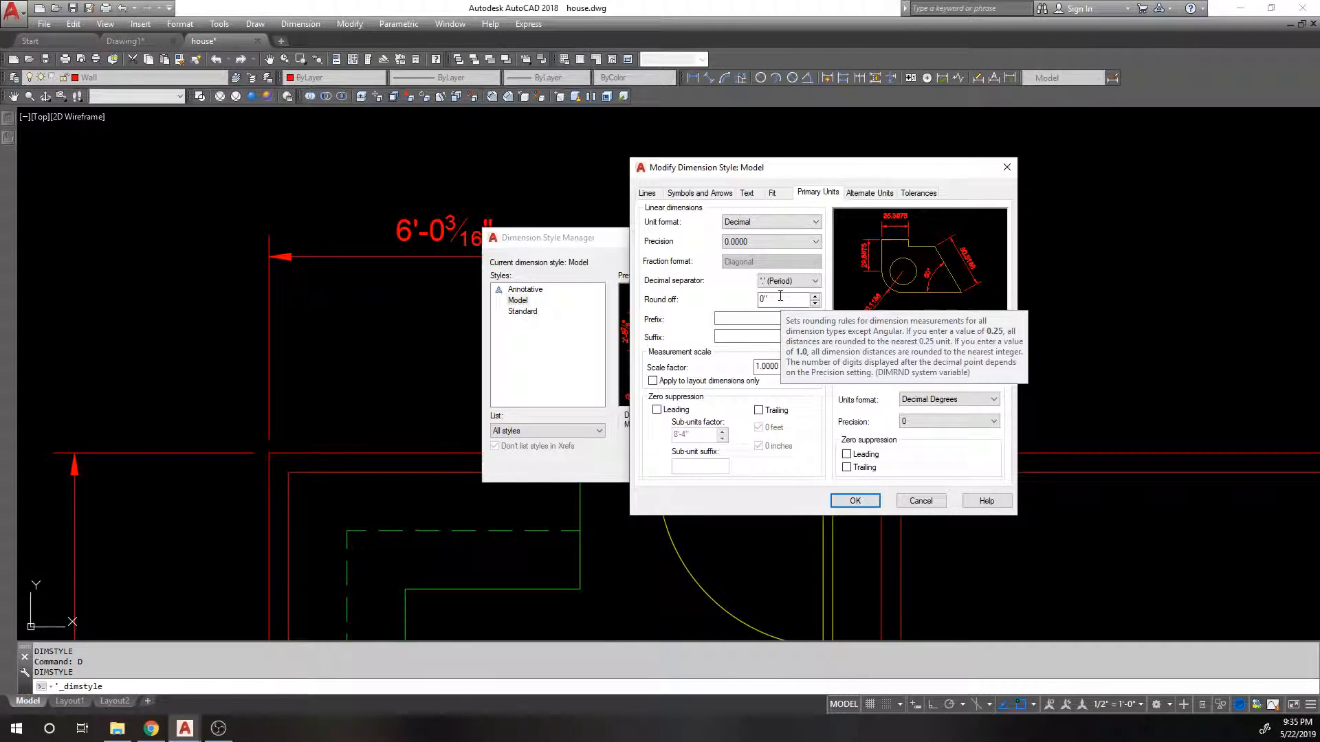
mouse_move(807, 315)
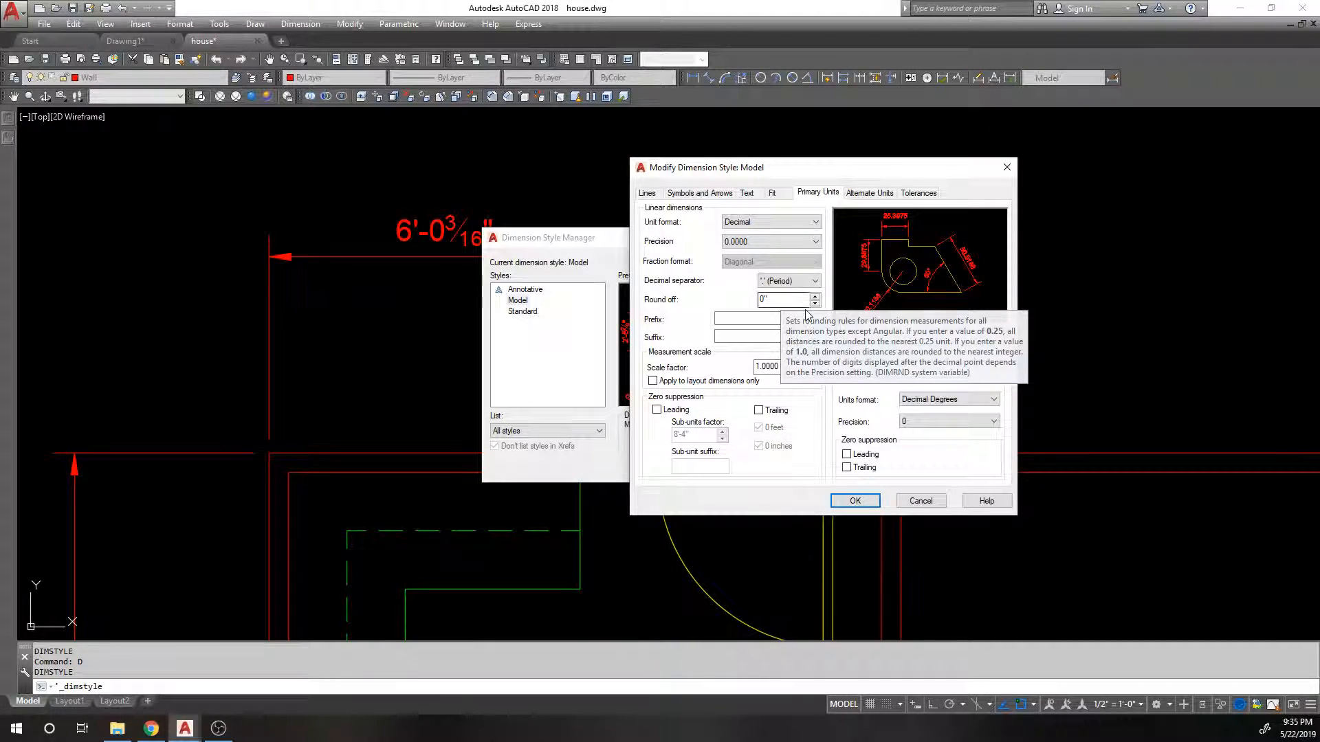
- Add a W prefix to the Model style and view the updated dimension
left_click(765, 318)
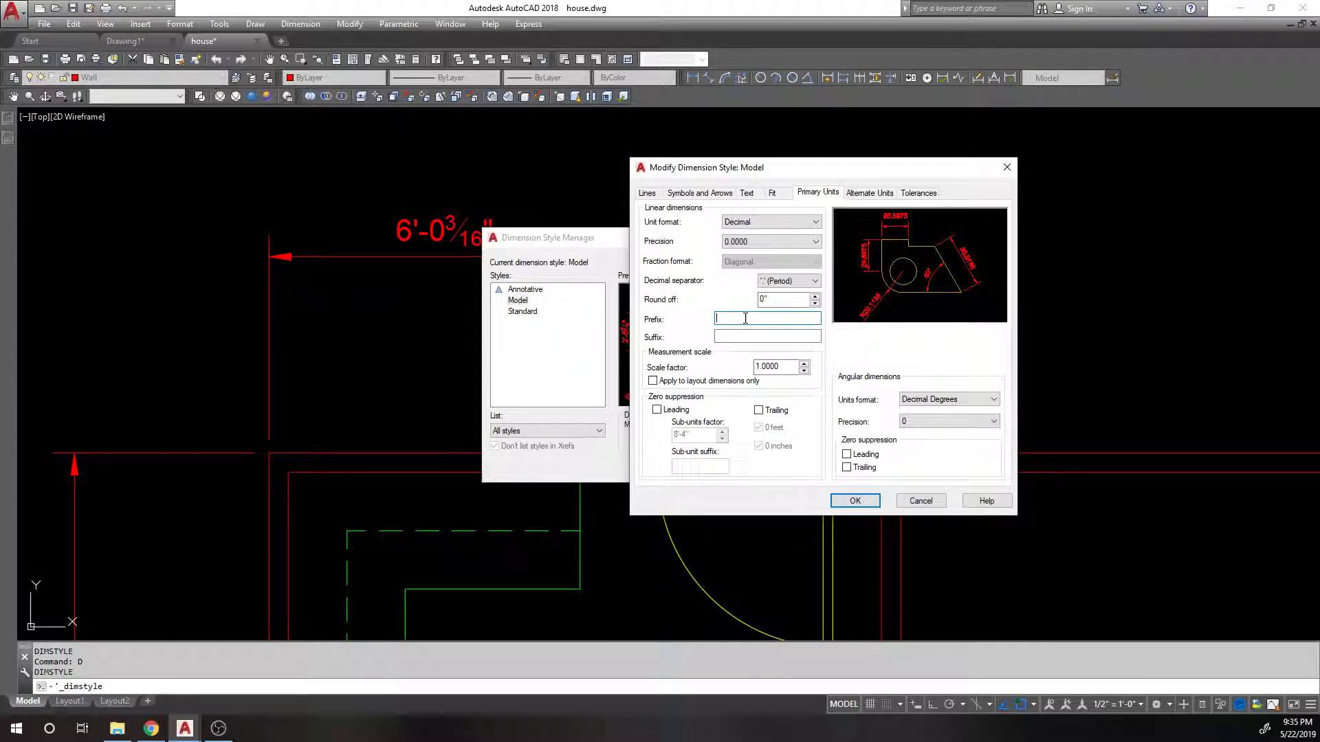
mouse_move(767, 317)
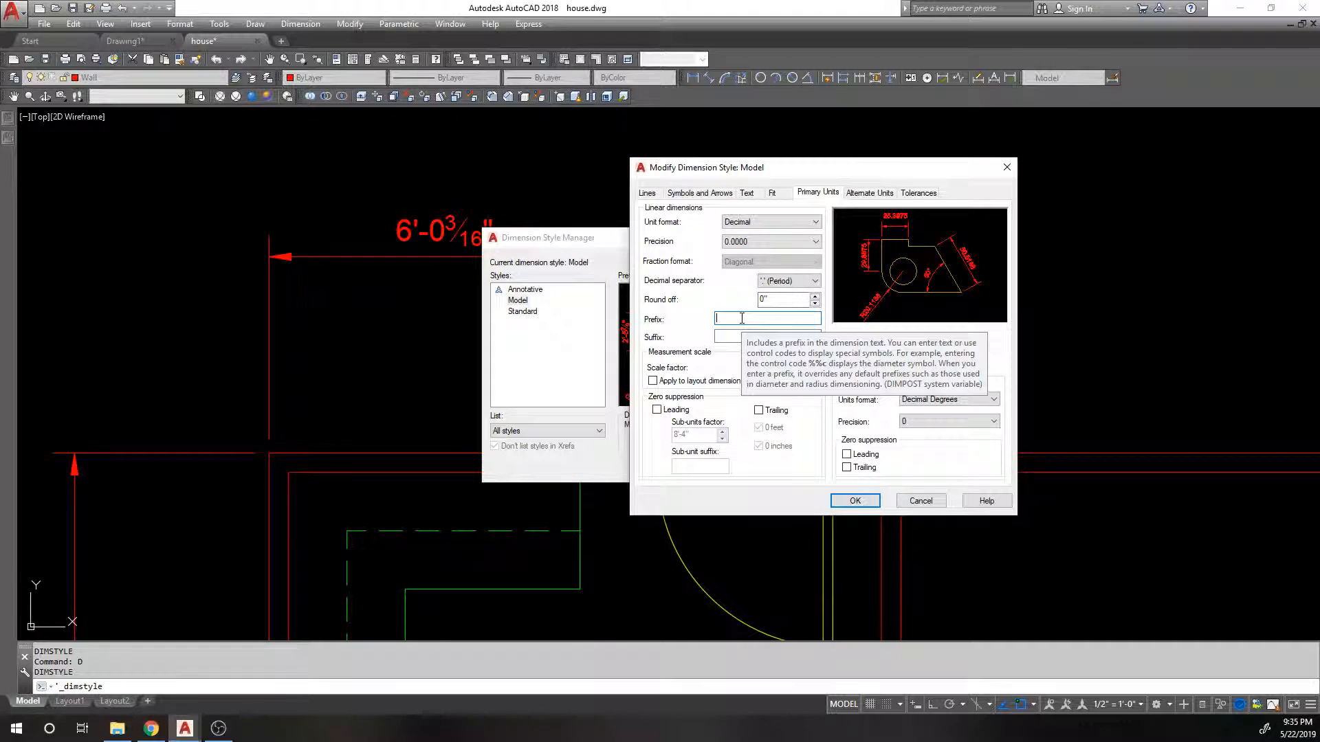
type("W")
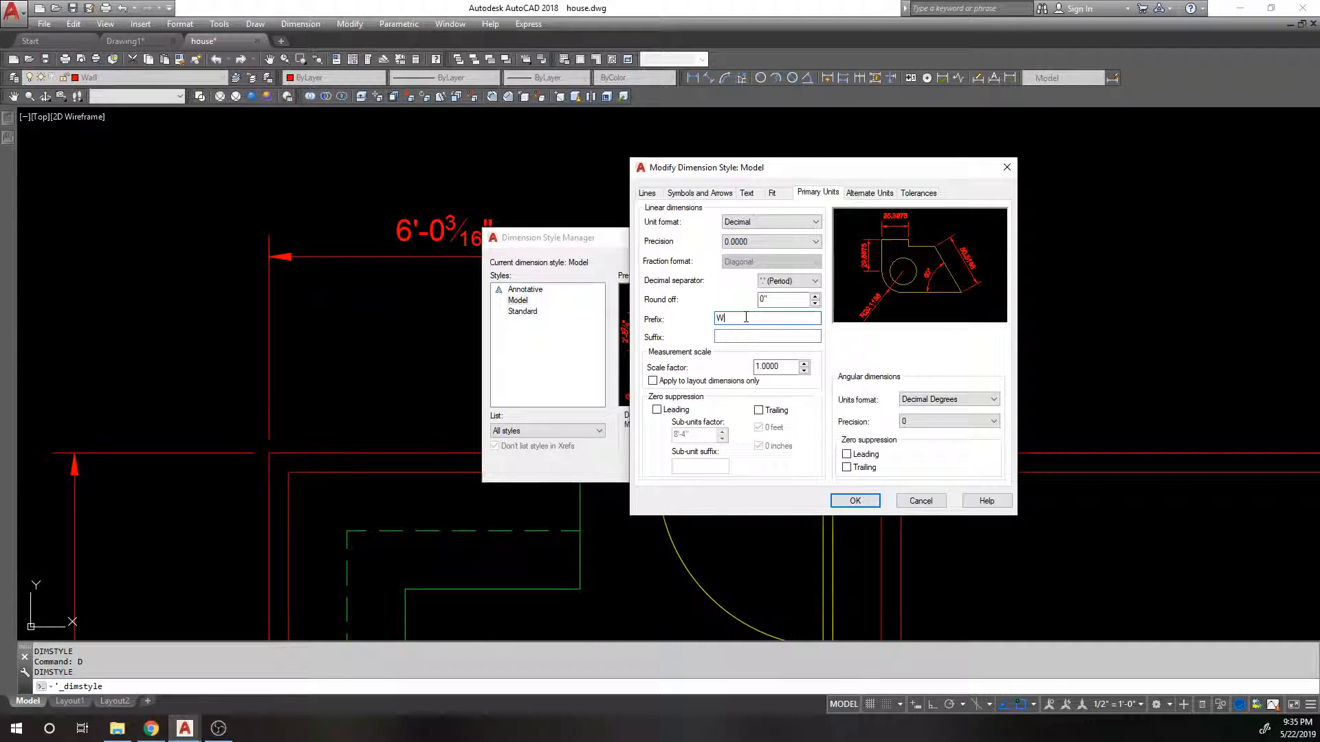
left_click(854, 501)
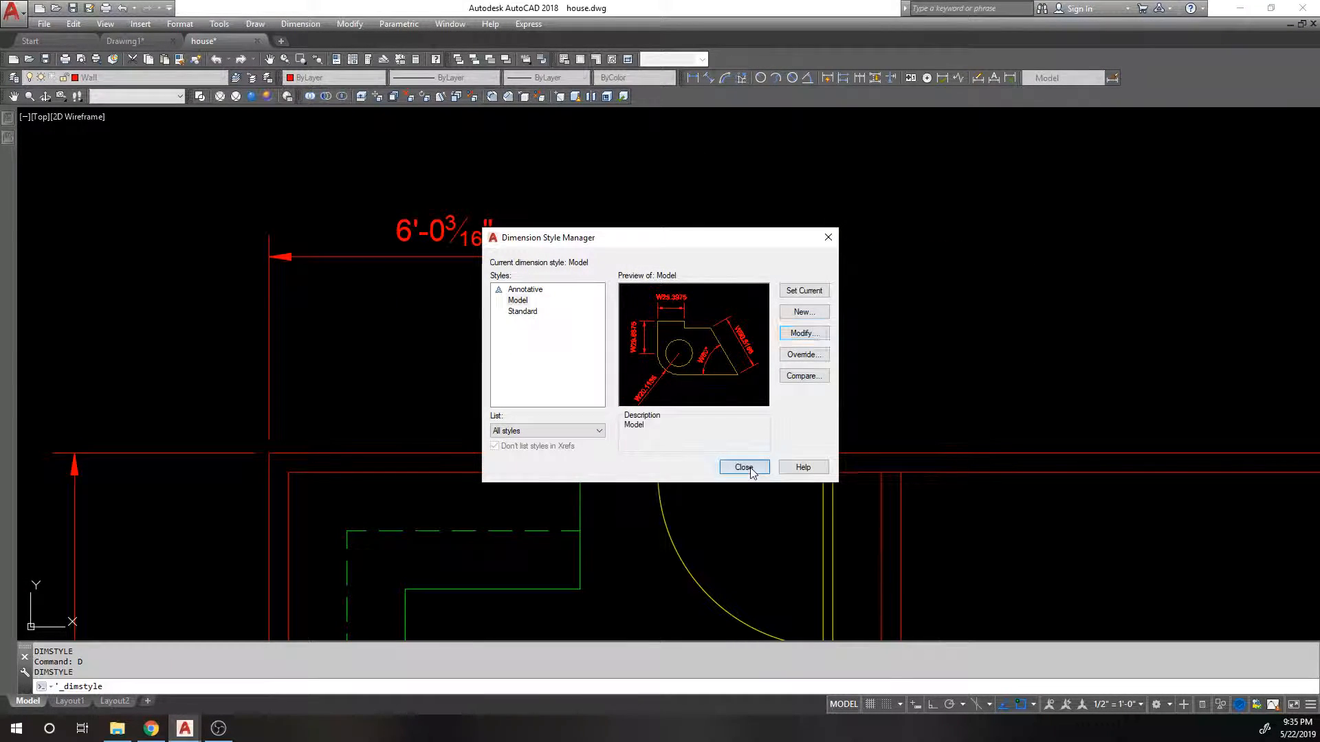
left_click(743, 468)
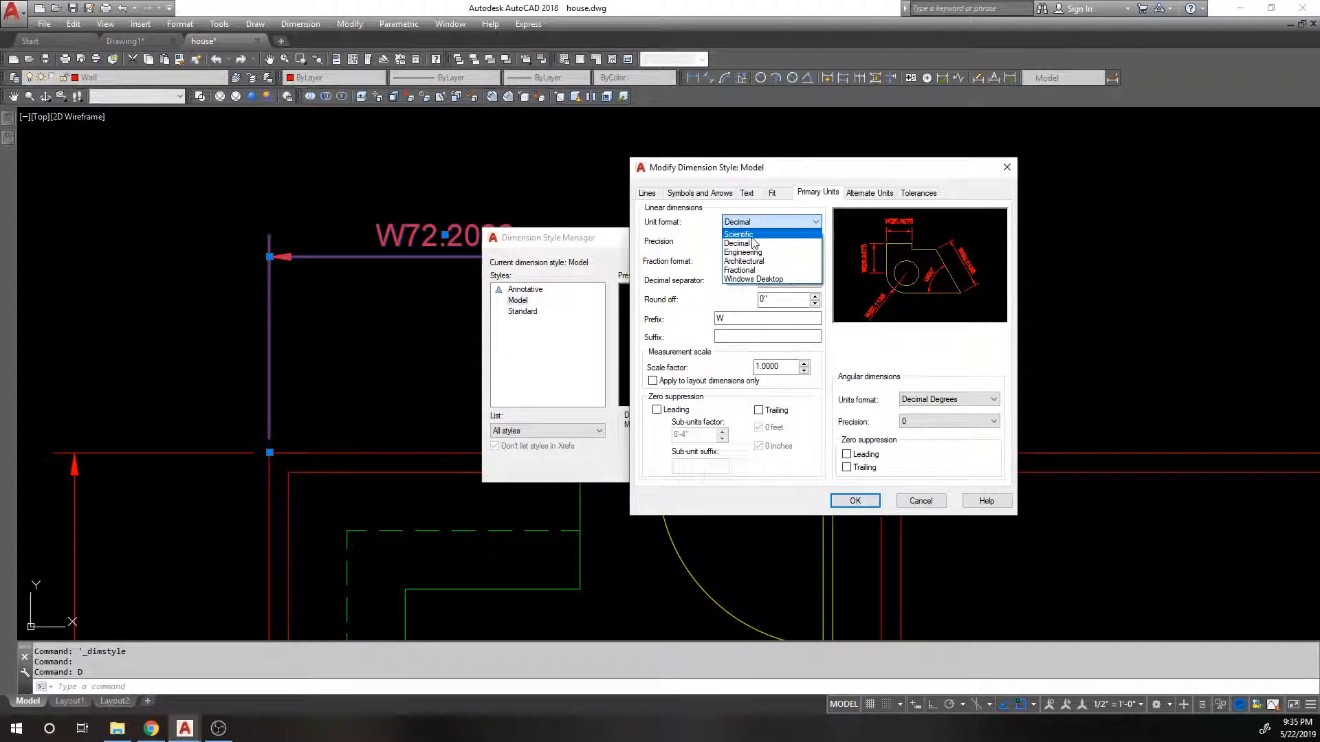
- Switch the Model style's units back to Architectural and close the manager
left_click(743, 261)
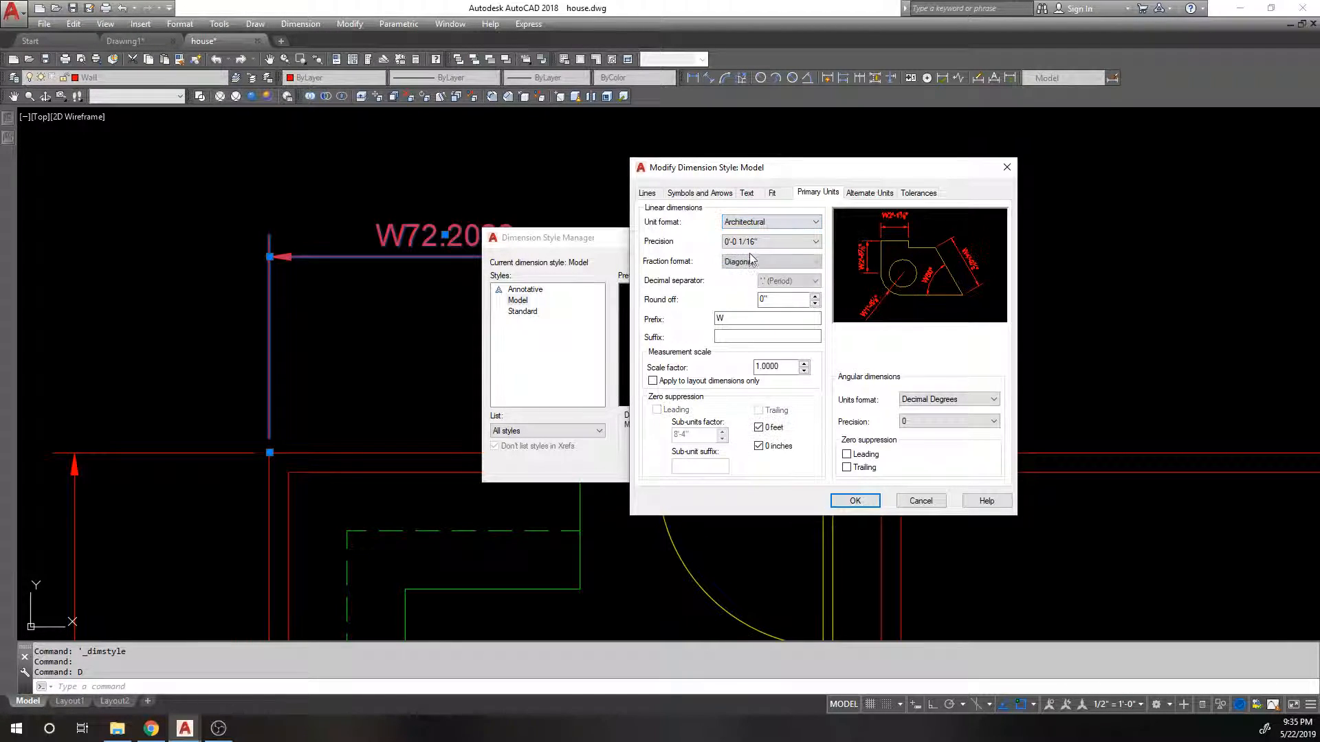
left_click(853, 501)
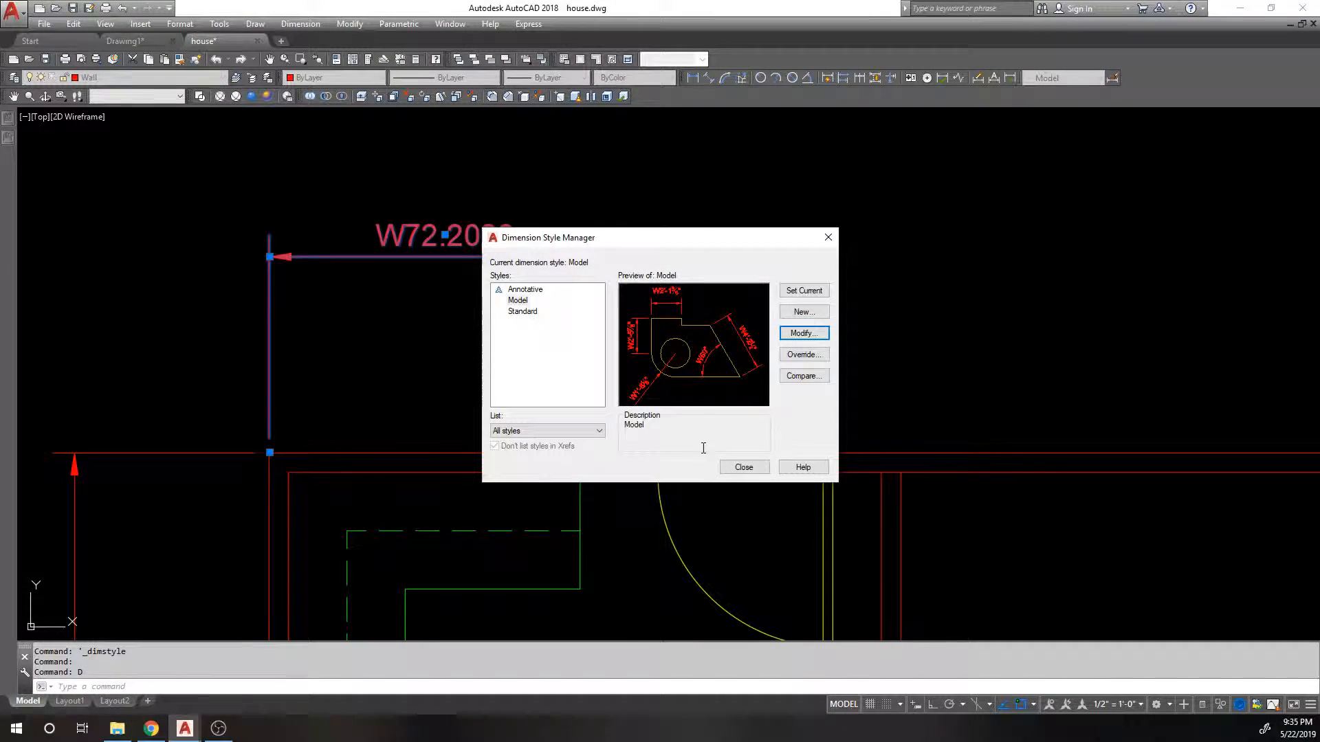
left_click(744, 468)
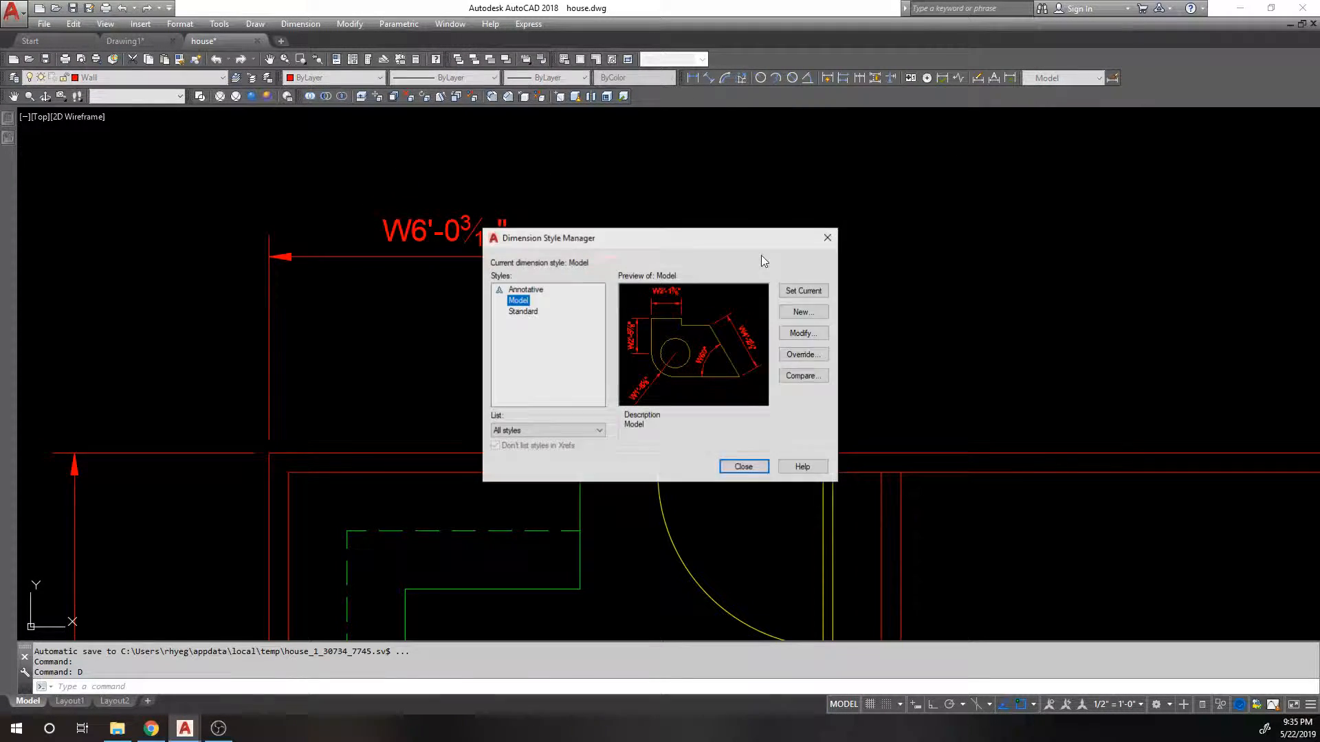
- Replace the W prefix with a (WALL) suffix on the Model style
left_click(800, 333)
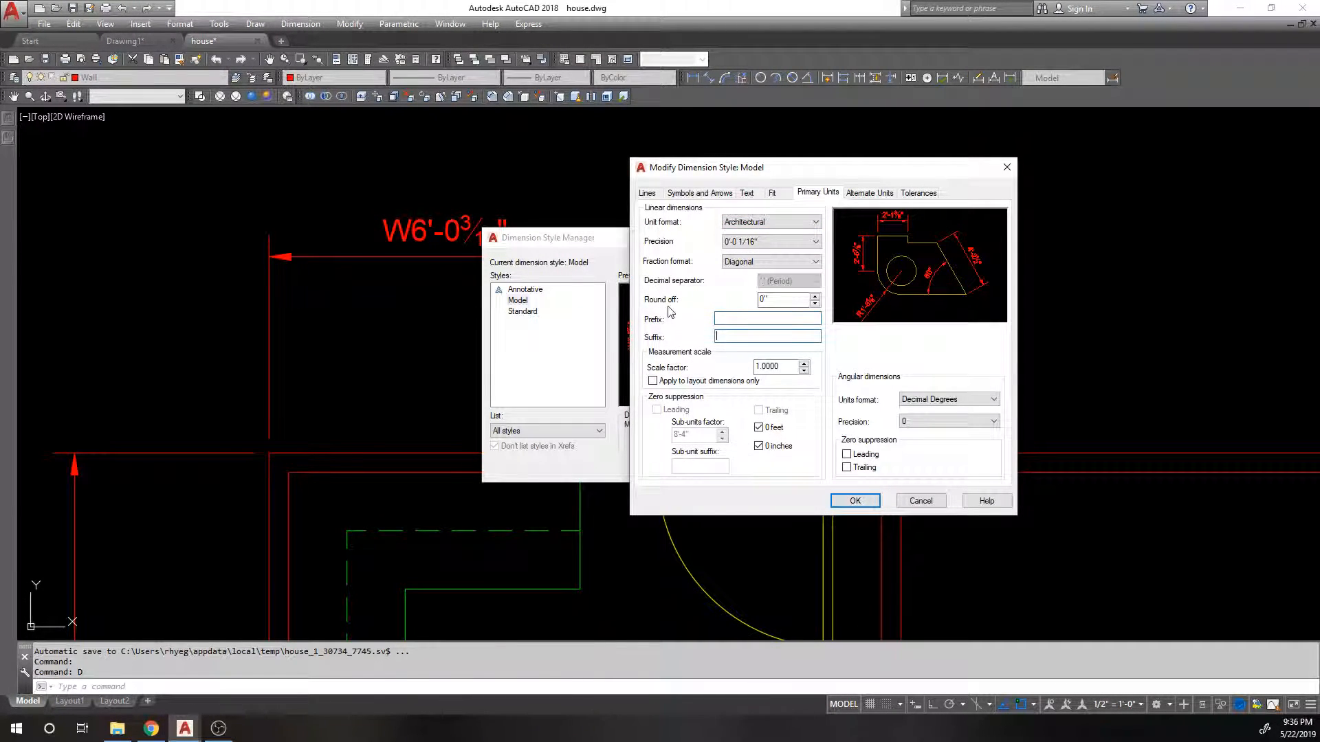
type("(WAR")
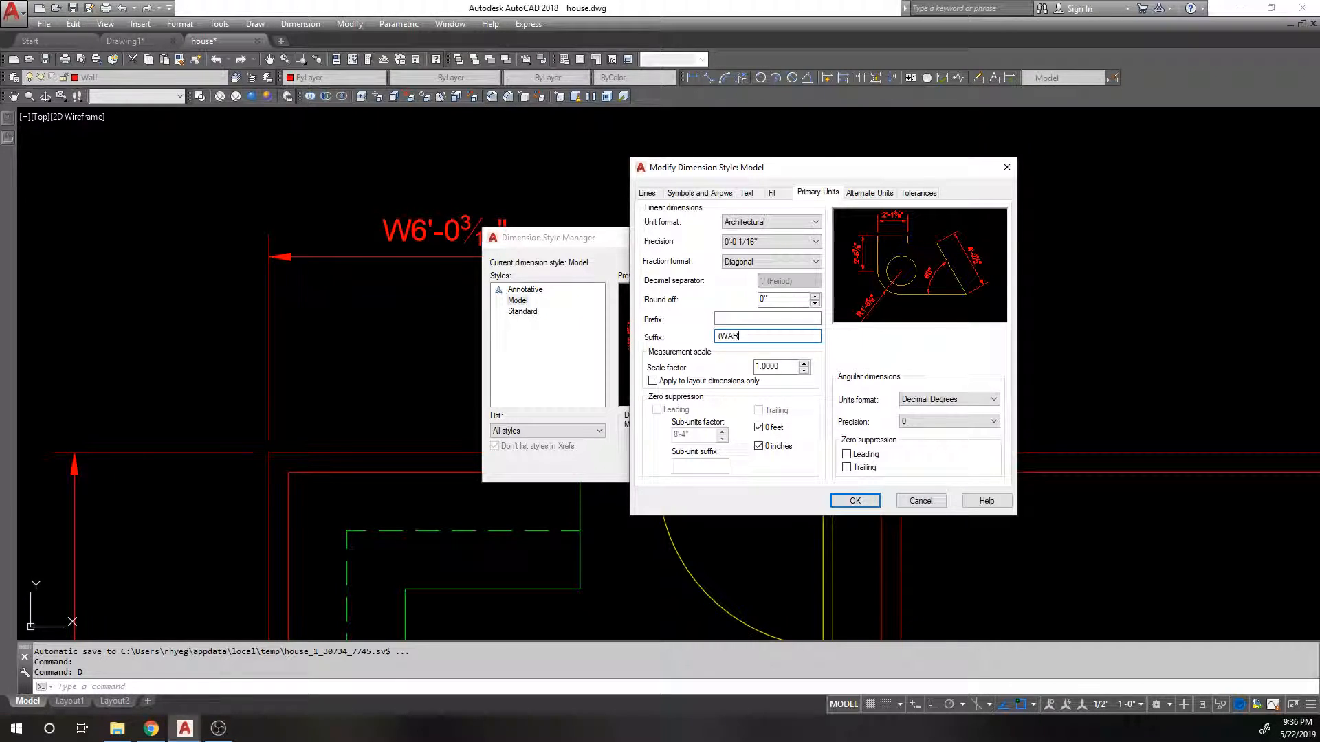
type("LL)")
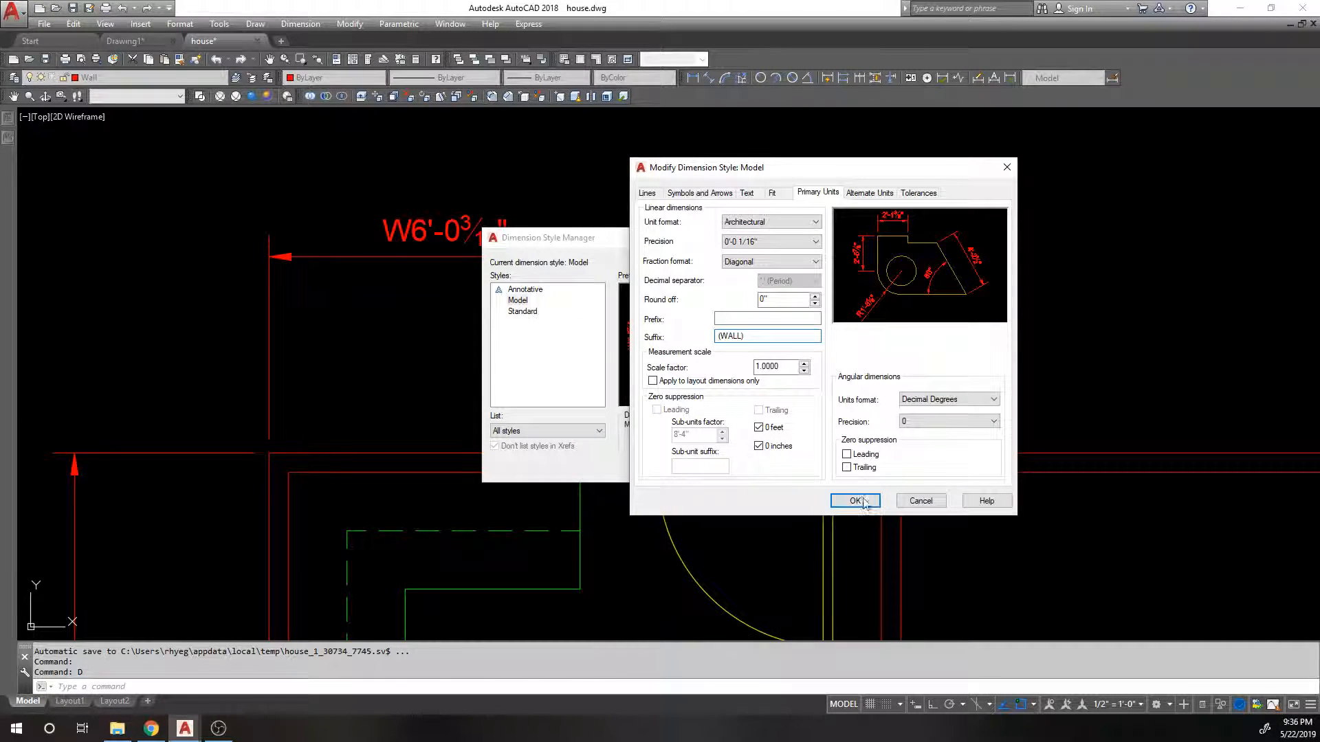
left_click(855, 501)
type("E")
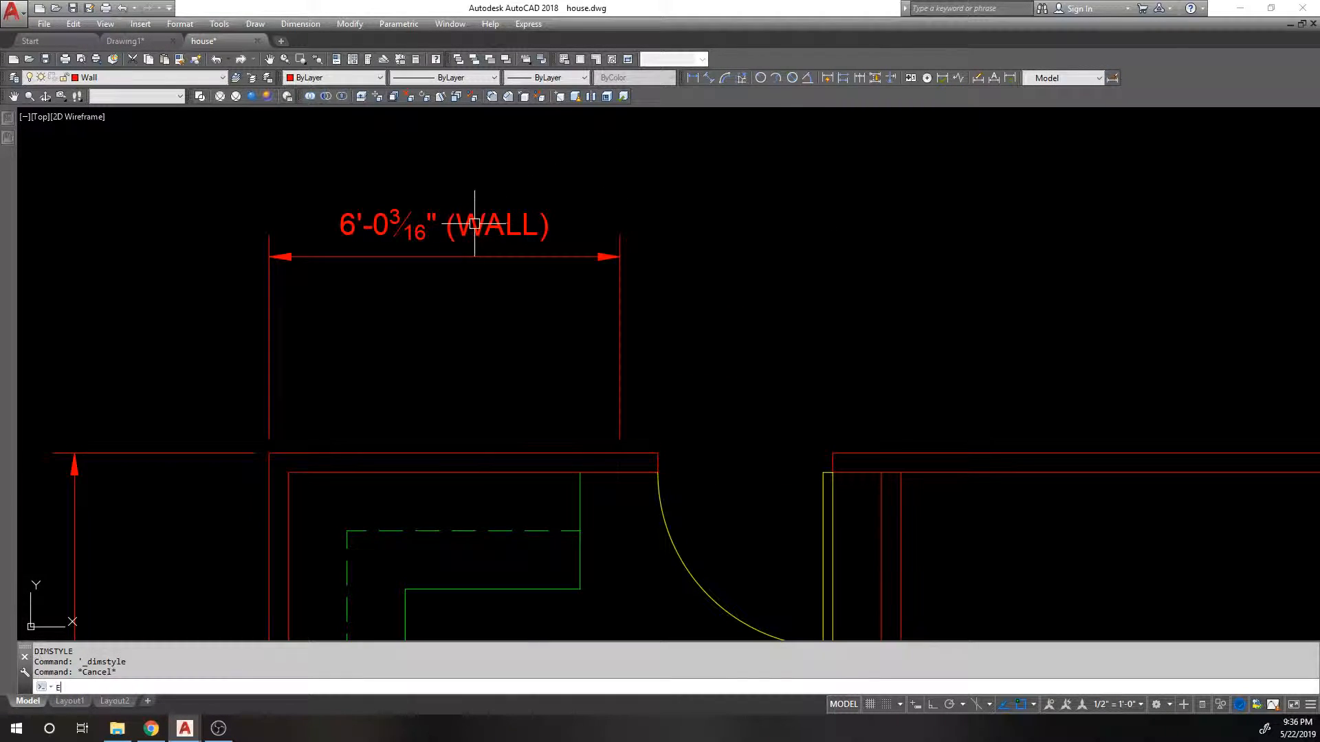
- Edit the wall dimension's text in place, finish, and reopen the style manager
double_click(444, 224)
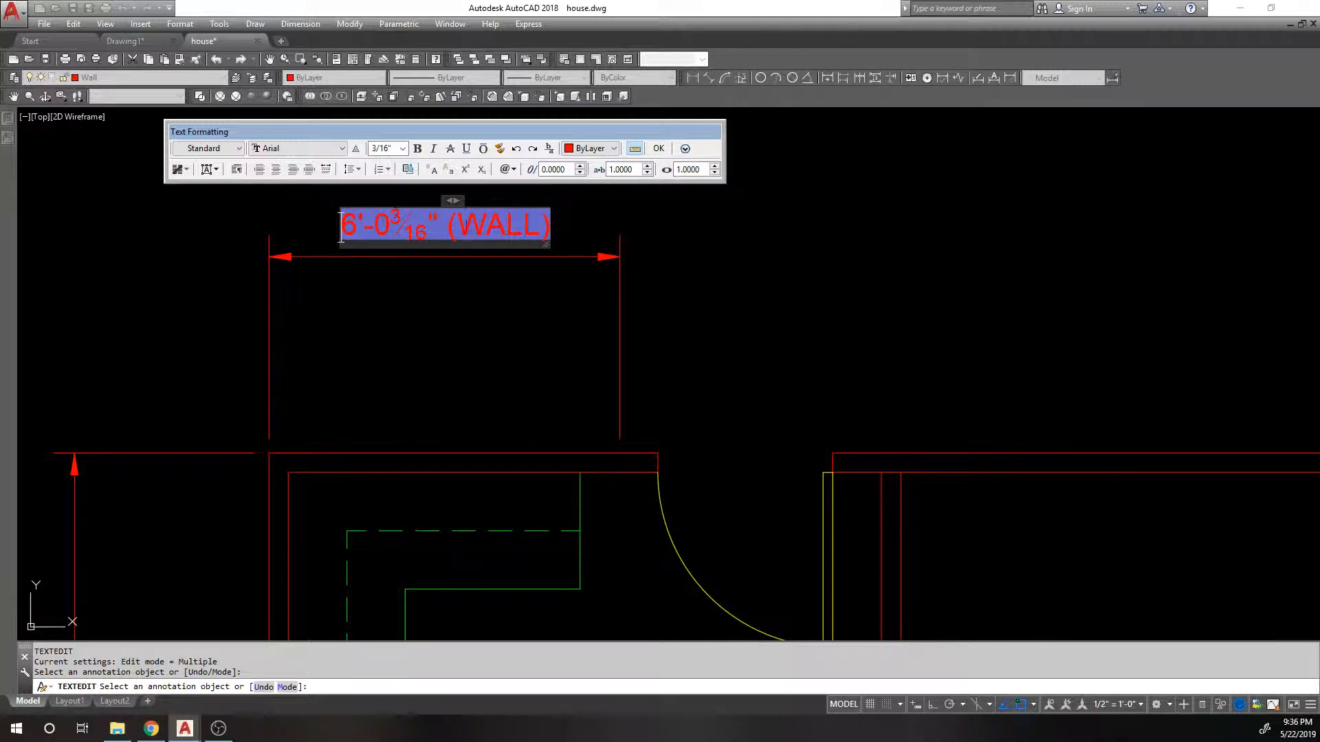
left_click(658, 148)
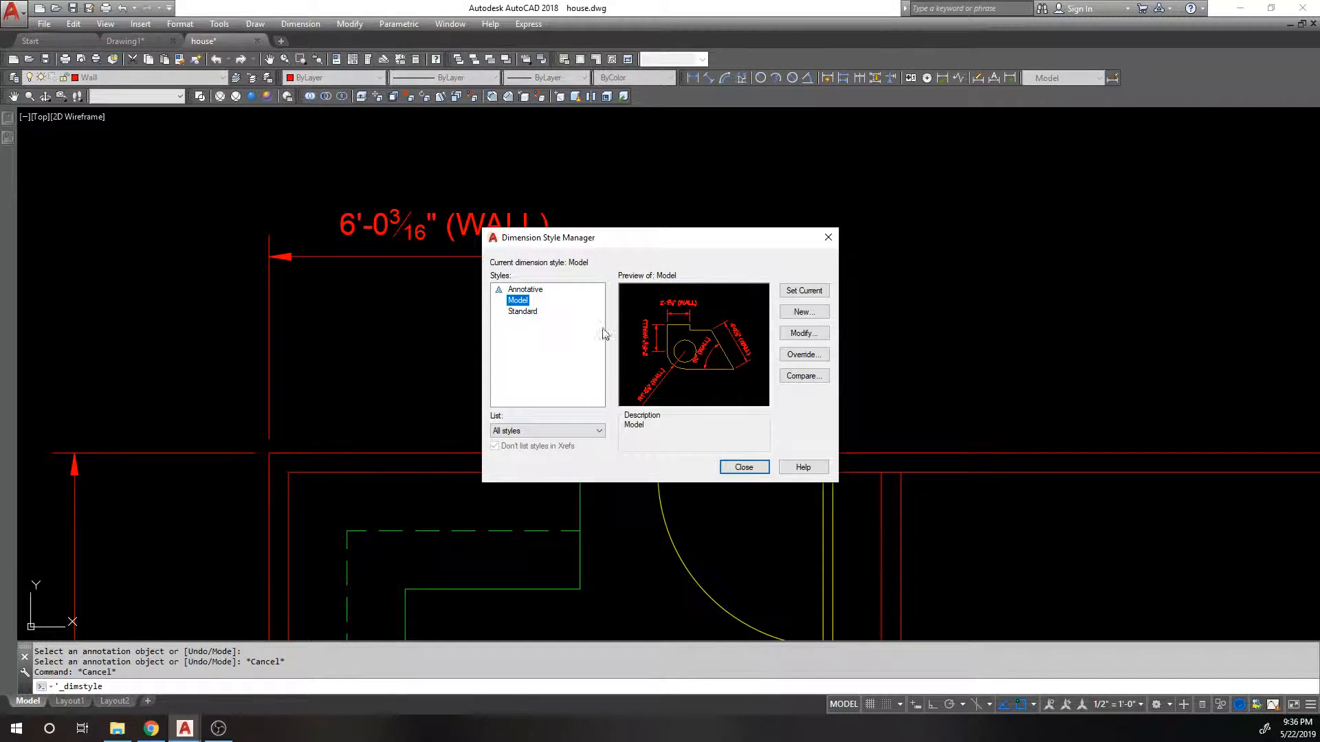
left_click(802, 333)
type("ED")
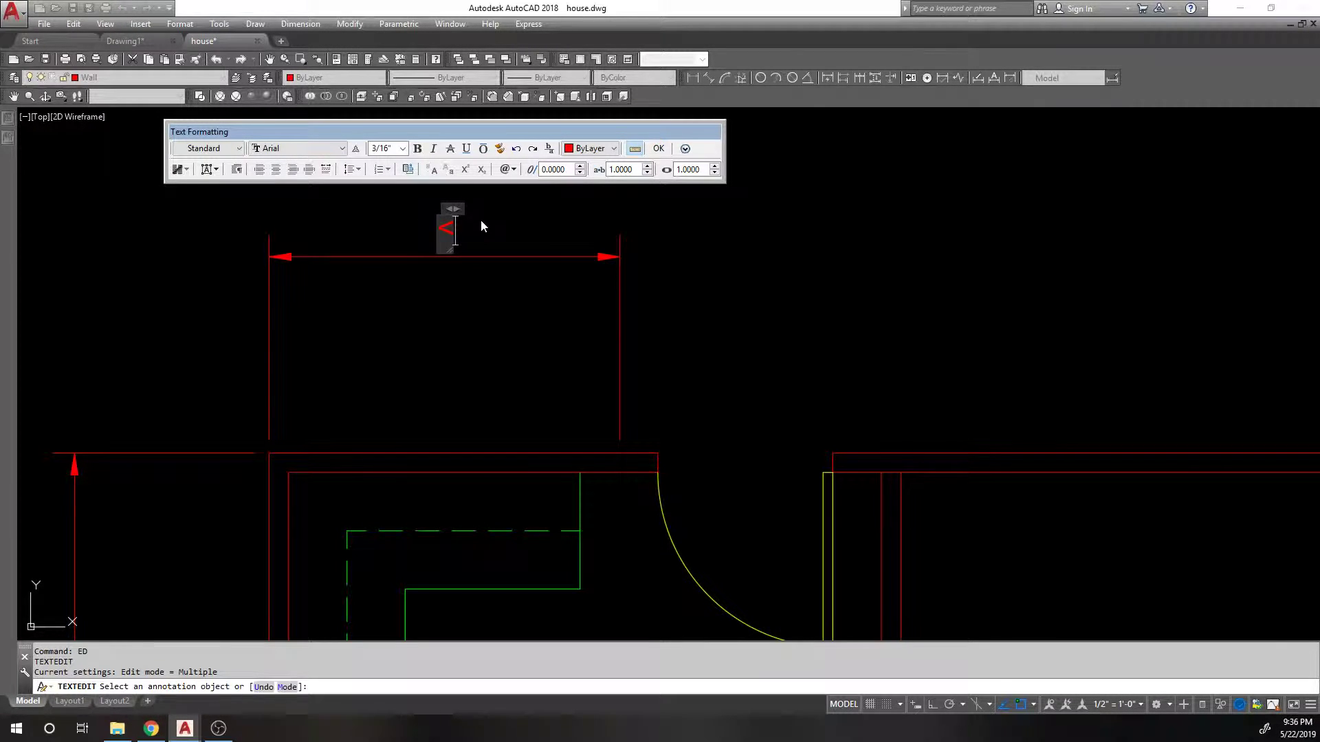
left_click(659, 148)
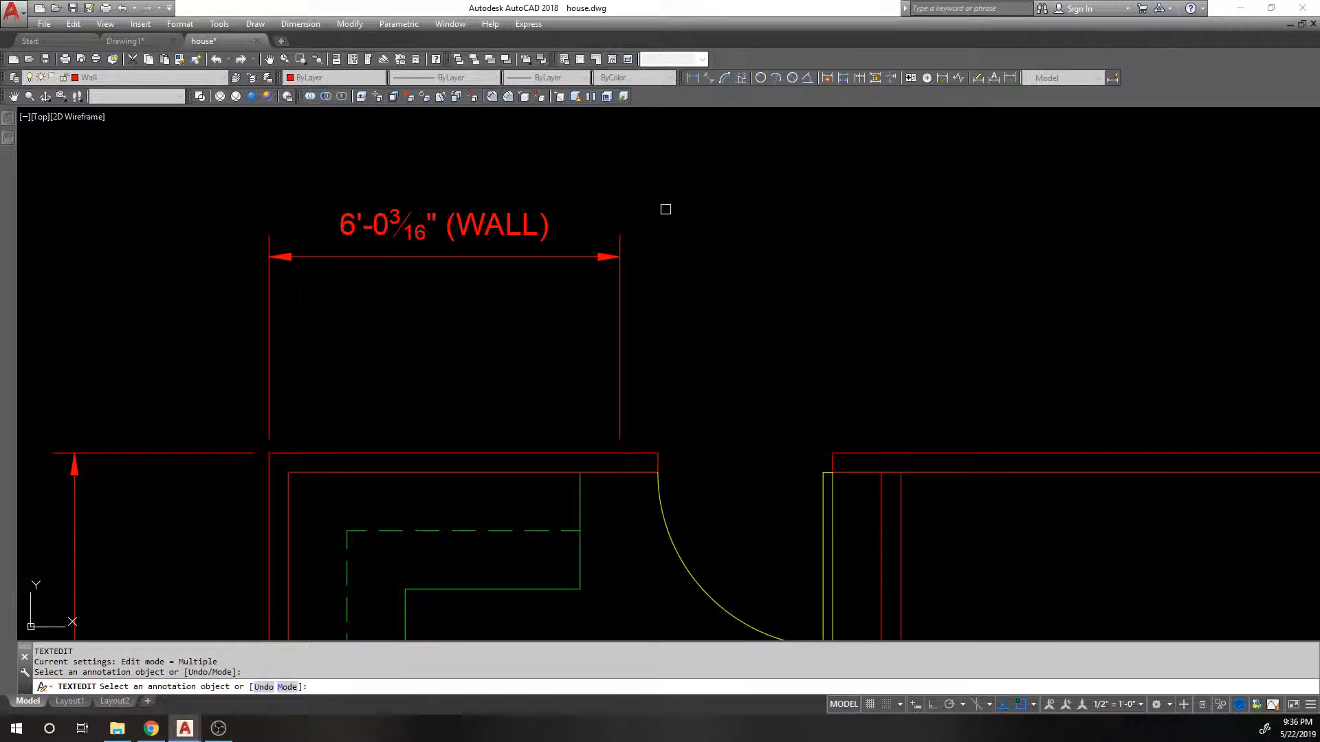
left_click(442, 257)
type("D")
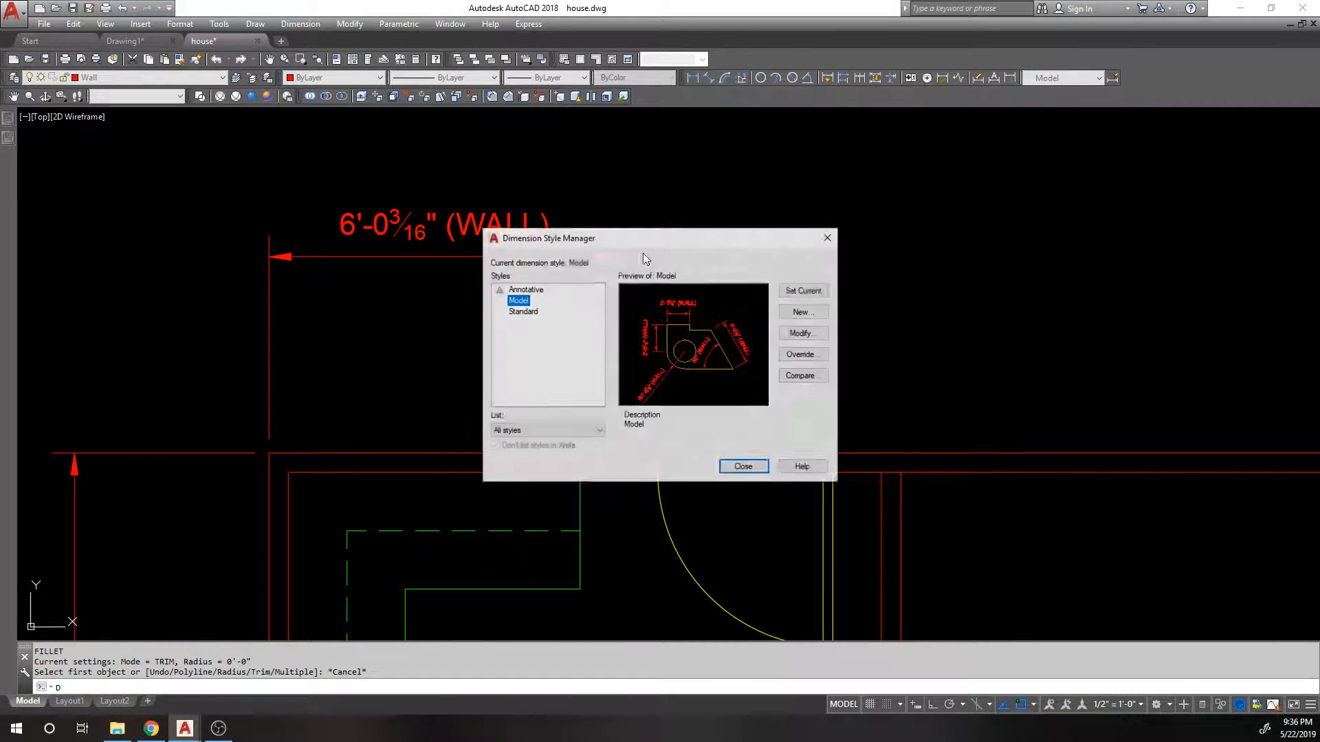
- Clear the (WALL) suffix in the Model style settings, then cancel without applying
left_click(800, 332)
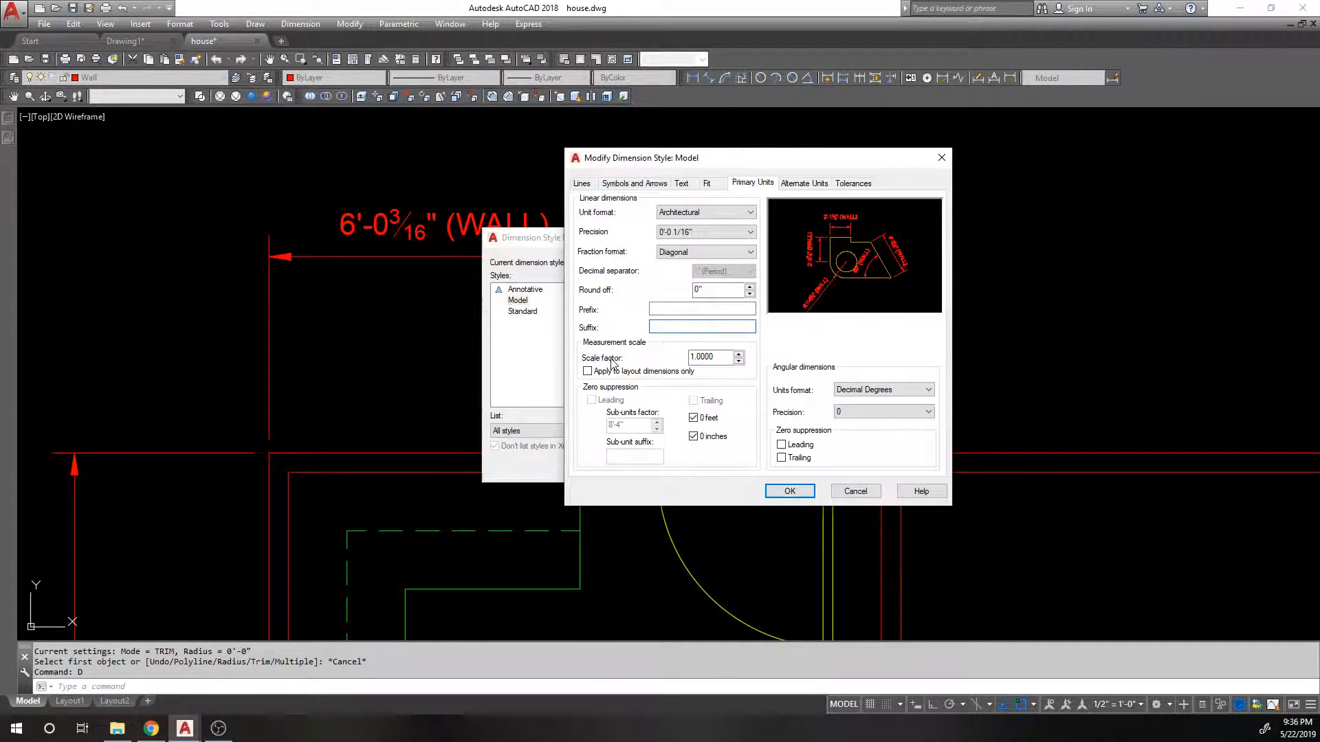
left_click(701, 327)
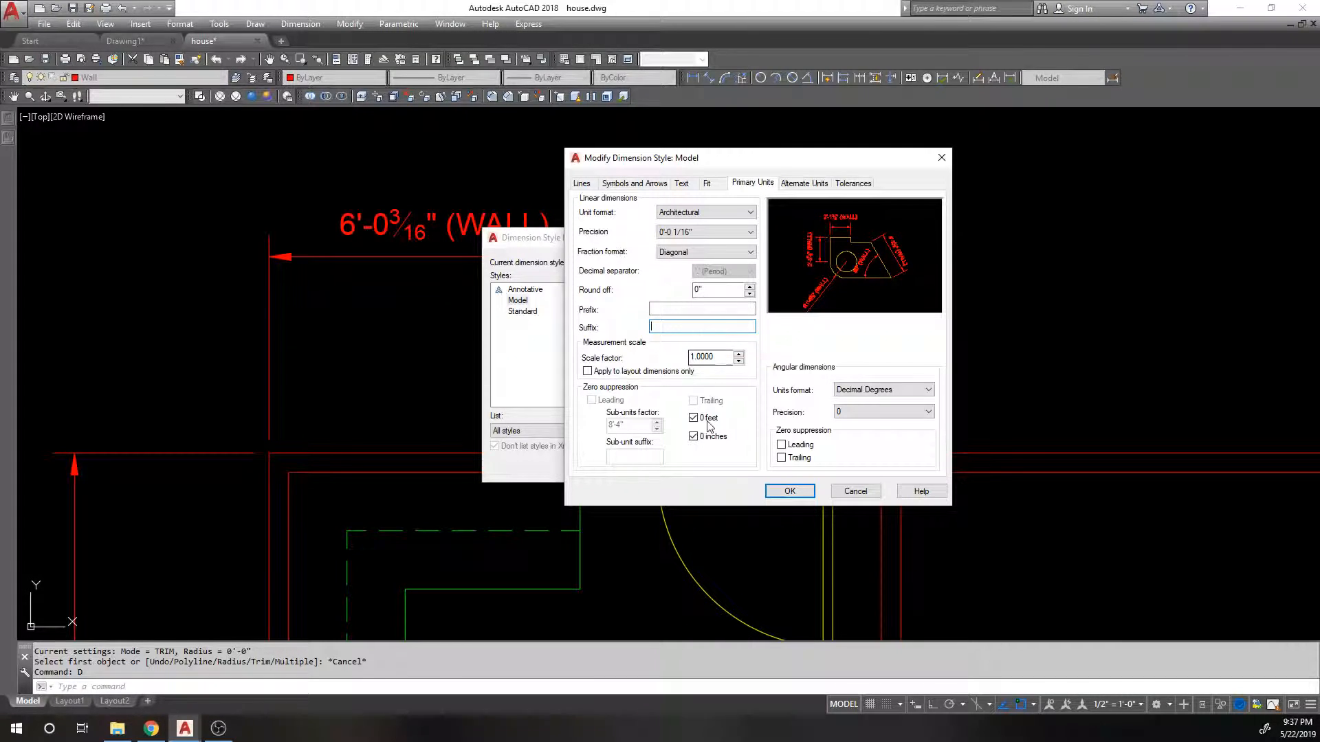
mouse_move(710, 358)
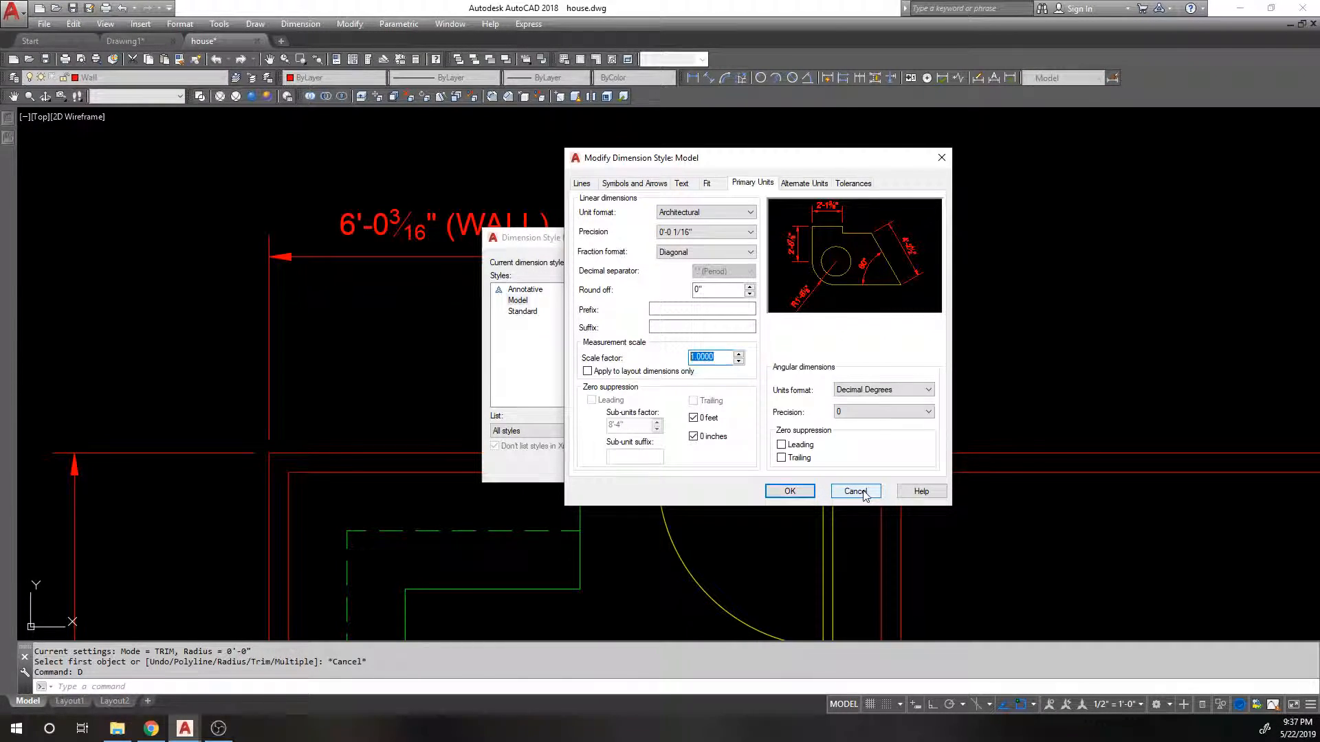
left_click(855, 491)
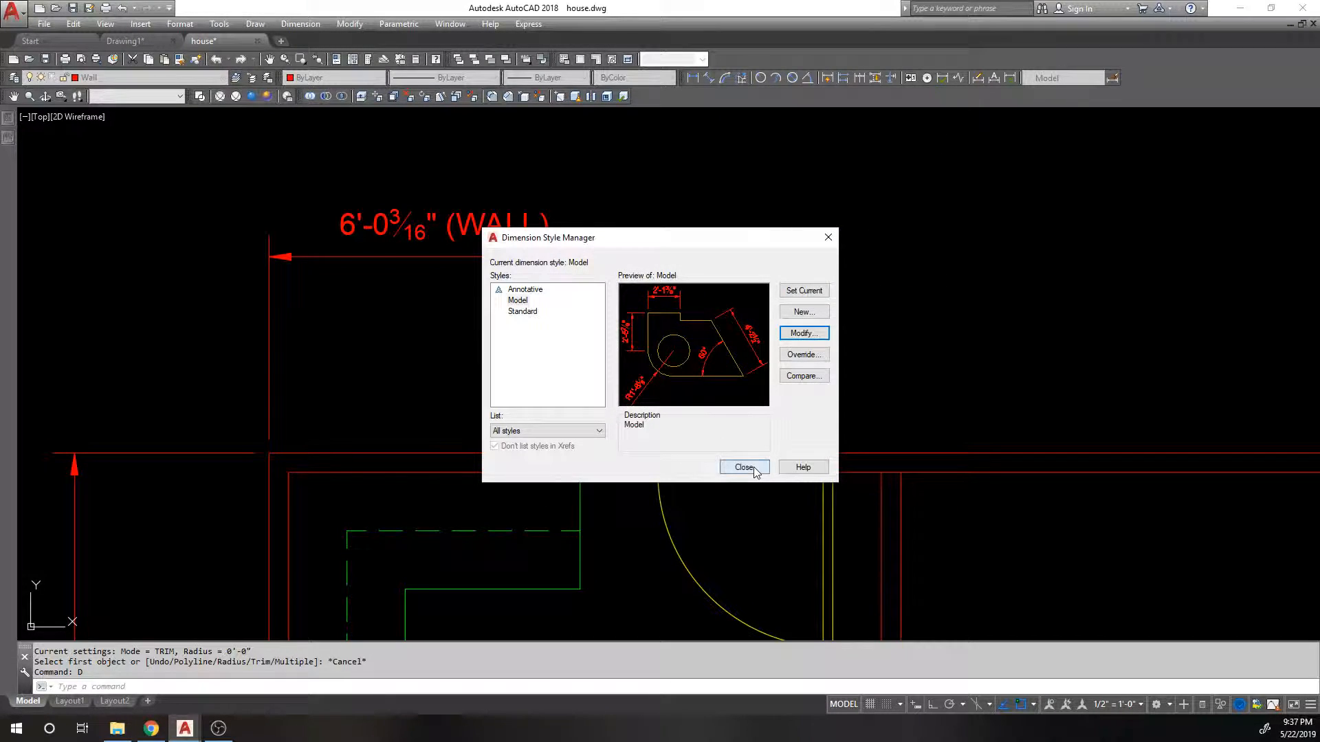
- Close the style manager and place a linear dimension with text 4'
left_click(743, 467)
type("L")
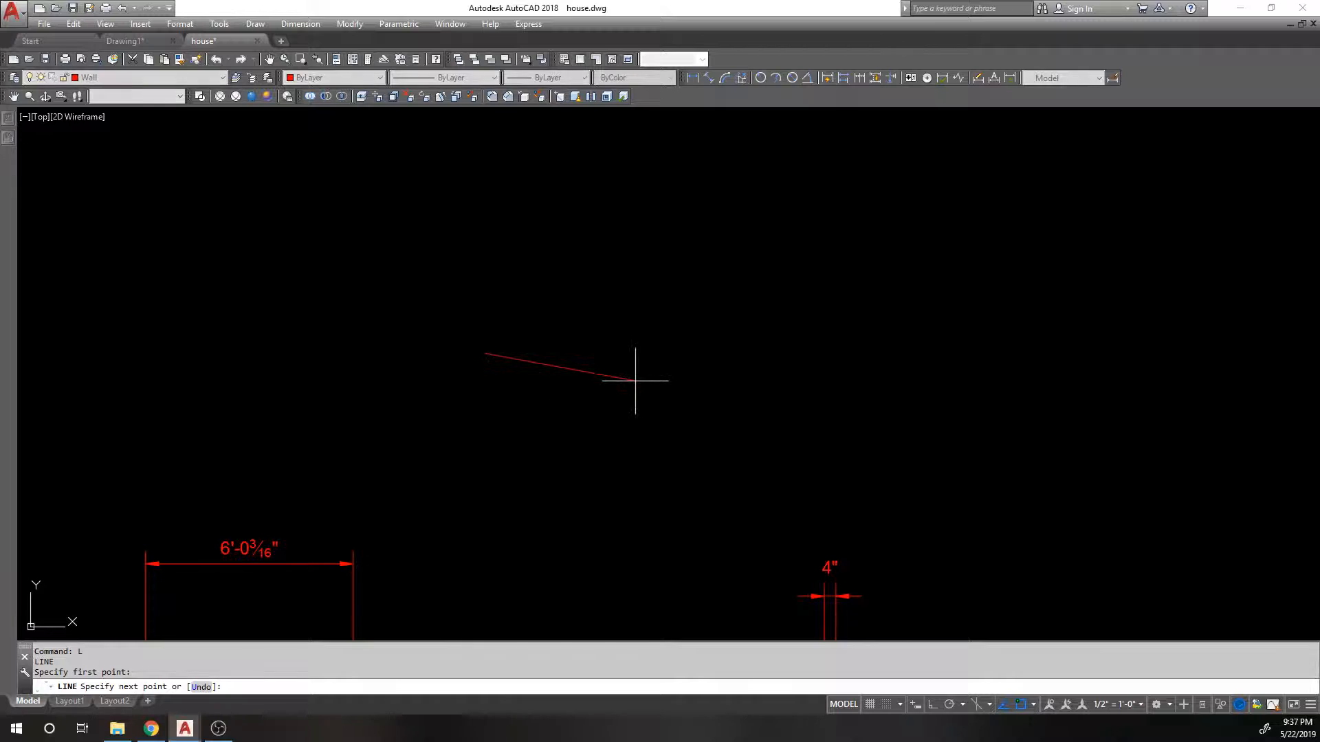
type("4'")
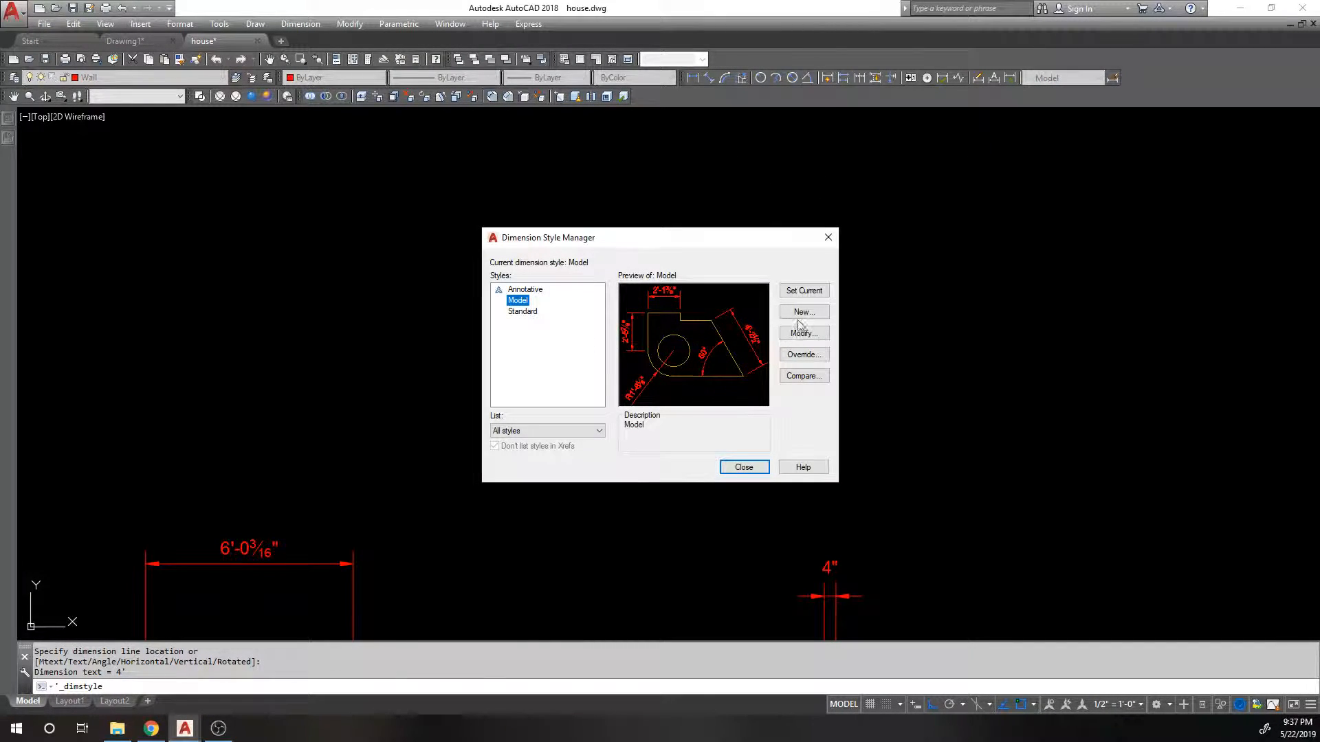
- Set the Model style's measurement scale factor to 2 and confirm
left_click(802, 333)
type("2")
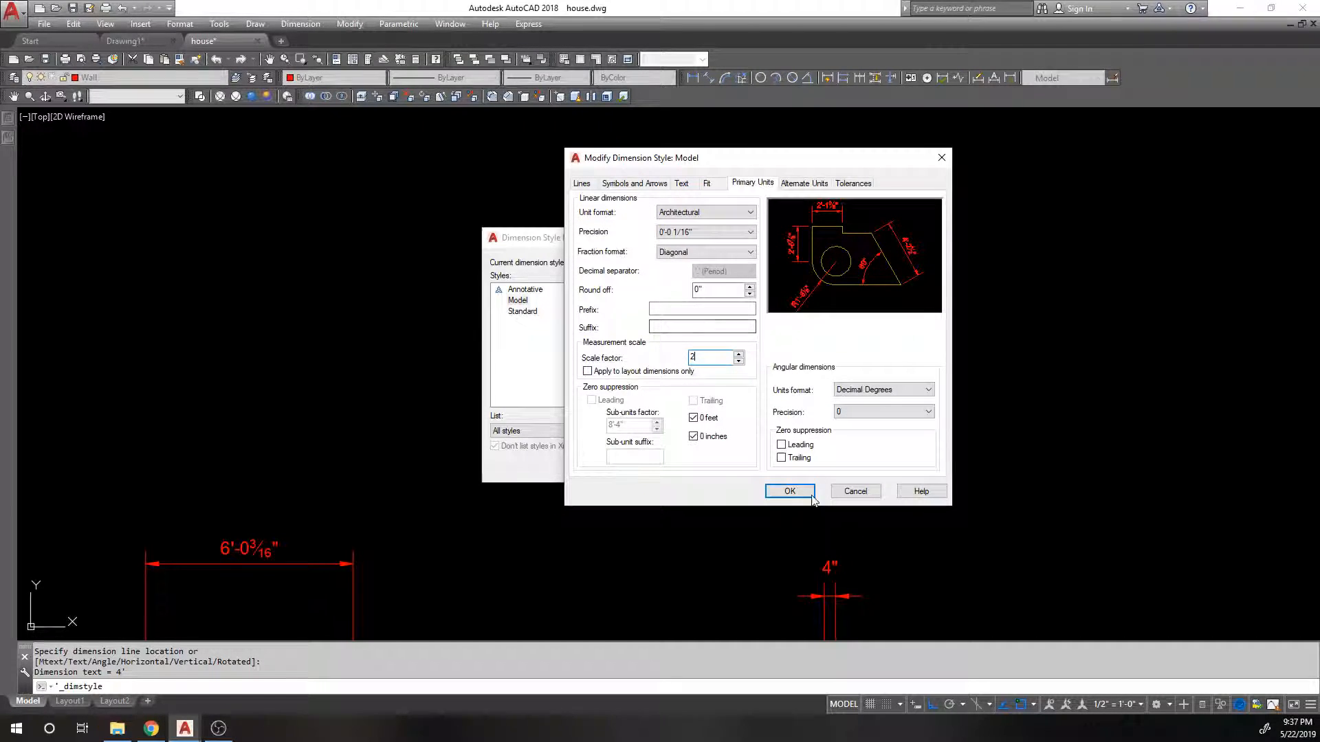
left_click(789, 491)
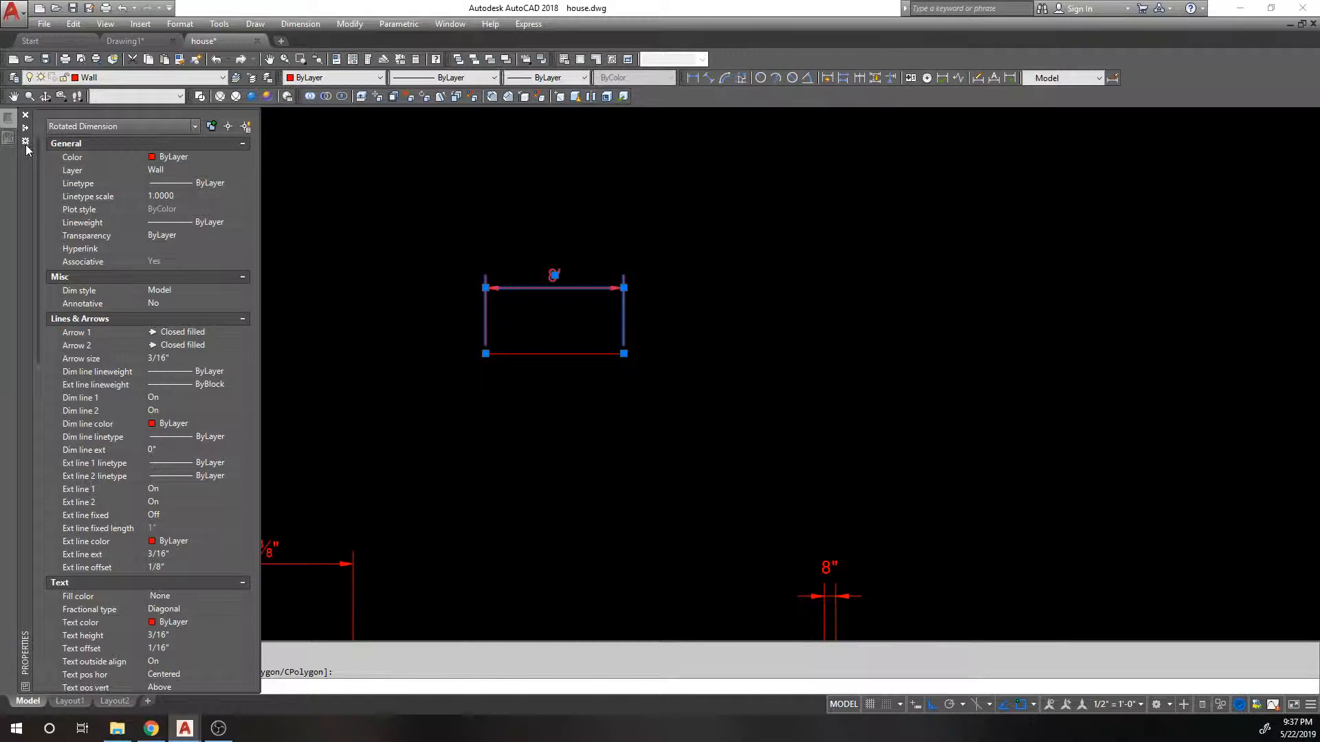
- Confirm the 8' dimension's linear scale of 2.0000 in Properties, then deselect it
scroll("down", 3)
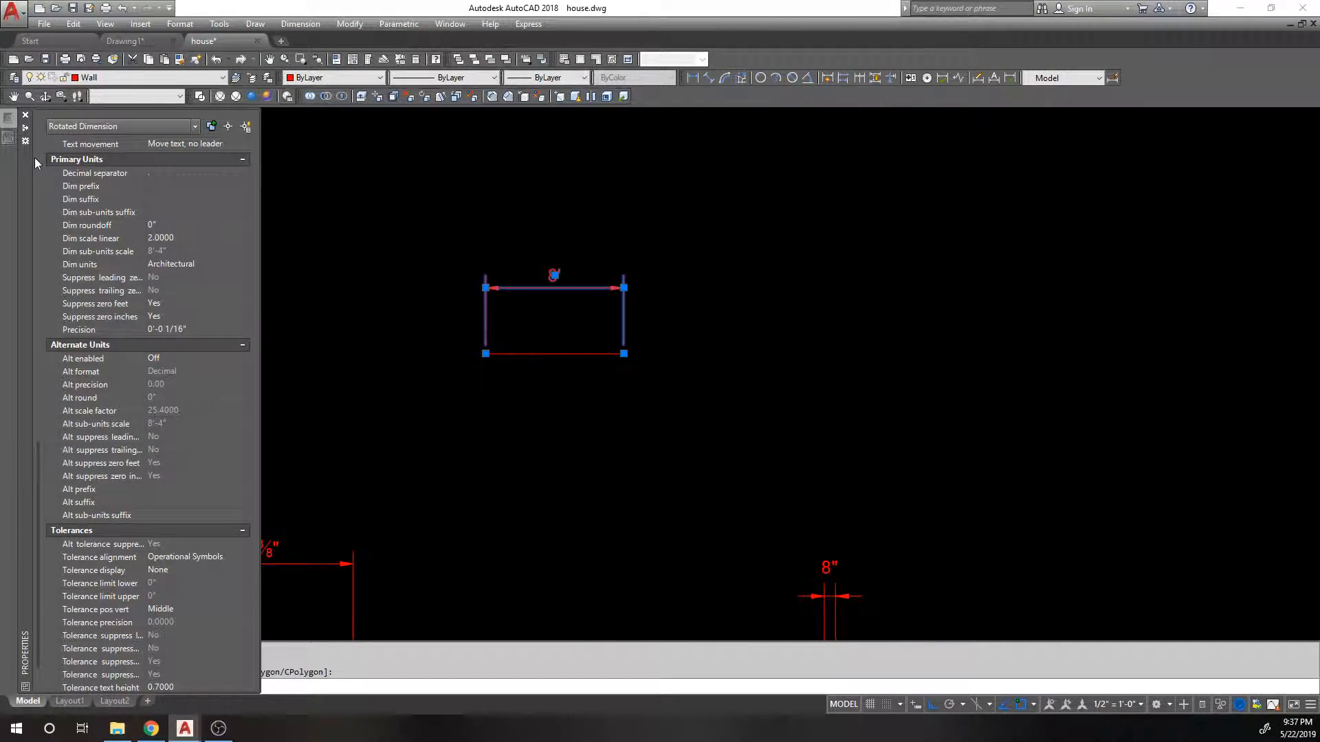
scroll("up", 3)
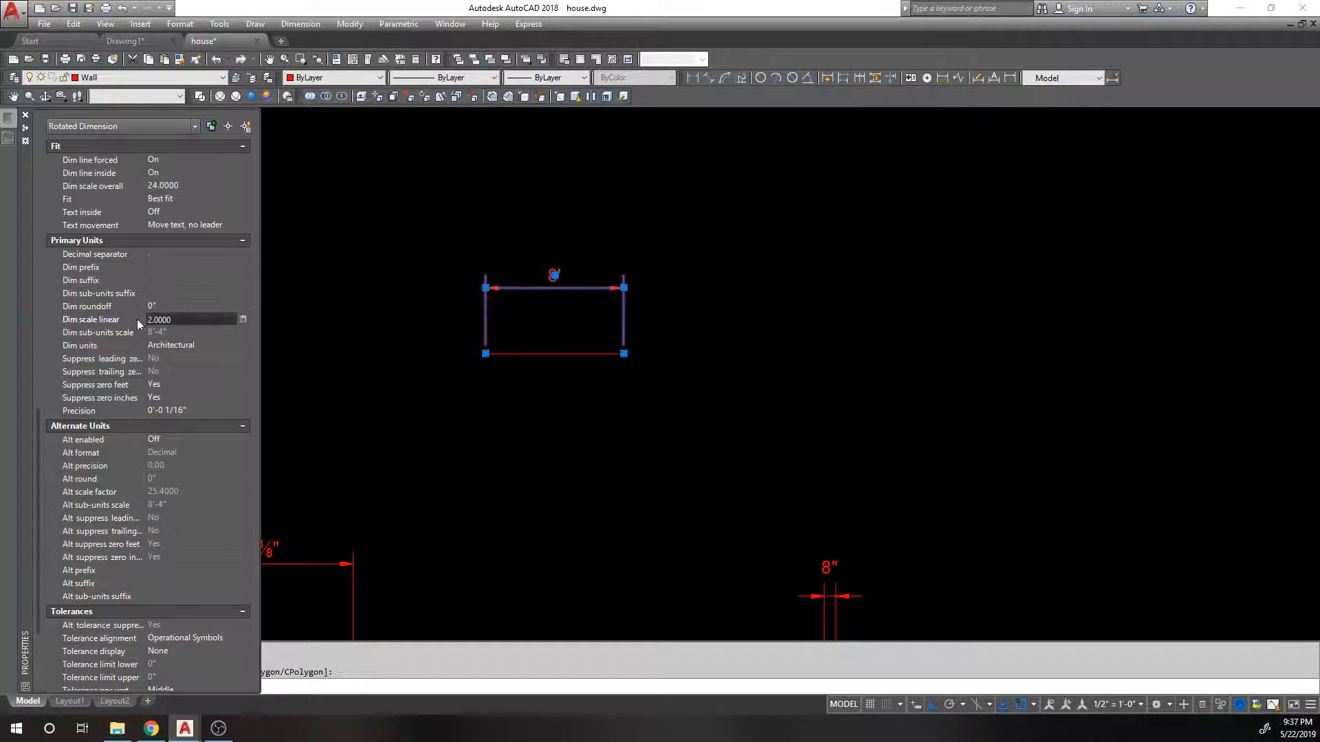
left_click(193, 319)
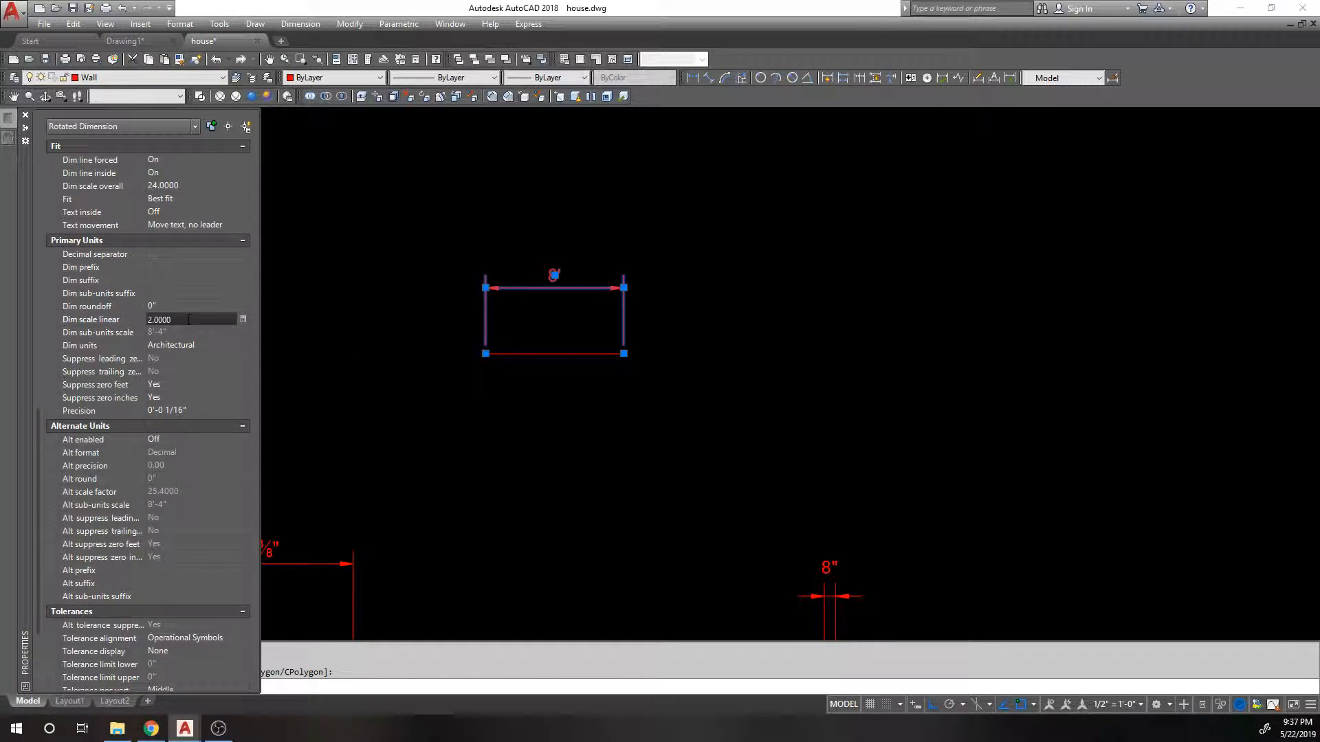
left_click(444, 281)
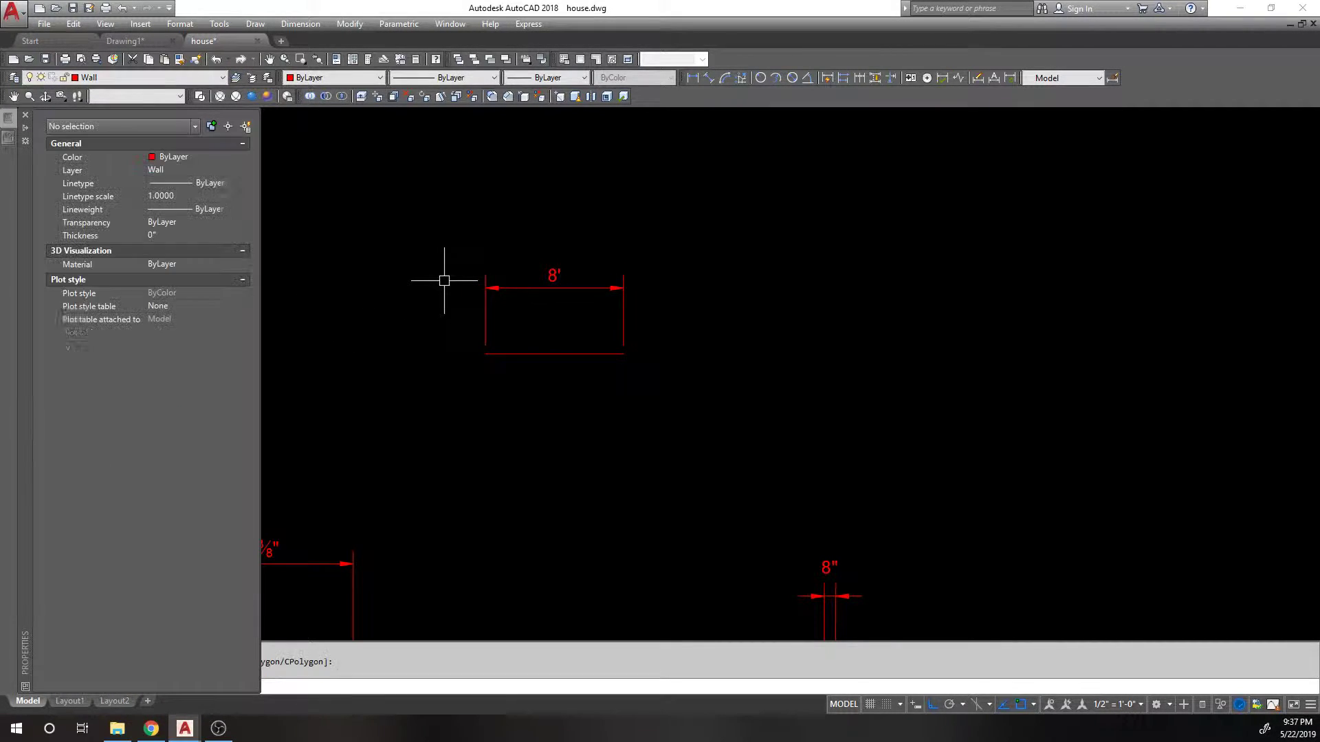
key("Escape")
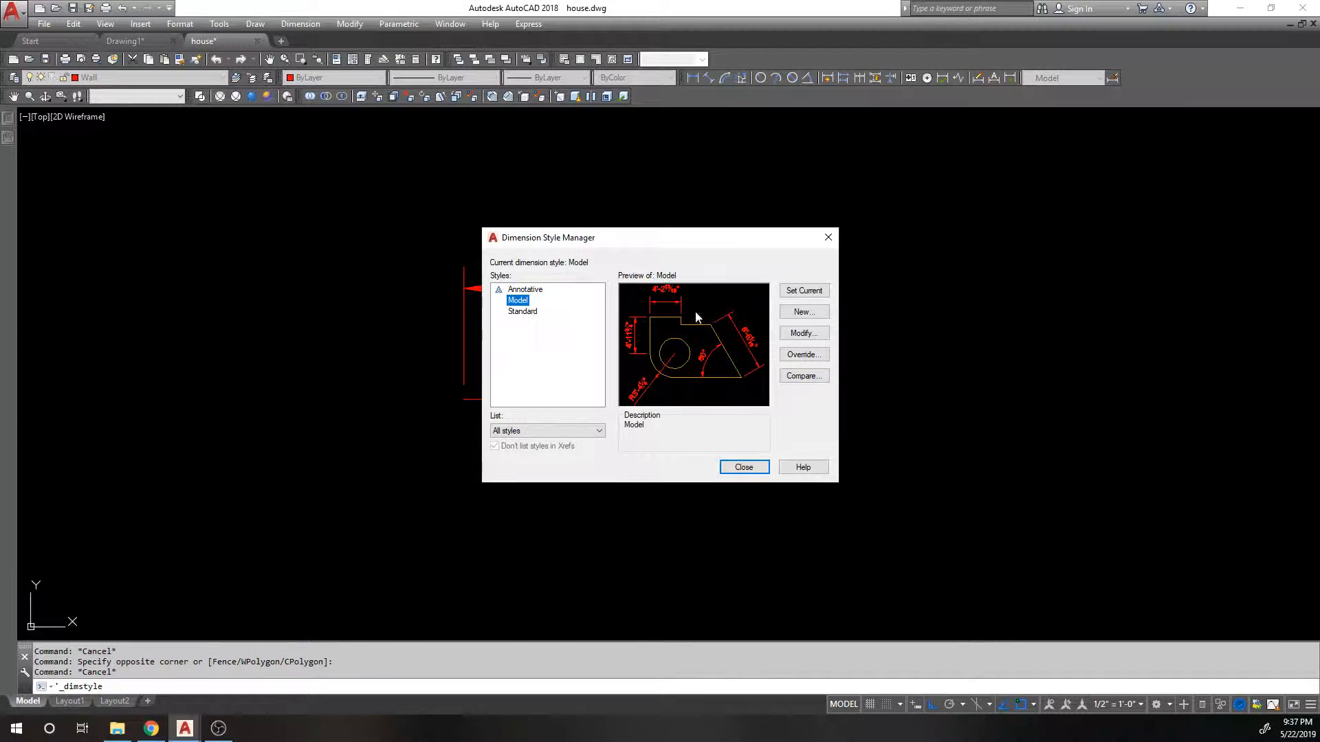
- Close the style manager and run DIMLFAC to change the length scale factor from 2.0000
left_click(742, 468)
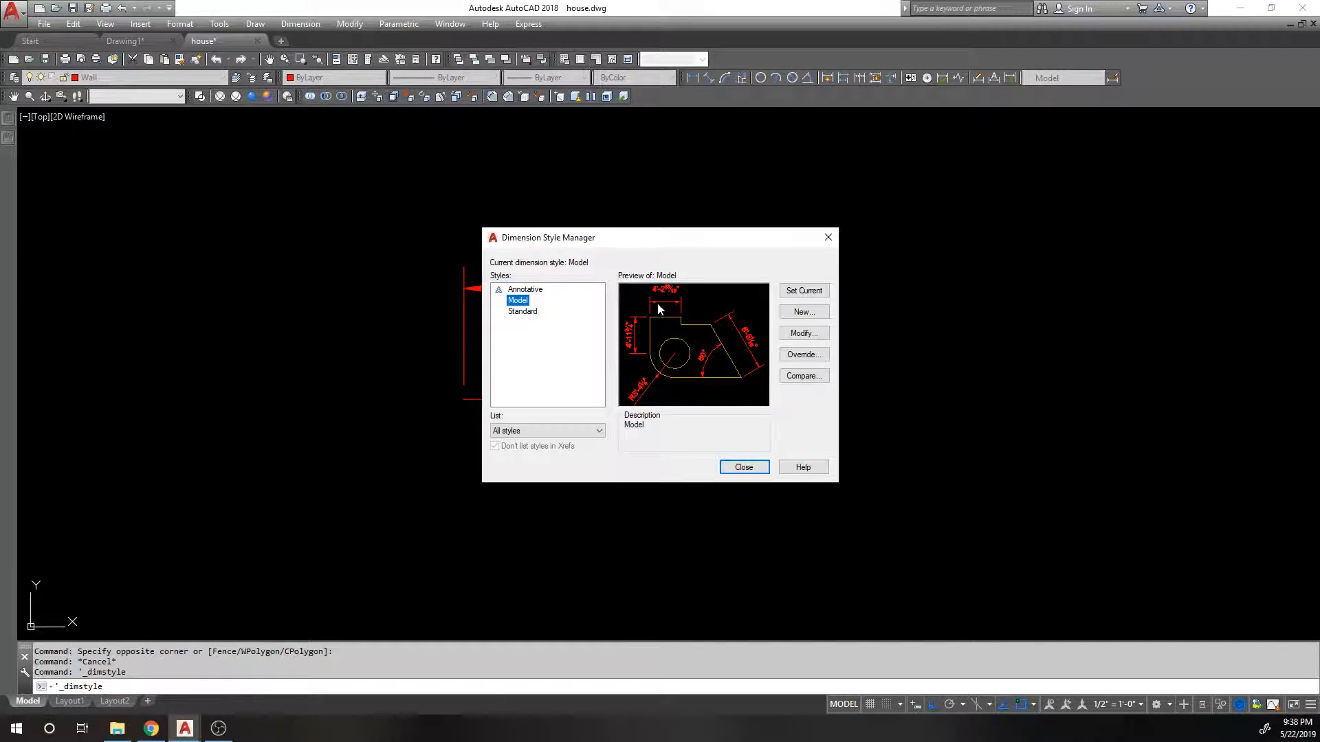
left_click(742, 466)
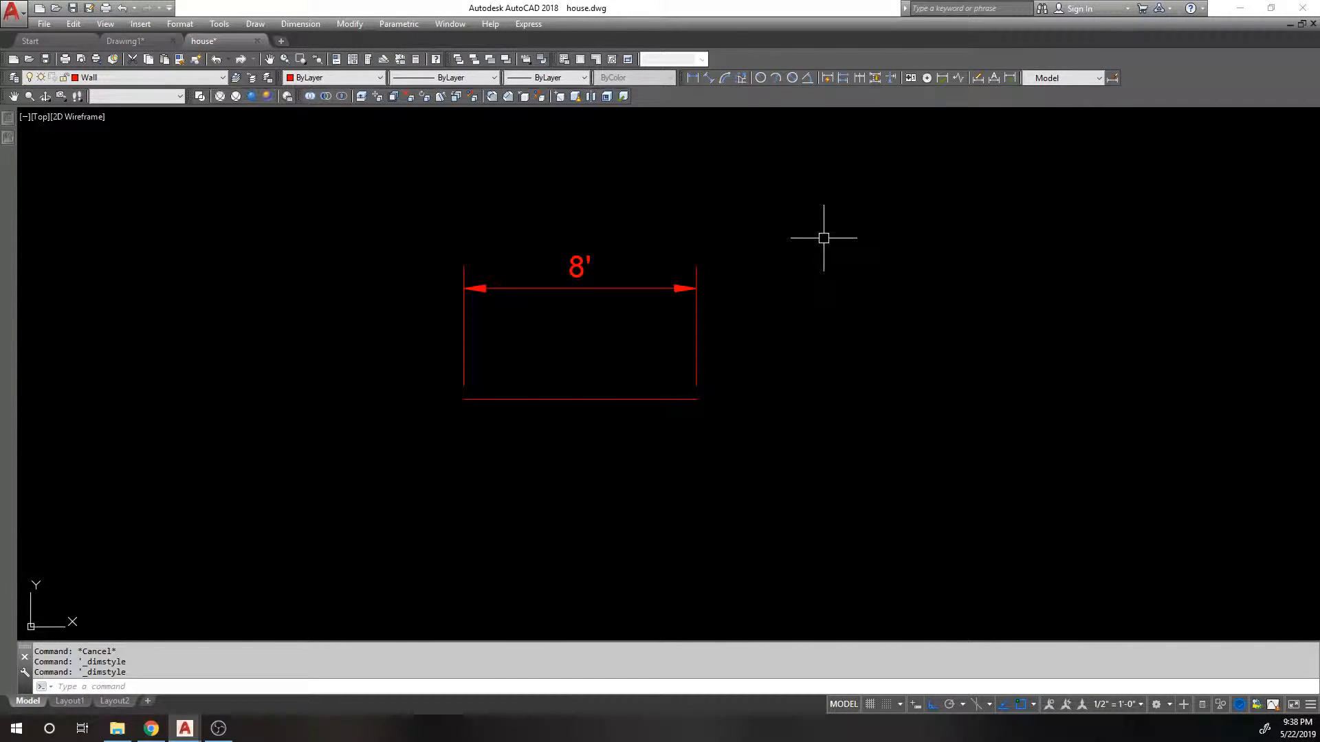
type("DIMFLAC")
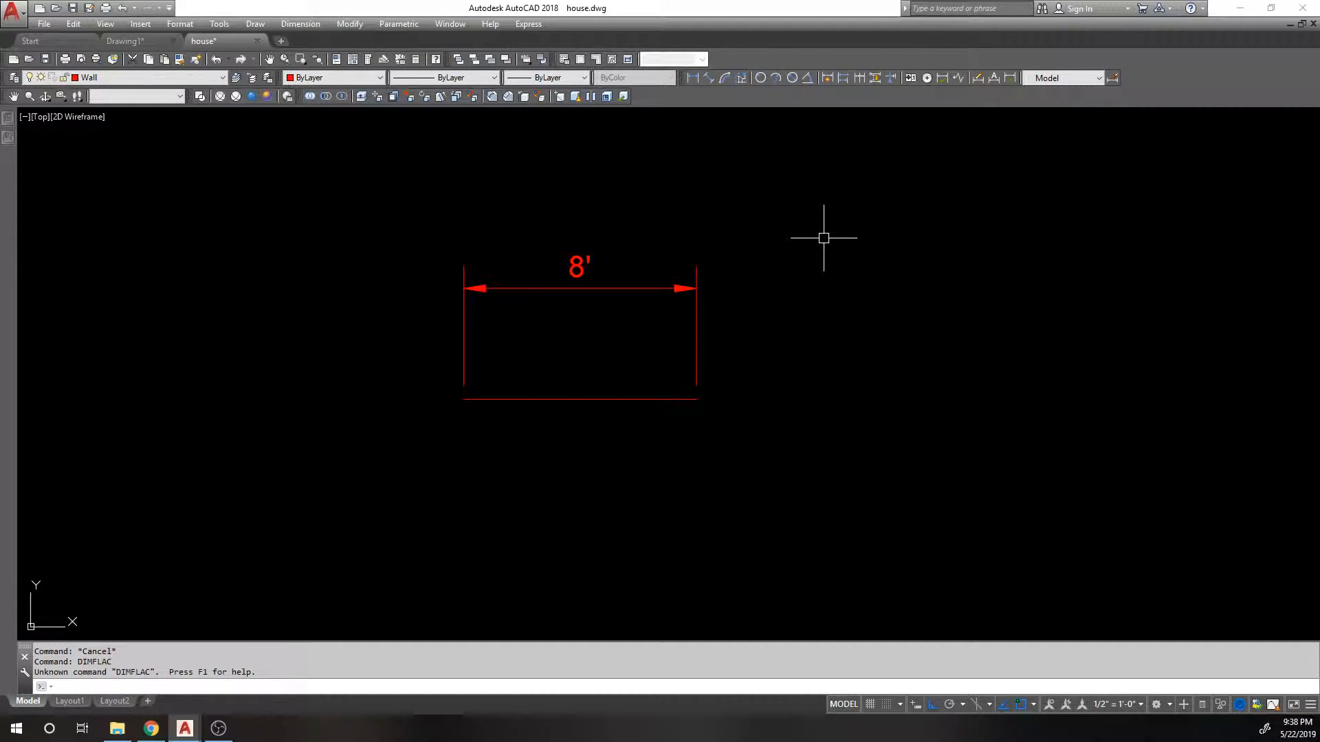
type("D")
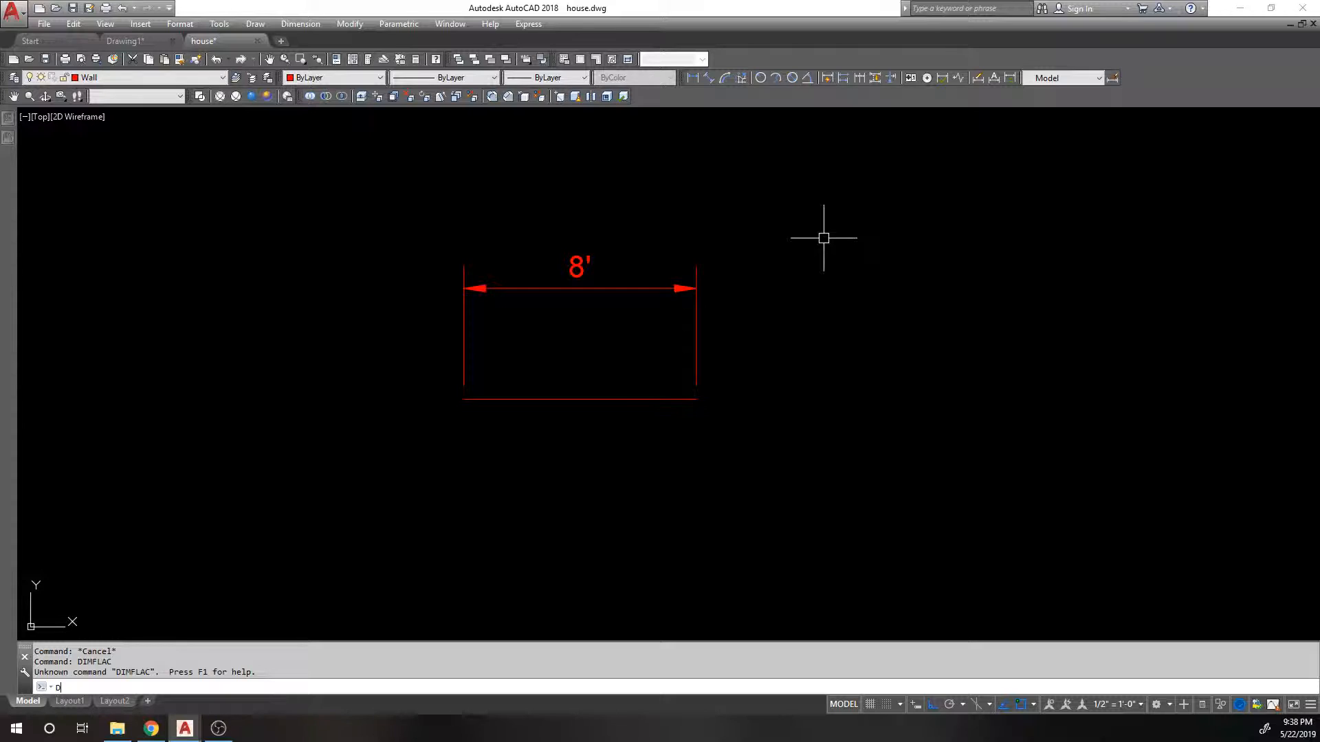
type("IMLFAC")
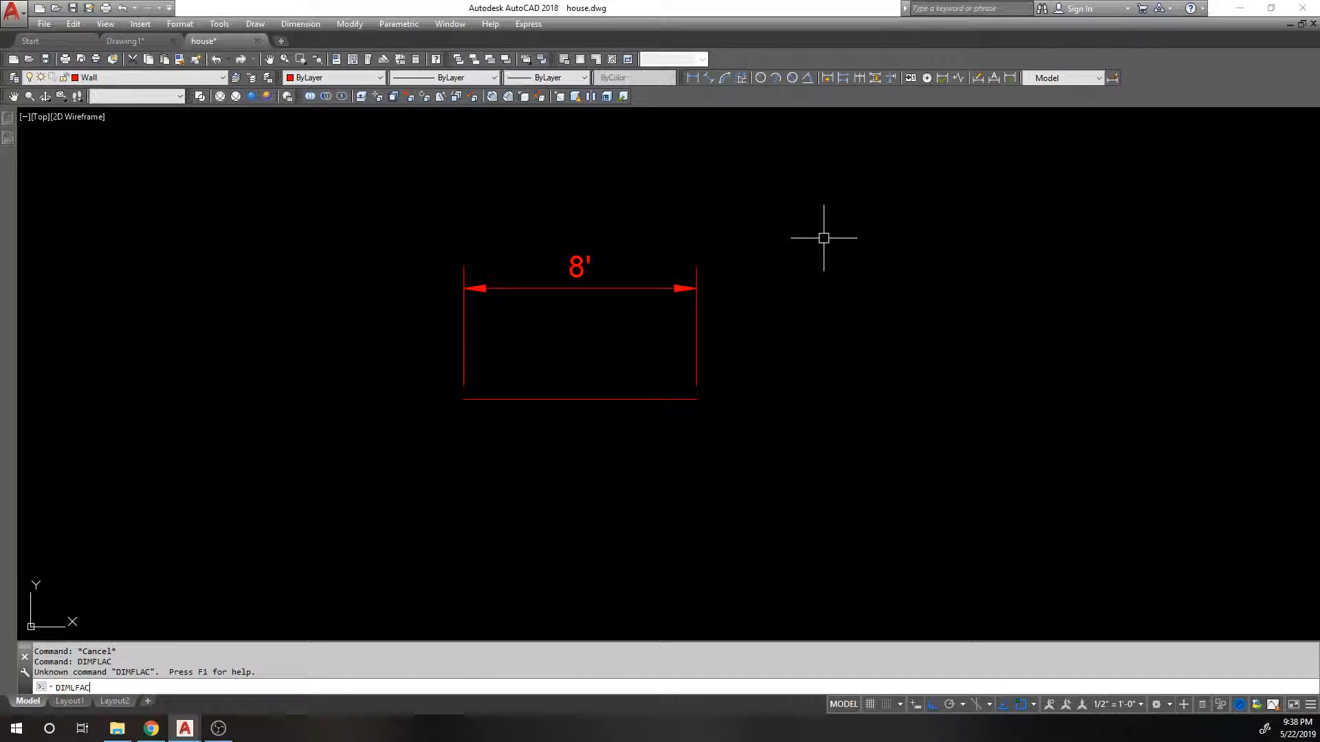
key("Return")
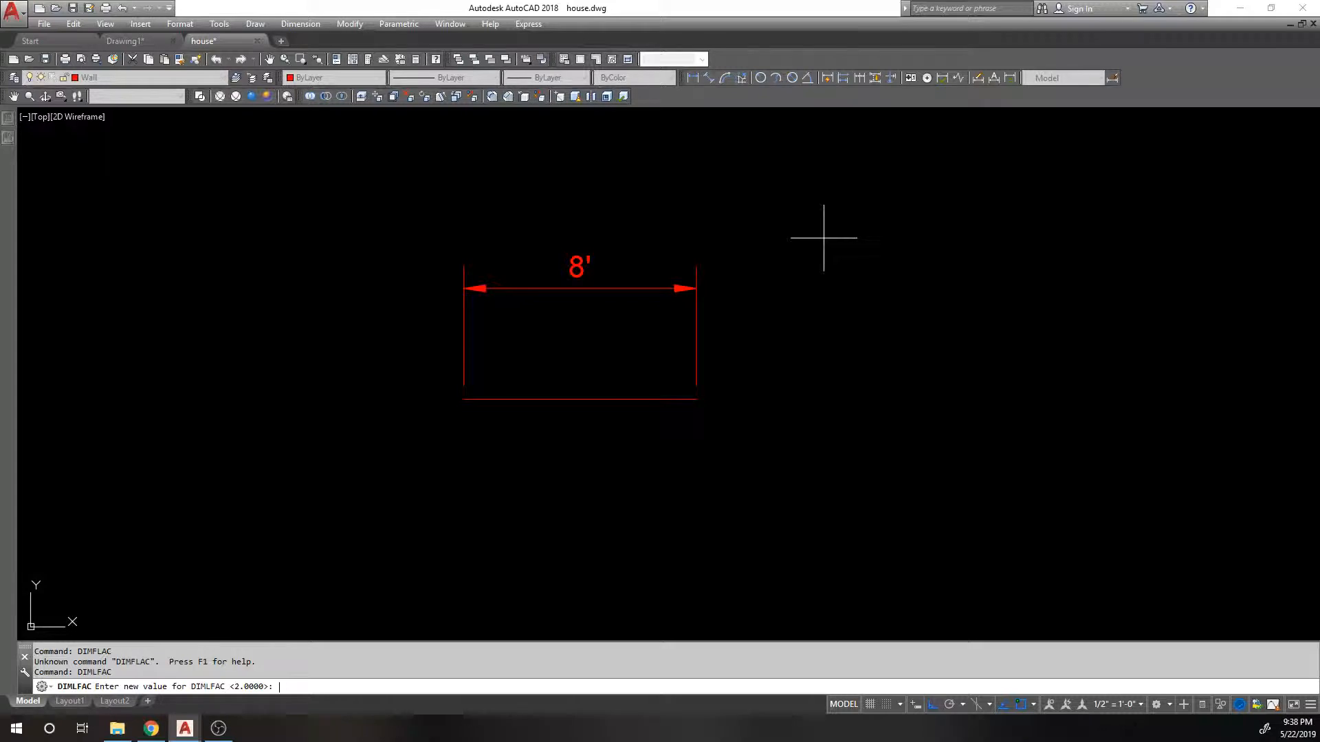
mouse_move(455, 412)
type("1")
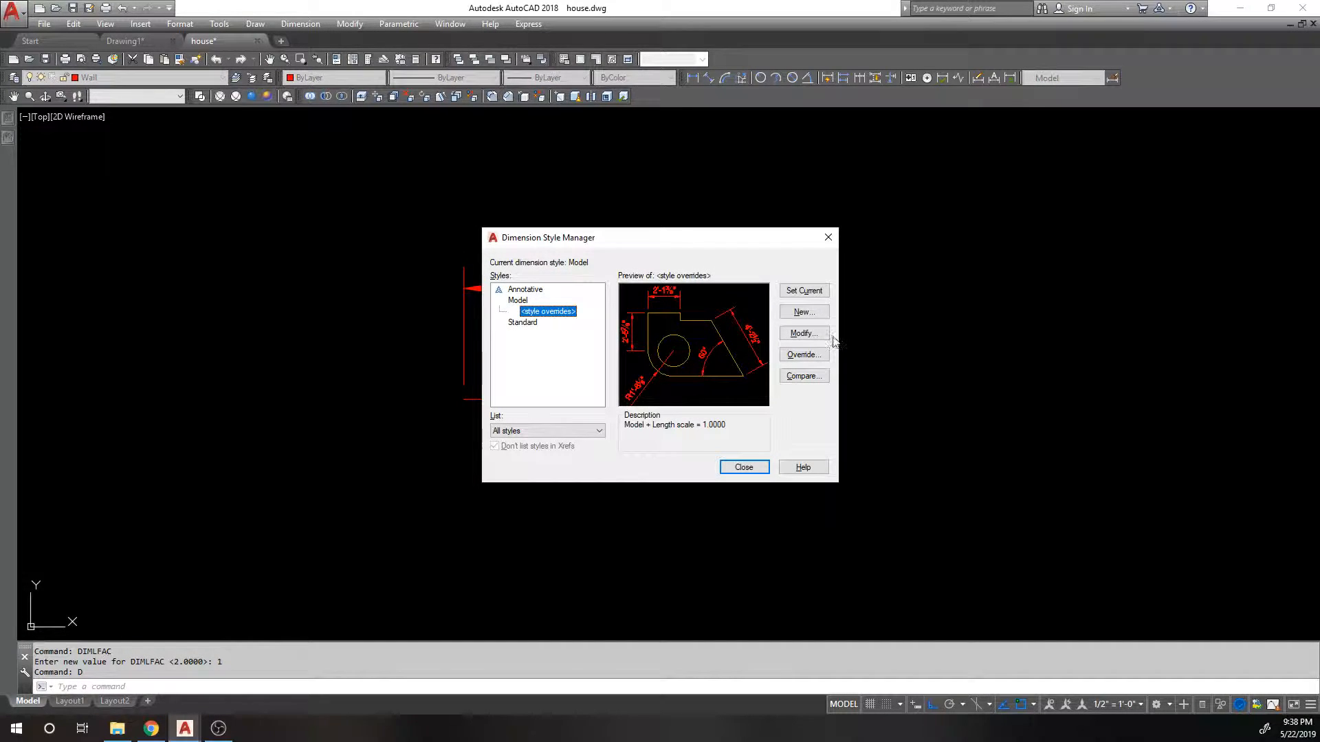
- Review the override's Primary Units without changes and close the Dimension Style Manager
left_click(801, 355)
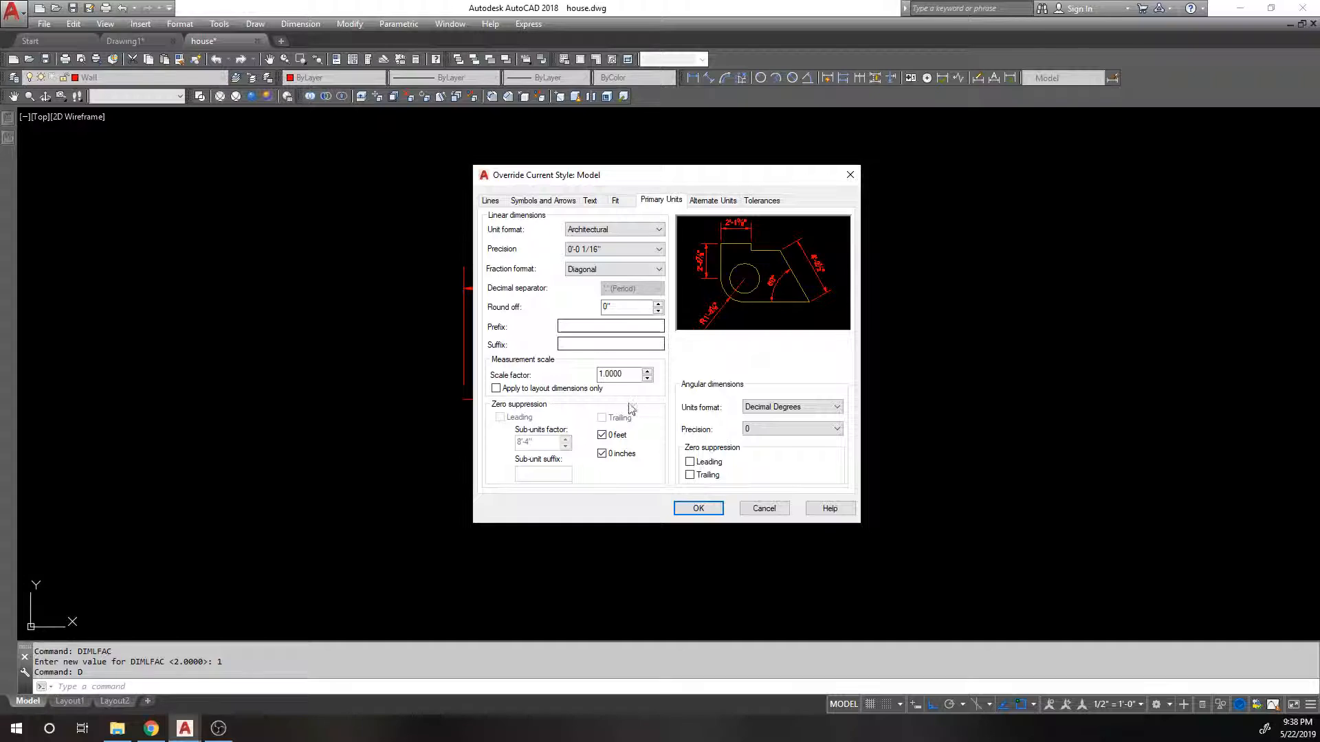
mouse_move(586, 383)
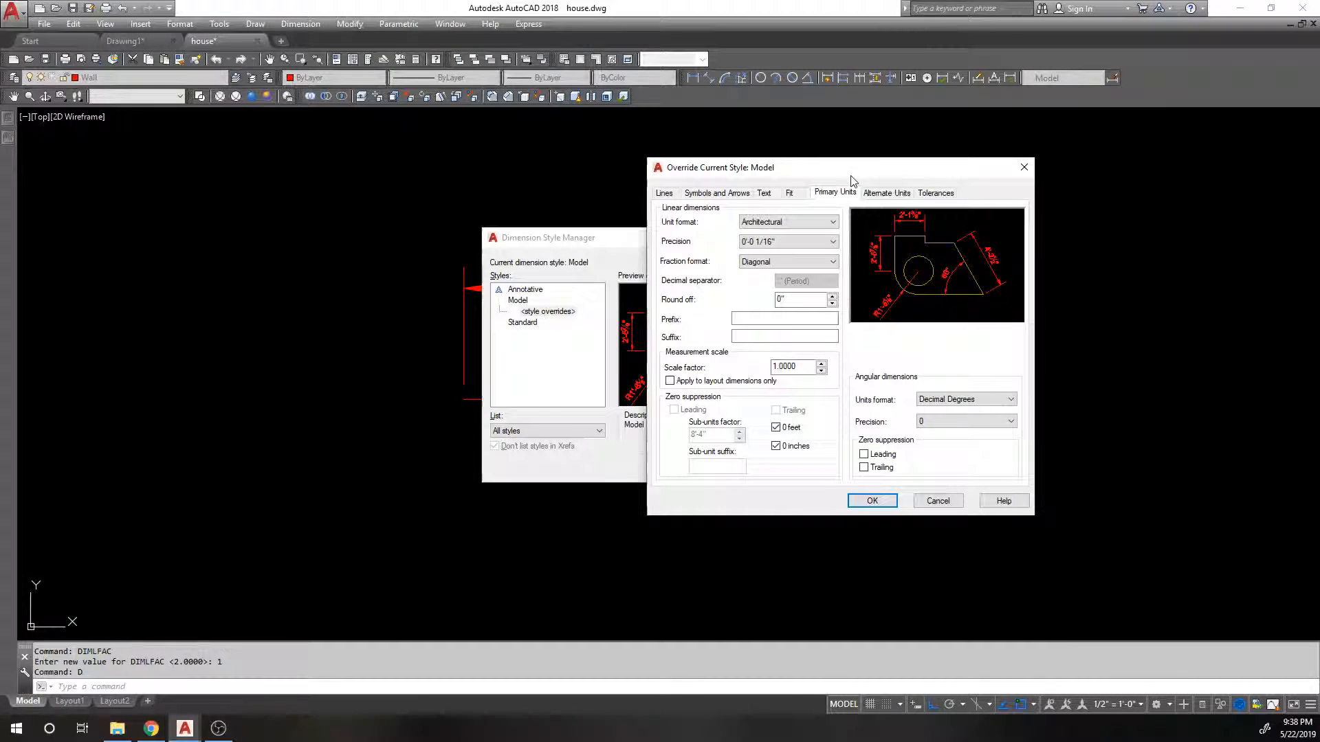
left_click(872, 500)
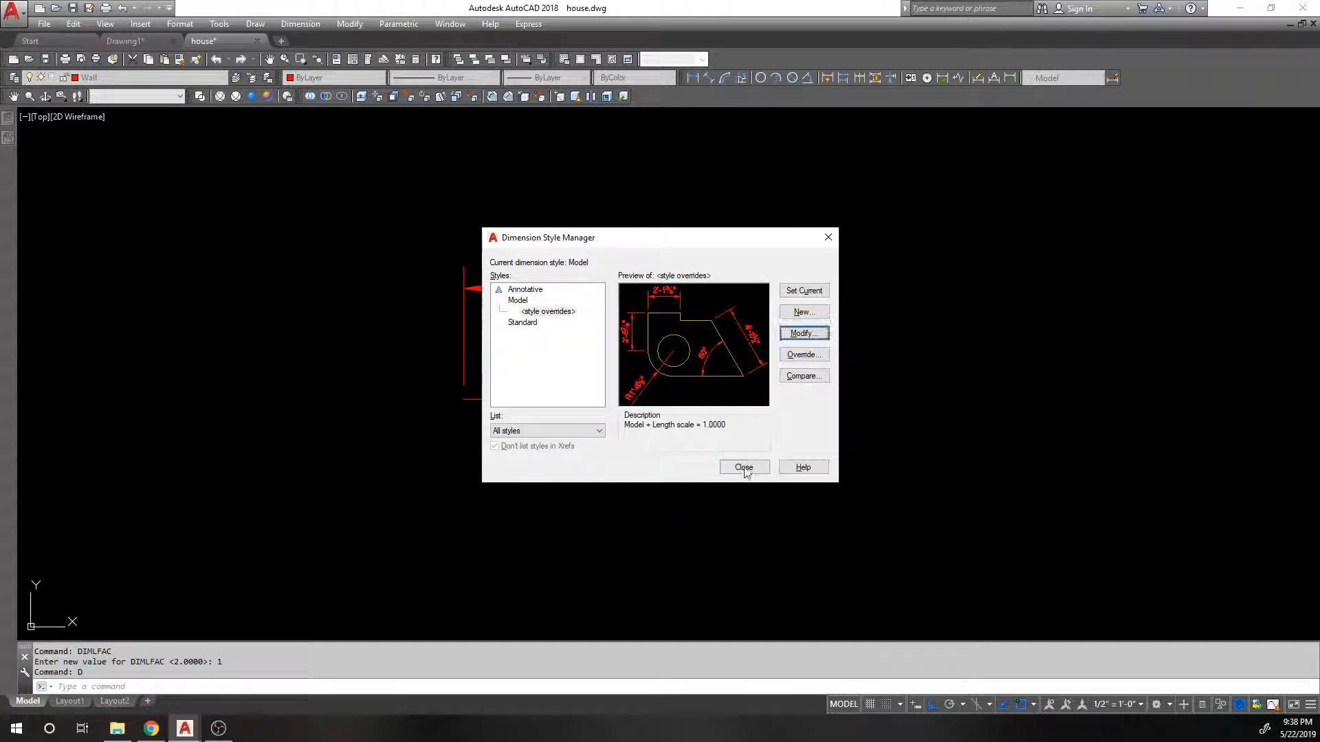
left_click(743, 468)
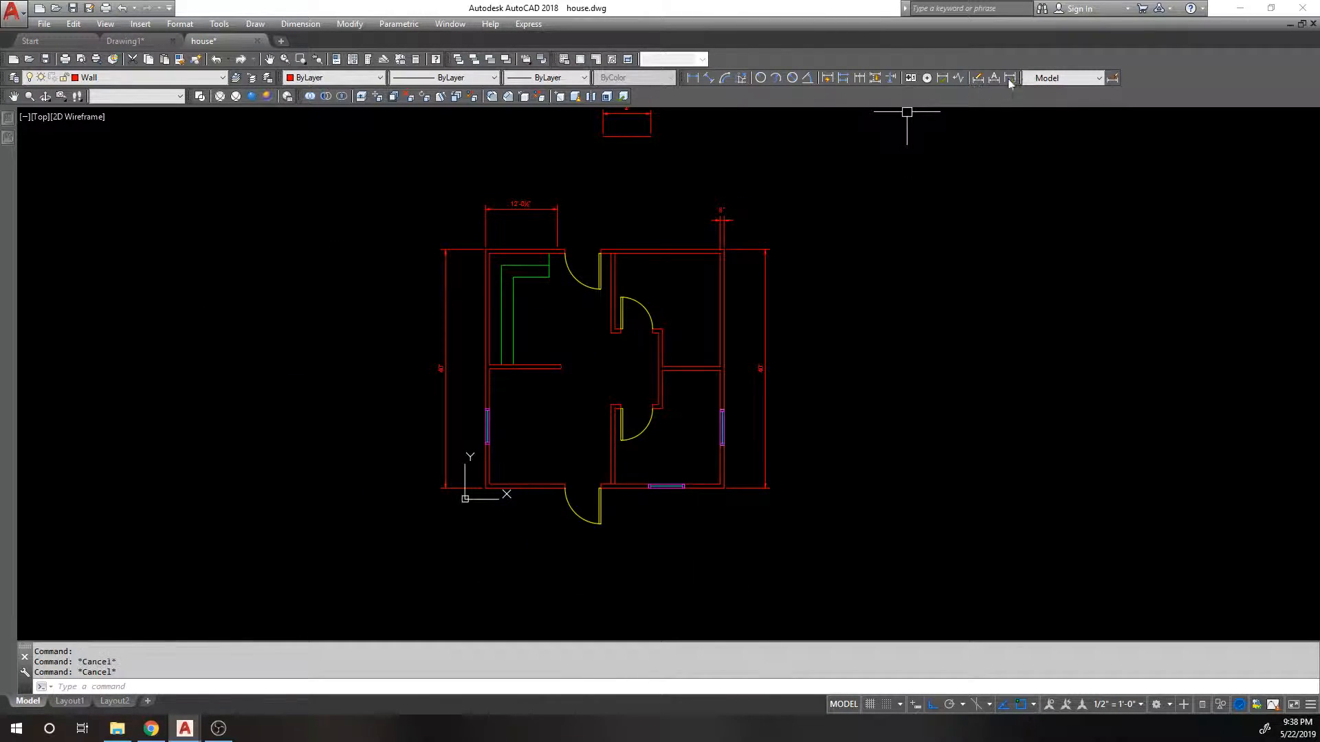
- Apply Dimension Update to the doubled dimension so it reads 4' instead of 8'
left_click(762, 369)
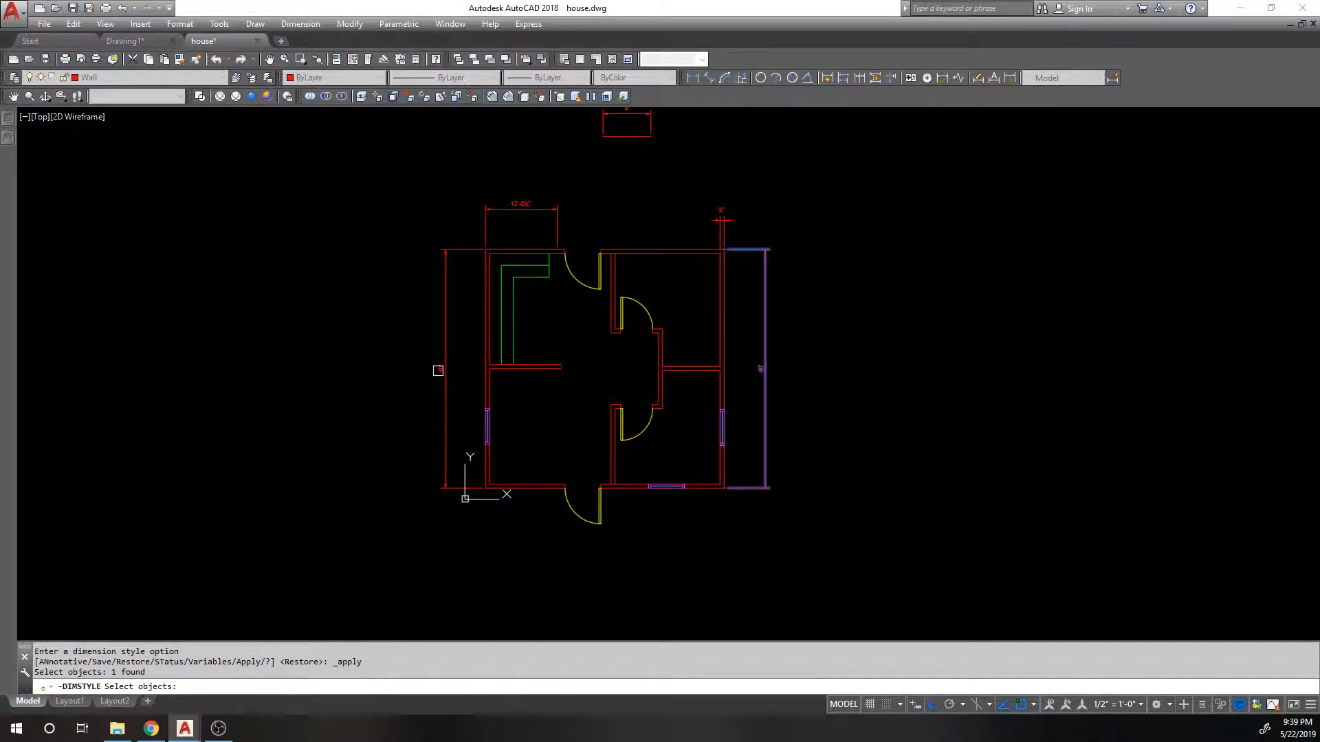
left_click(529, 183)
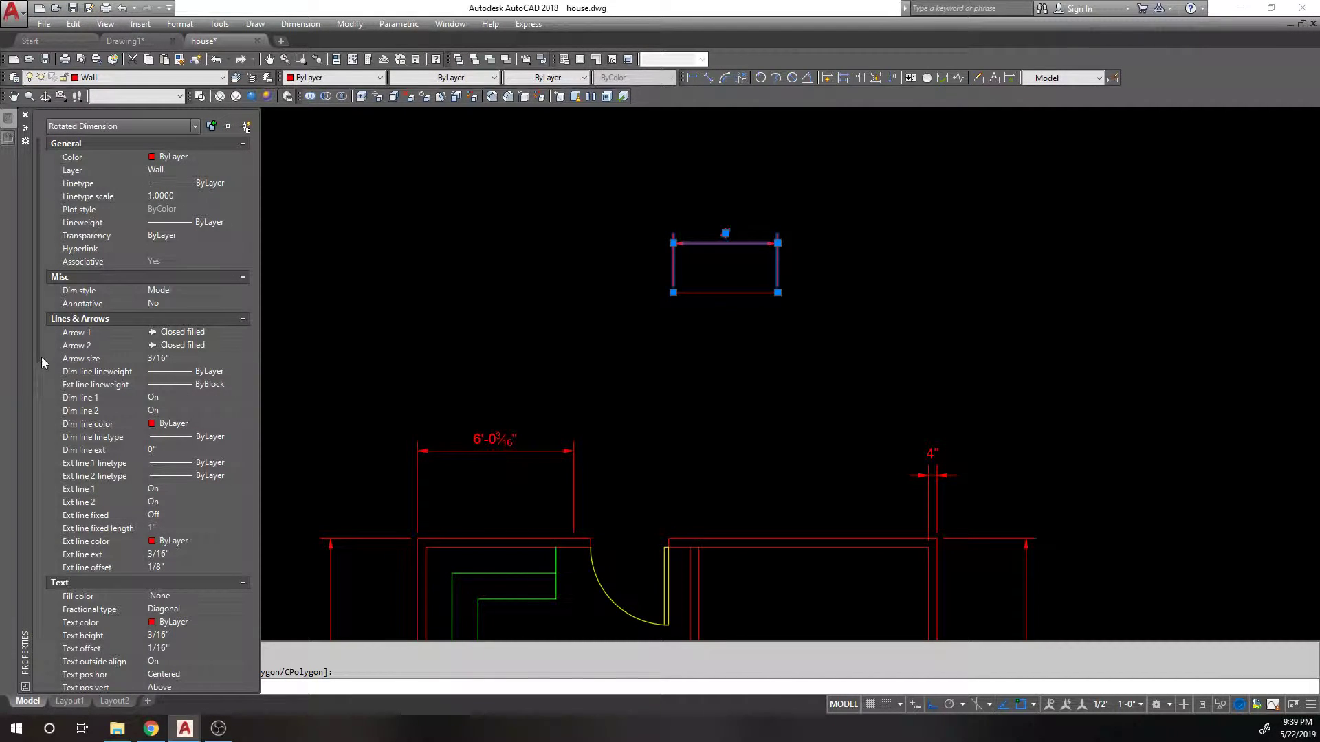
scroll("down", 3)
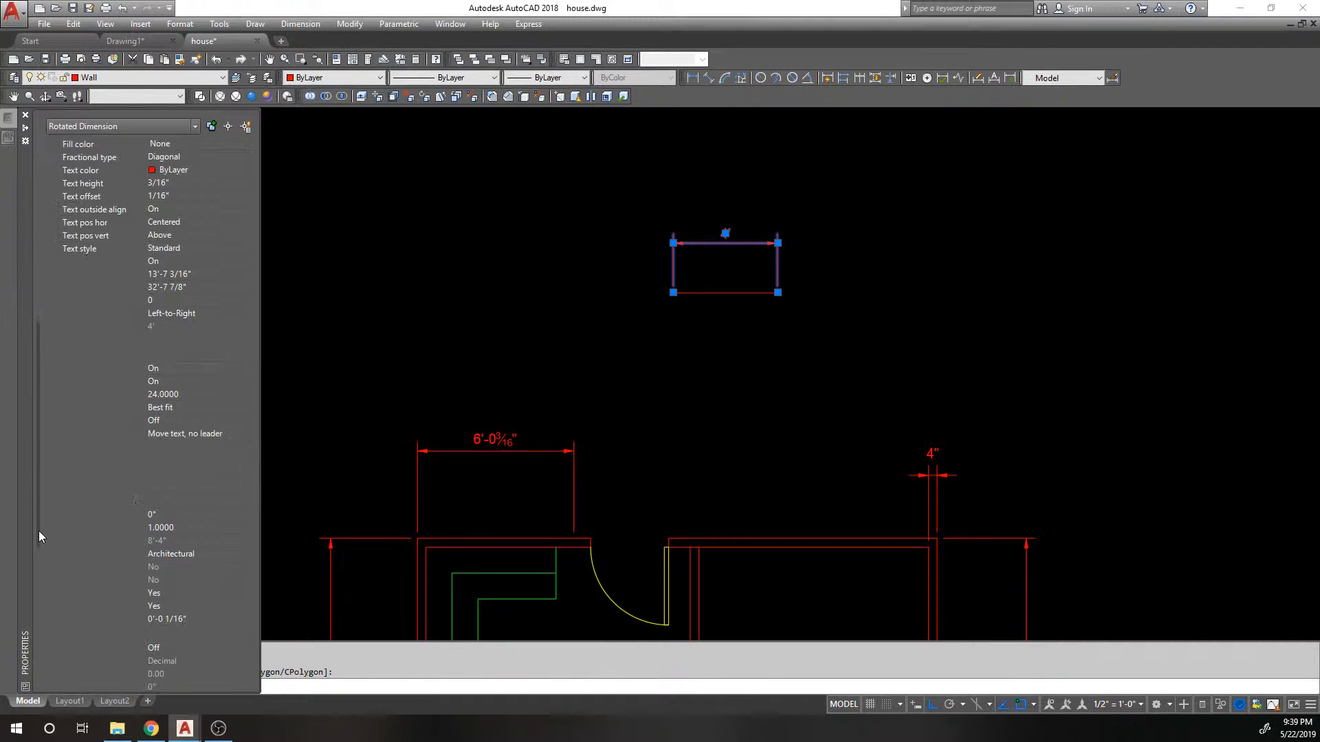
scroll("down", 3)
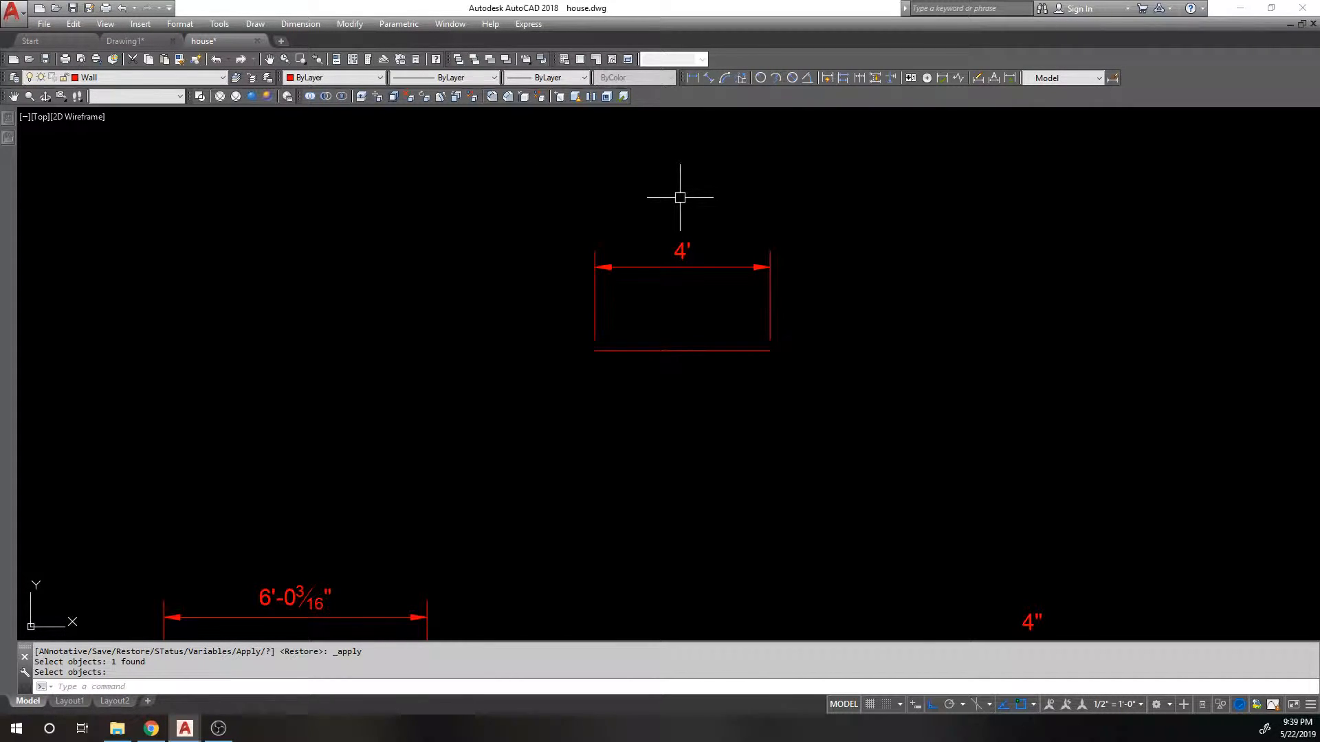
mouse_move(717, 204)
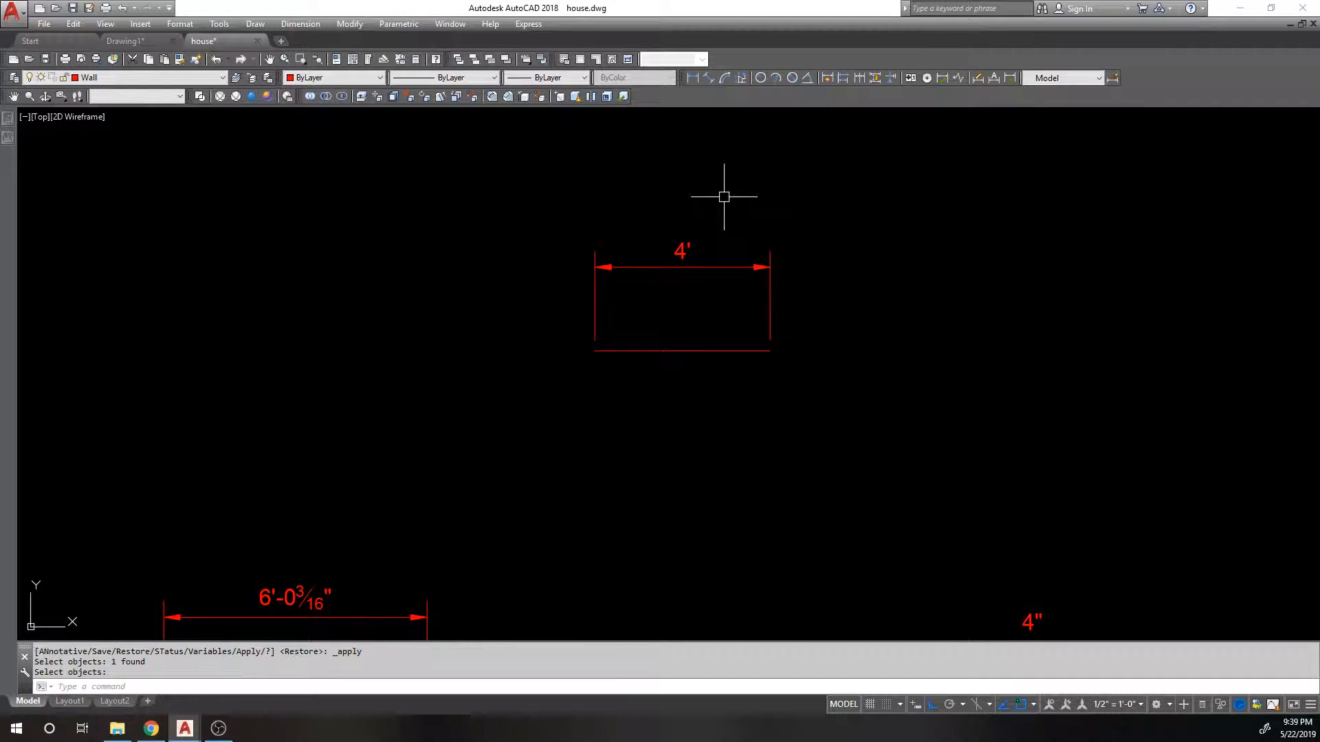
mouse_move(1010, 81)
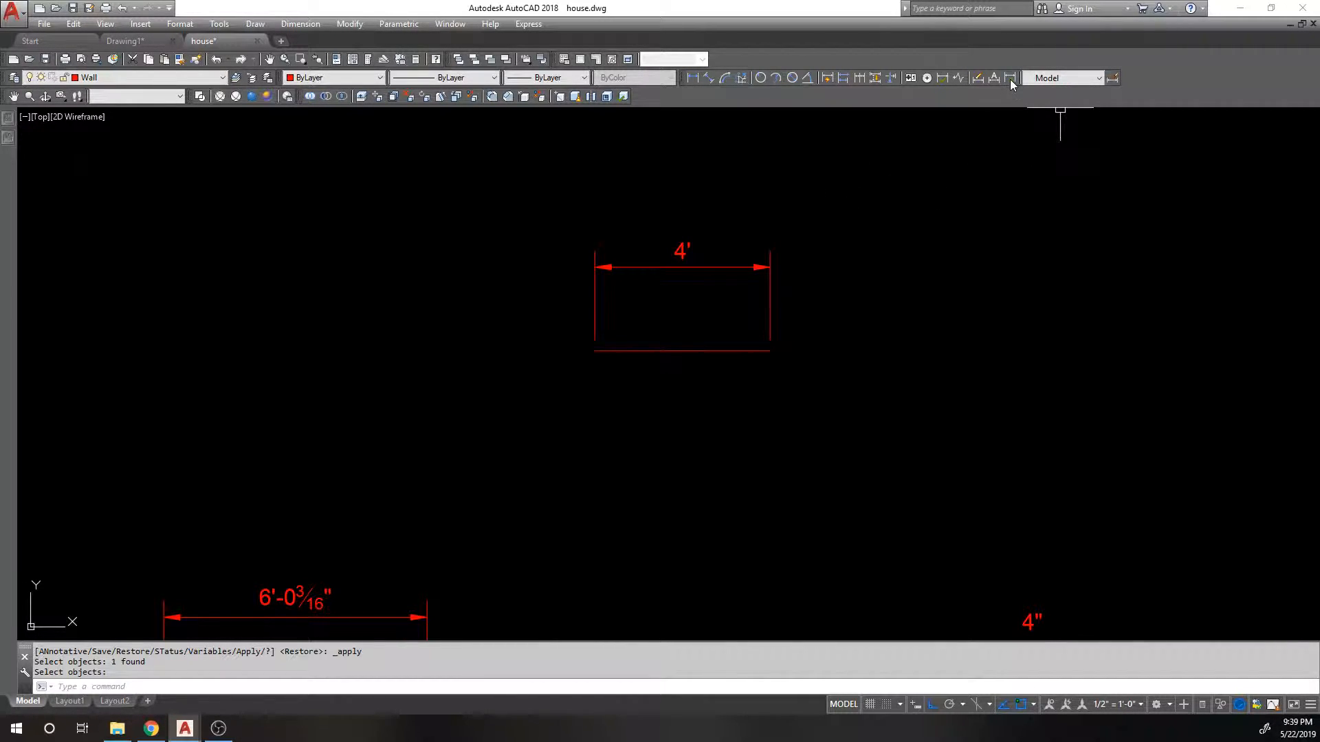
mouse_move(1010, 77)
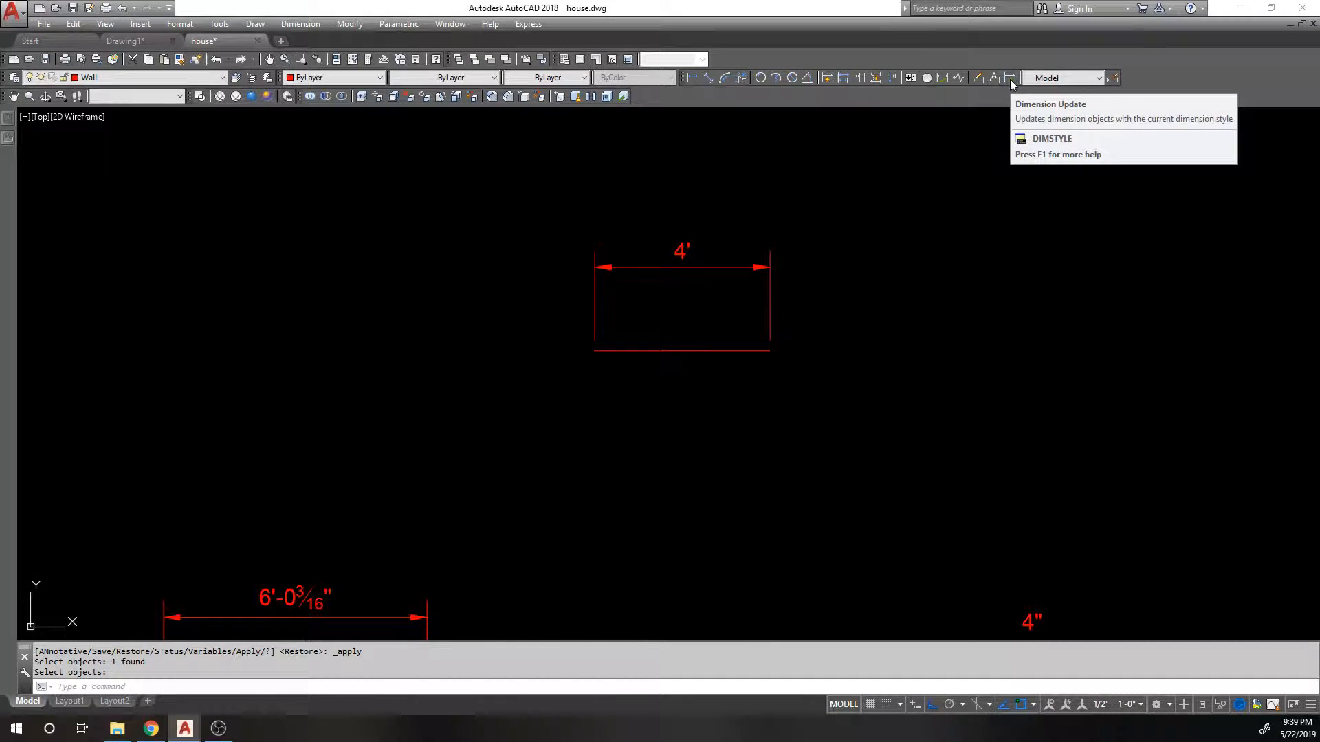
mouse_move(758, 257)
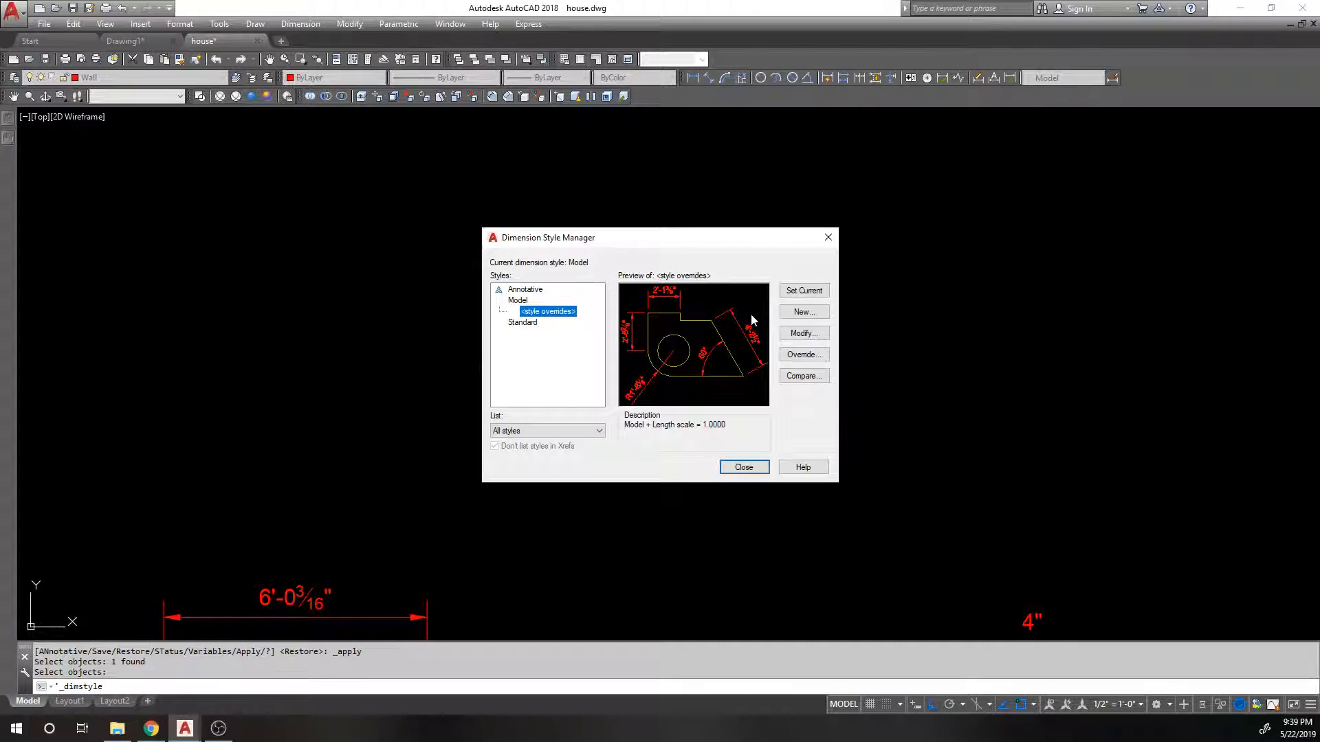
- Close the Dimension Style Manager with the updated dimension still reading 4'
left_click(743, 468)
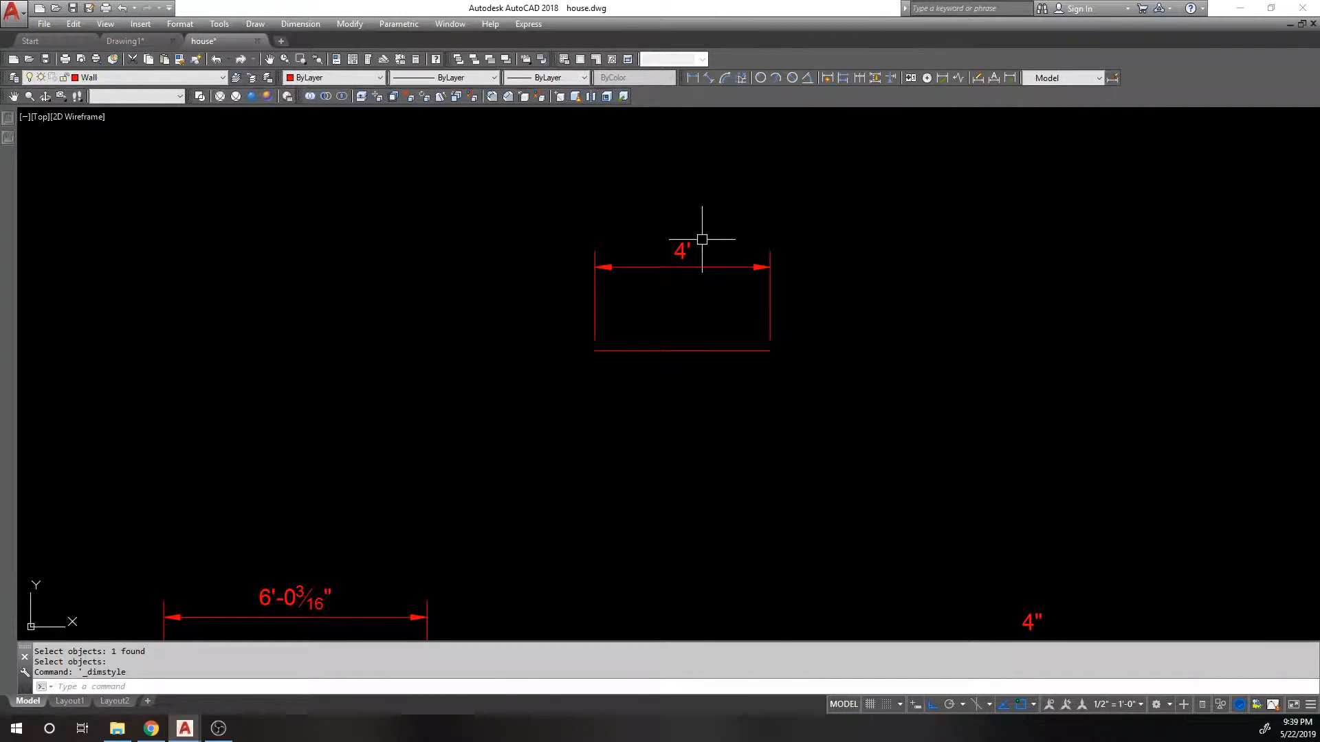
mouse_move(754, 309)
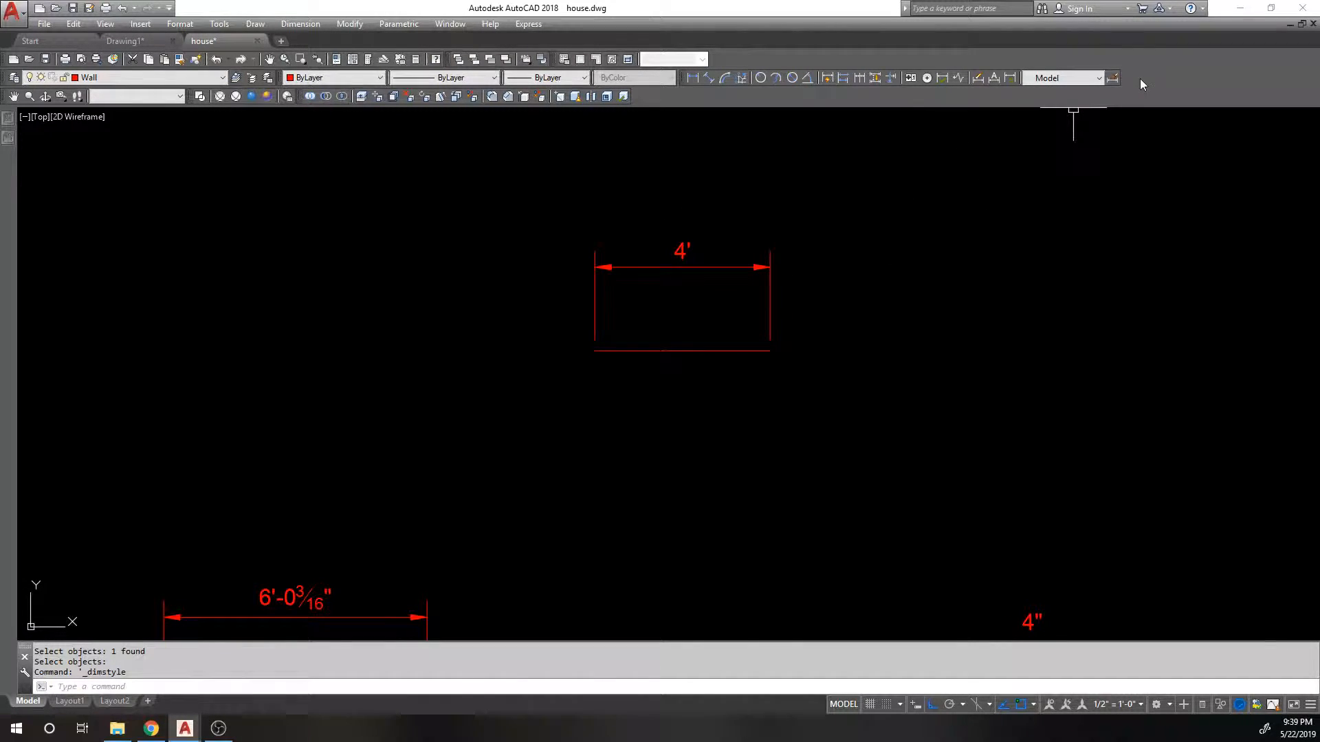
mouse_move(679, 223)
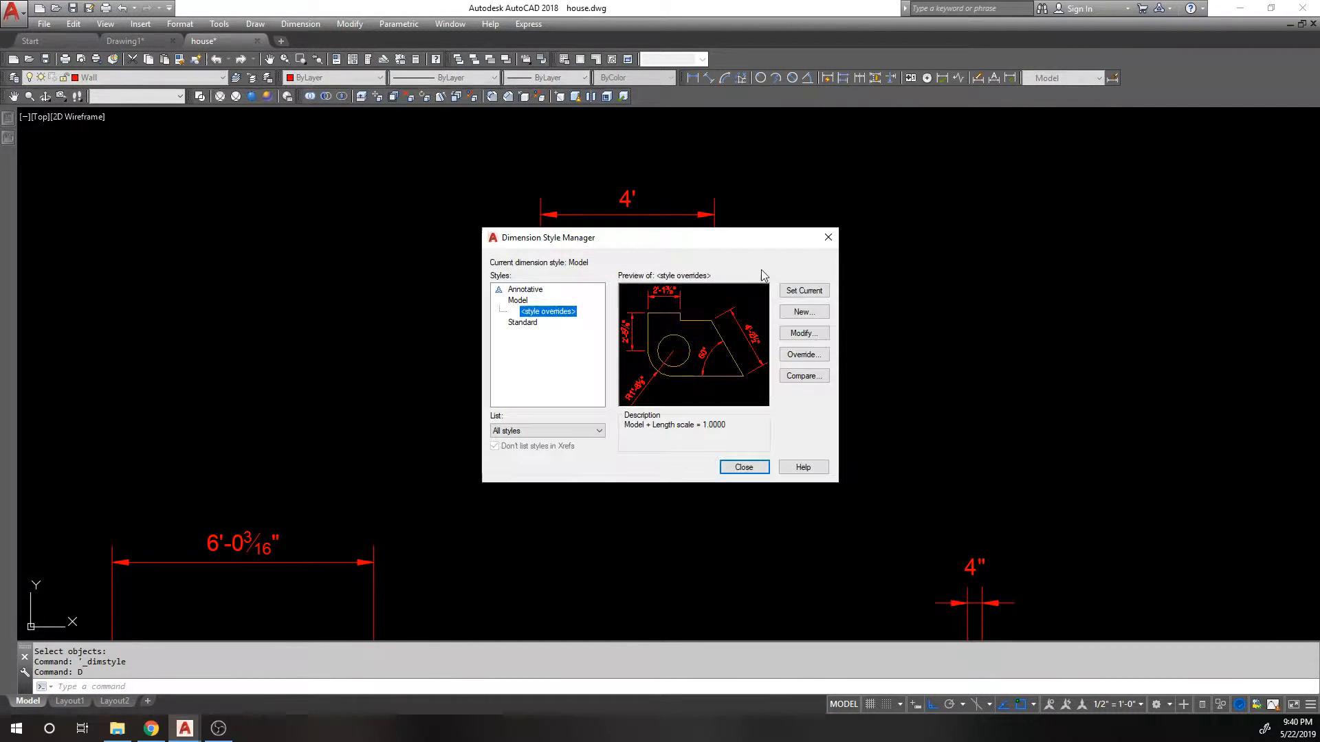
- Turn off zero-inches suppression in the Model style override and close the manager
left_click(801, 353)
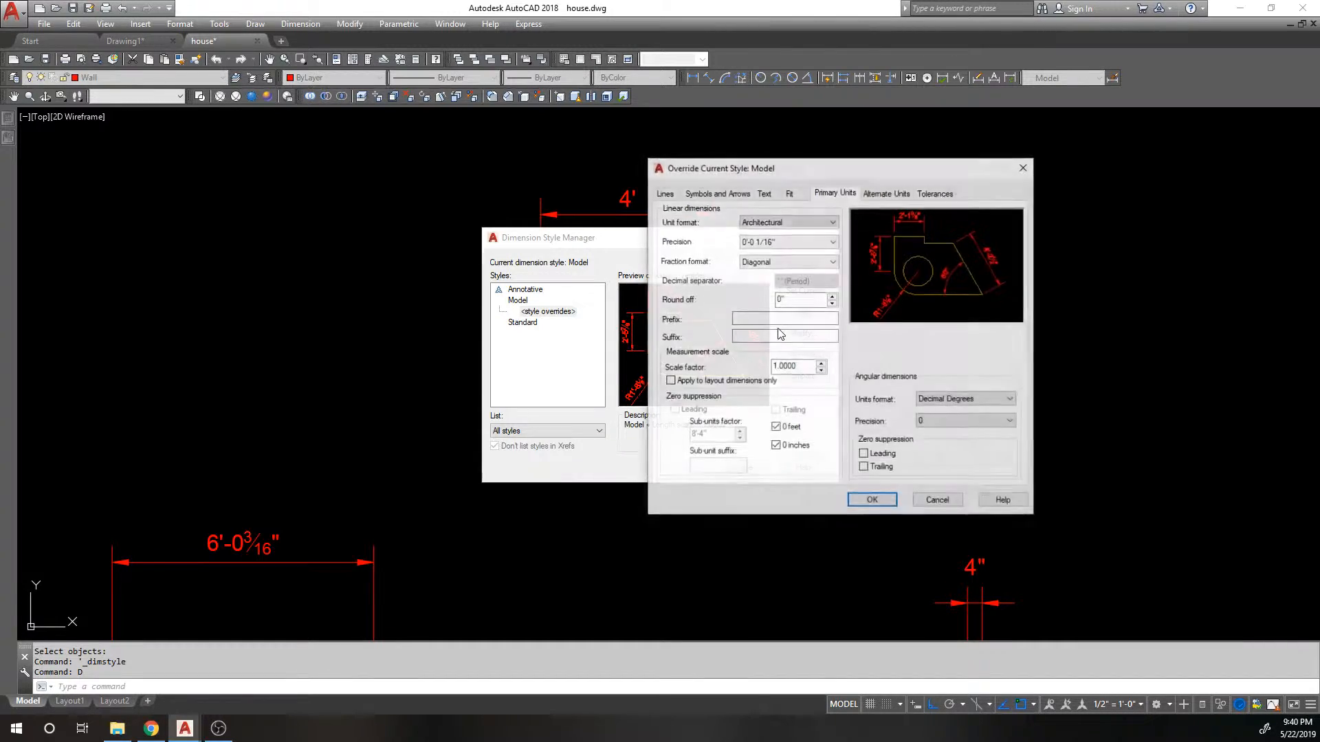
mouse_move(789, 427)
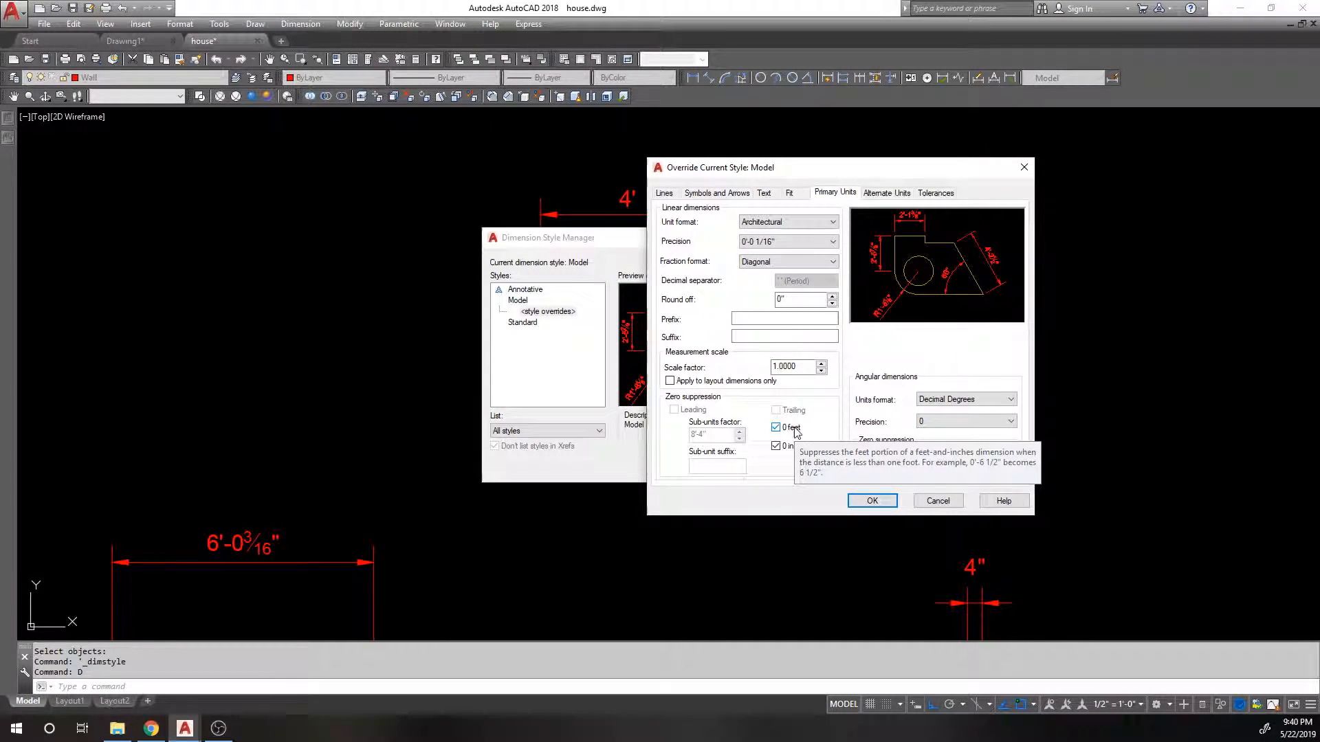
mouse_move(792, 433)
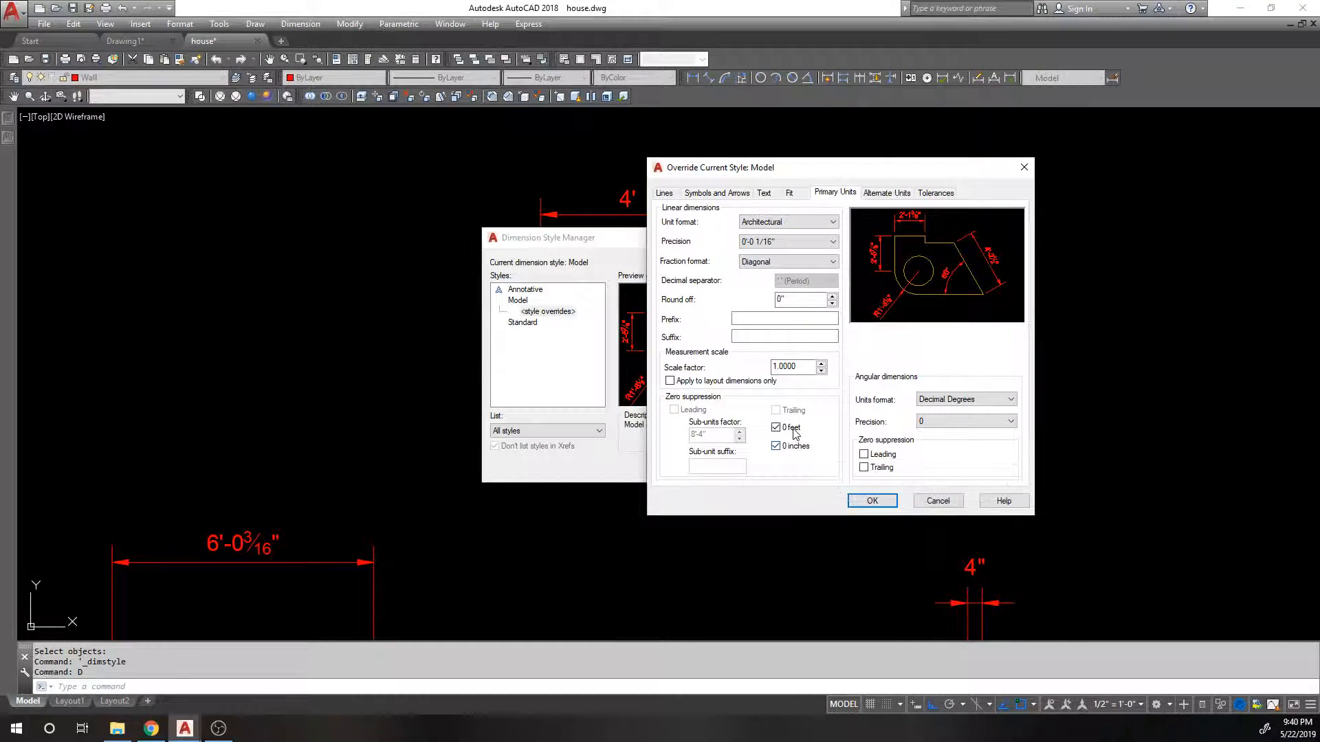
mouse_move(797, 452)
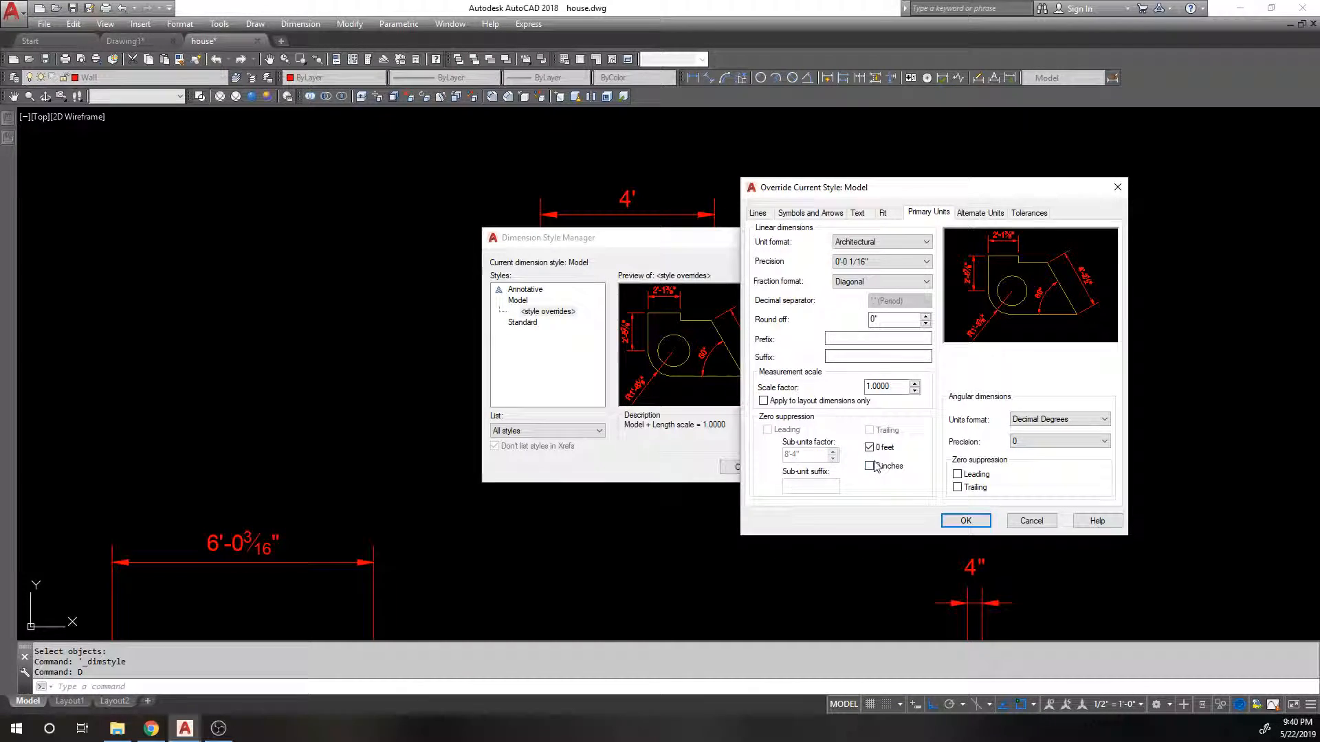
left_click(868, 466)
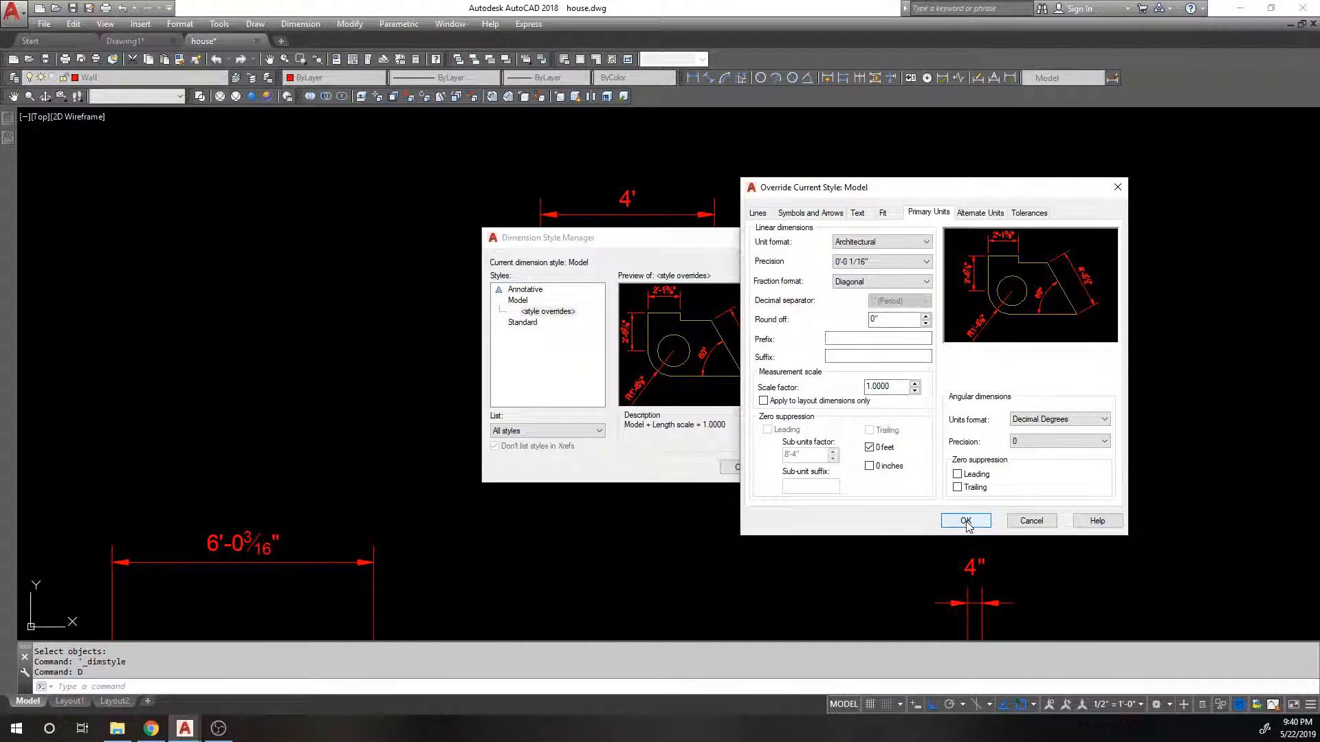
left_click(965, 520)
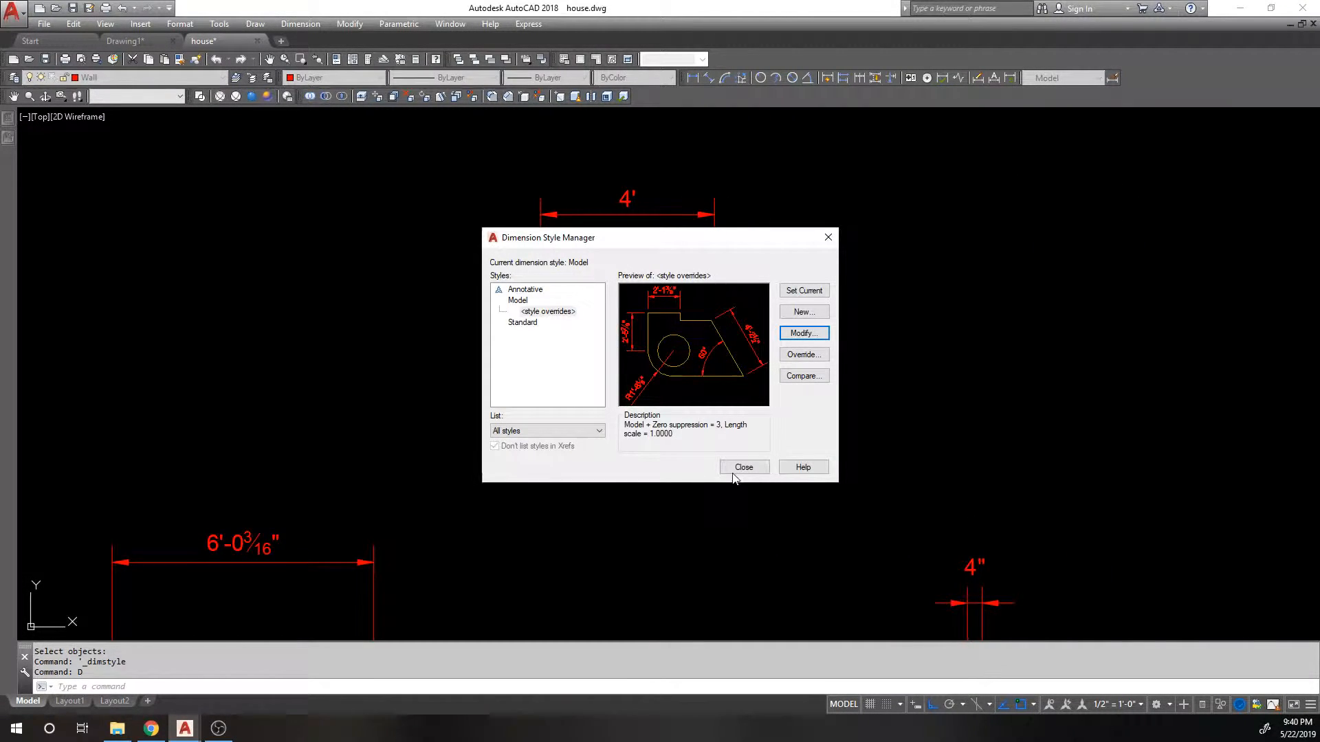
left_click(744, 467)
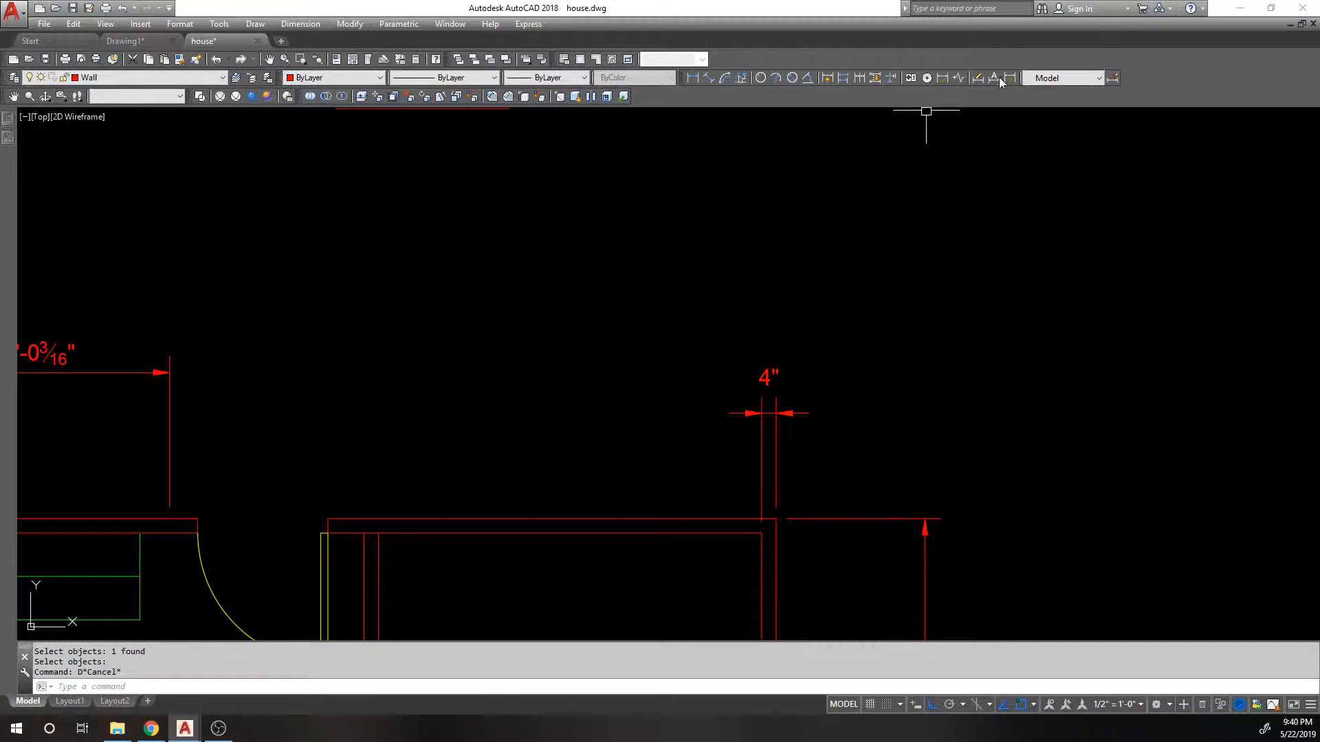
mouse_move(1078, 110)
type("D")
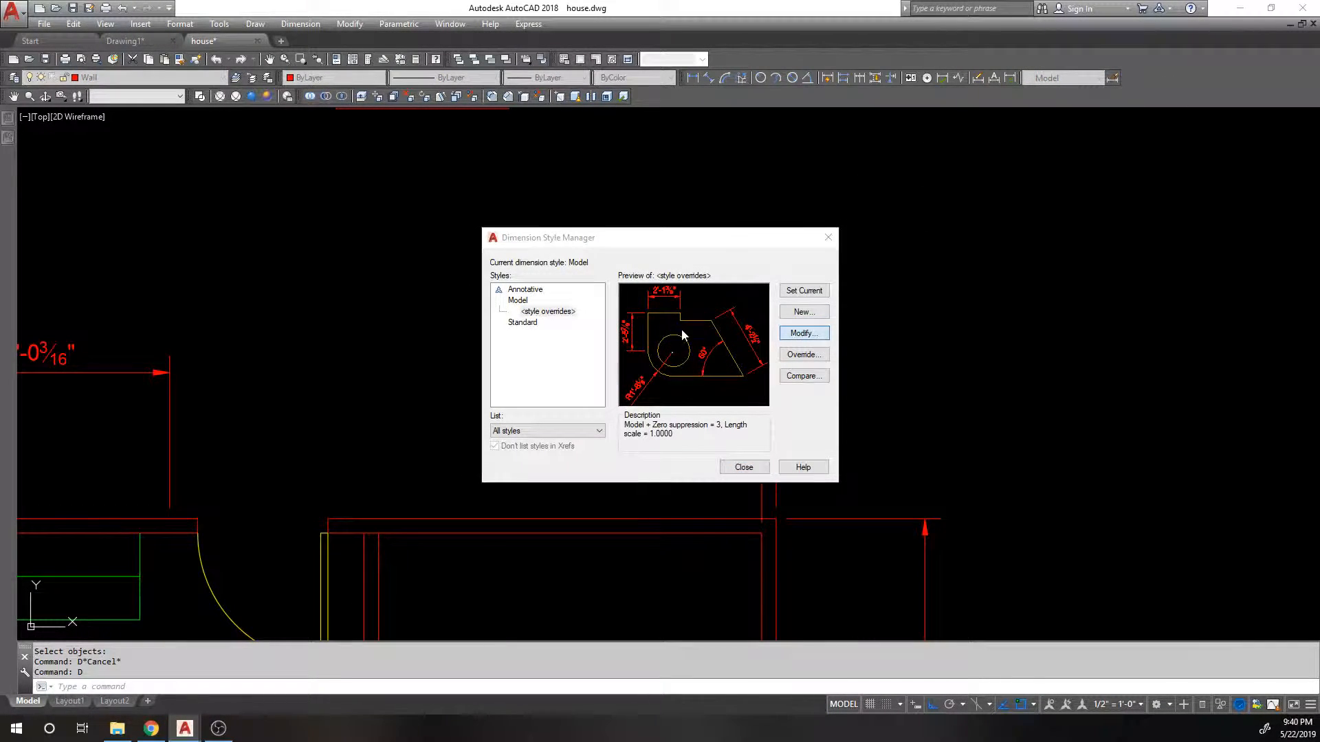
- Turn off zero-feet suppression in the override as well, giving zero suppression 1
left_click(802, 333)
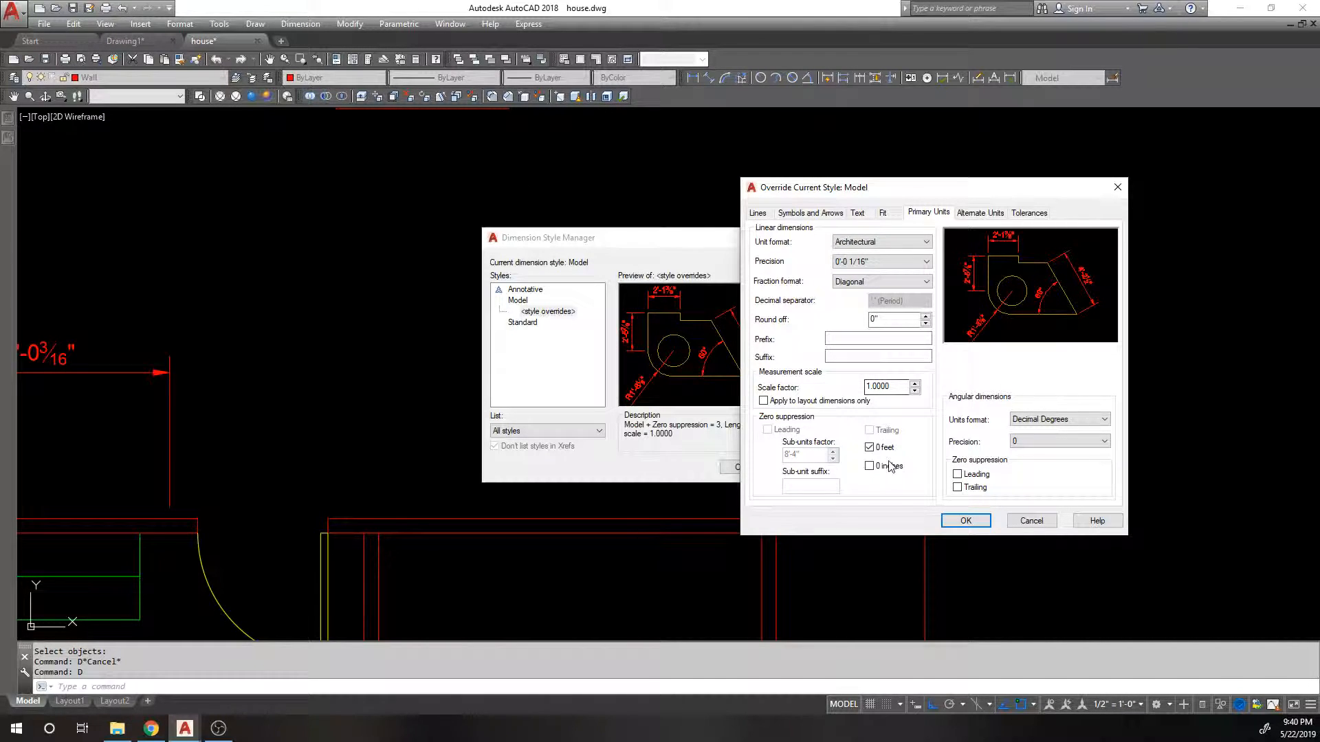
mouse_move(868, 447)
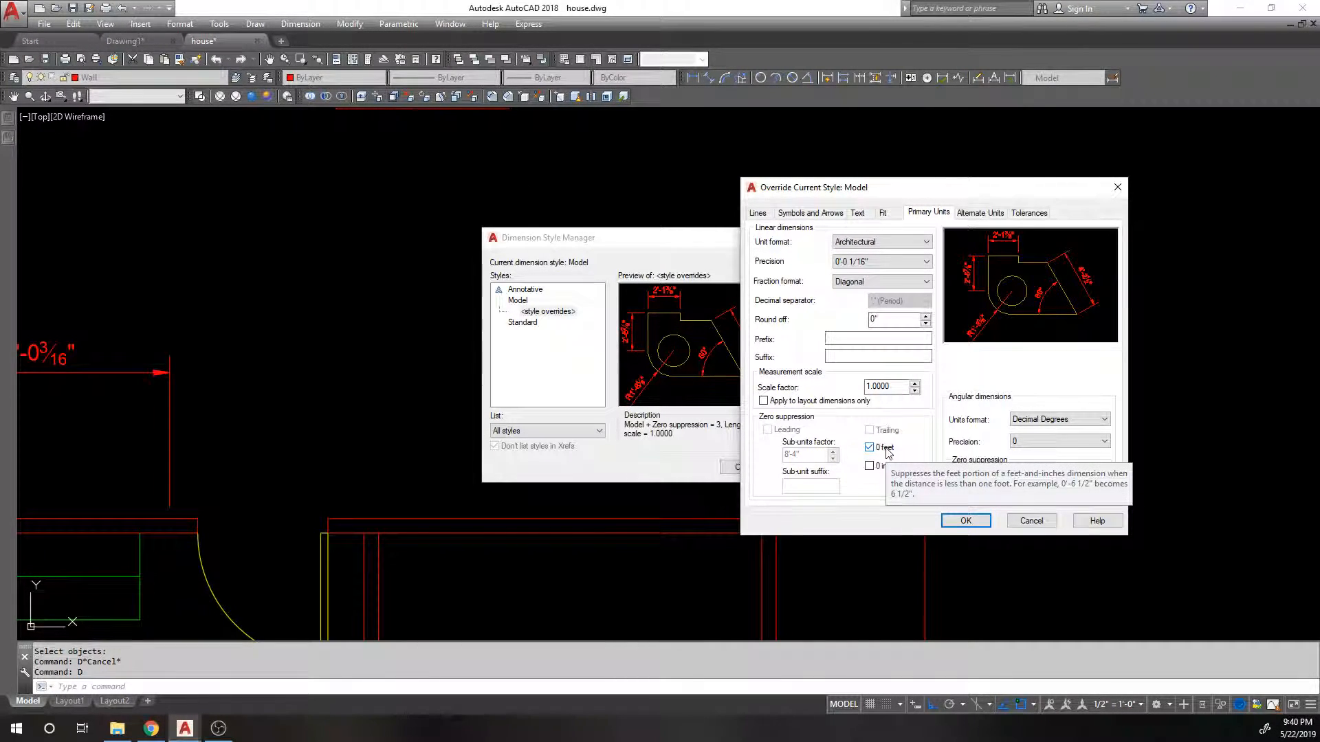
left_click(869, 447)
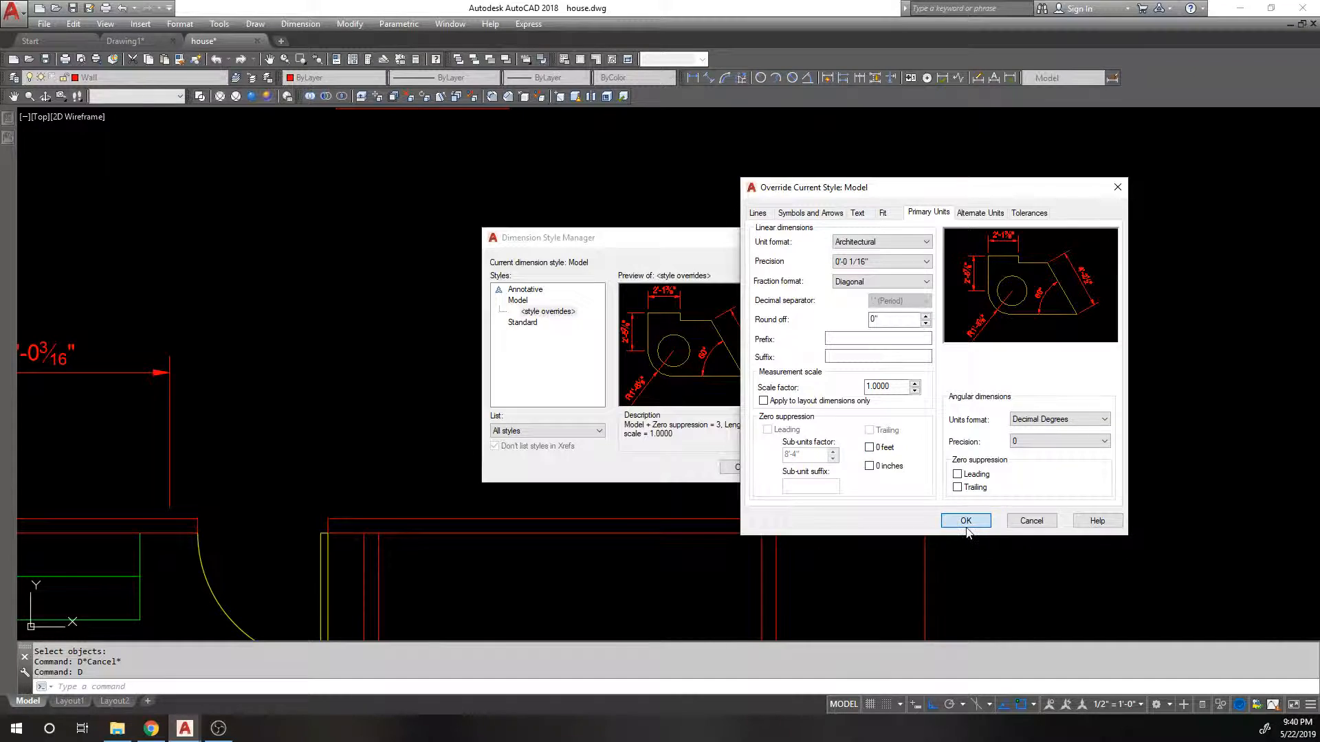
left_click(965, 519)
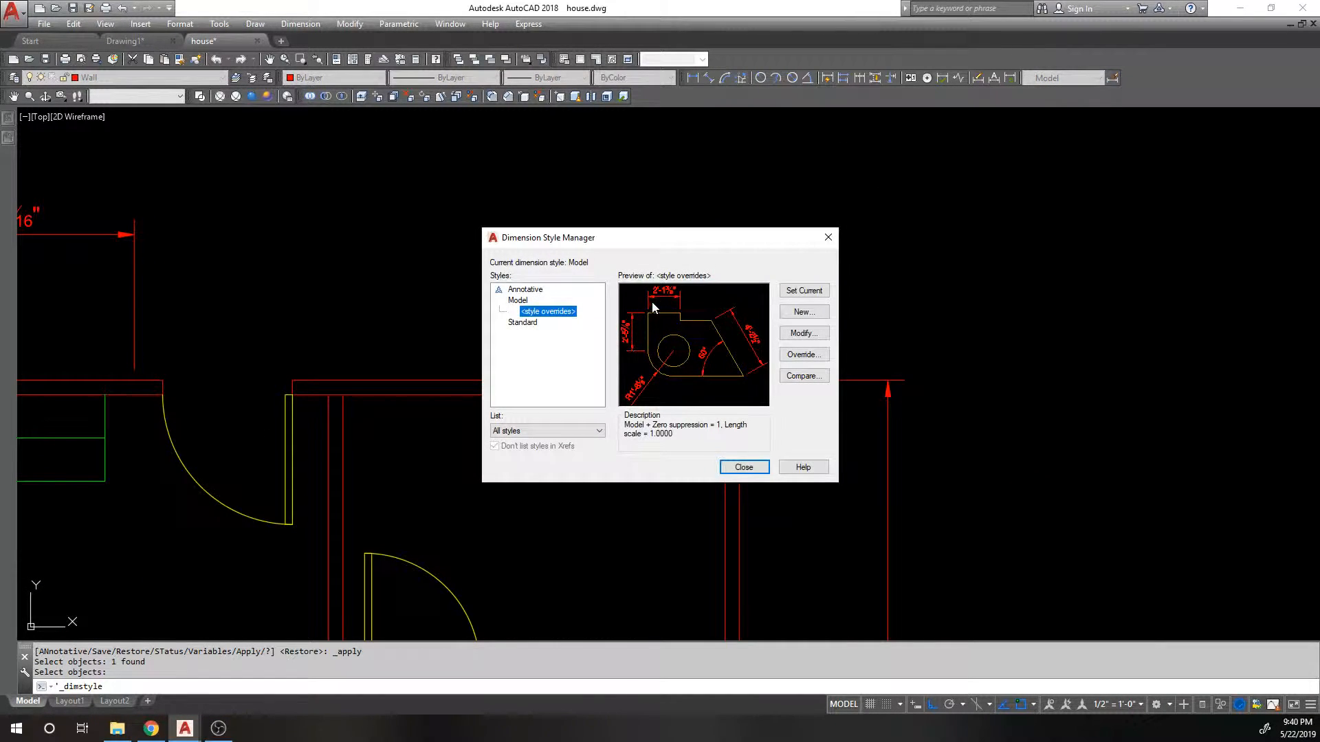
- Set Model current and discard the style overrides so dimensions read 4'-0" and 0'-4"
left_click(518, 301)
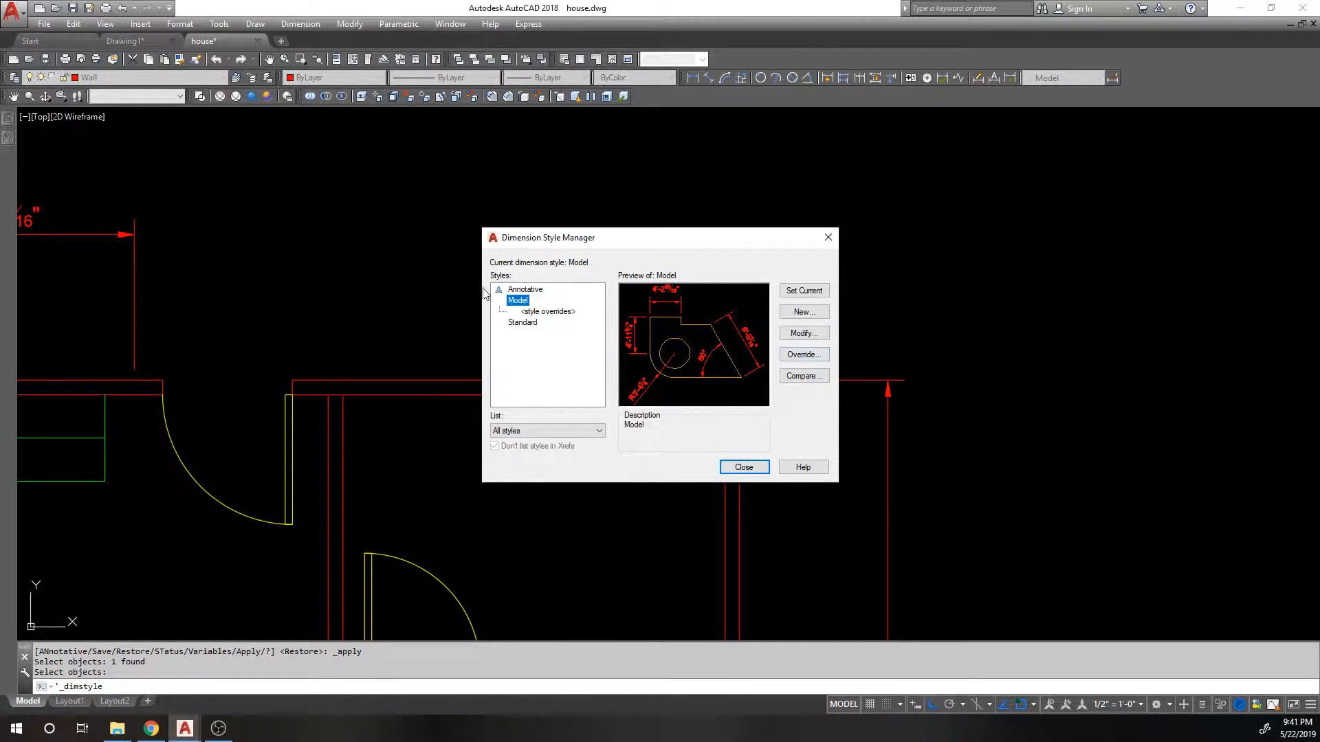
mouse_move(802, 333)
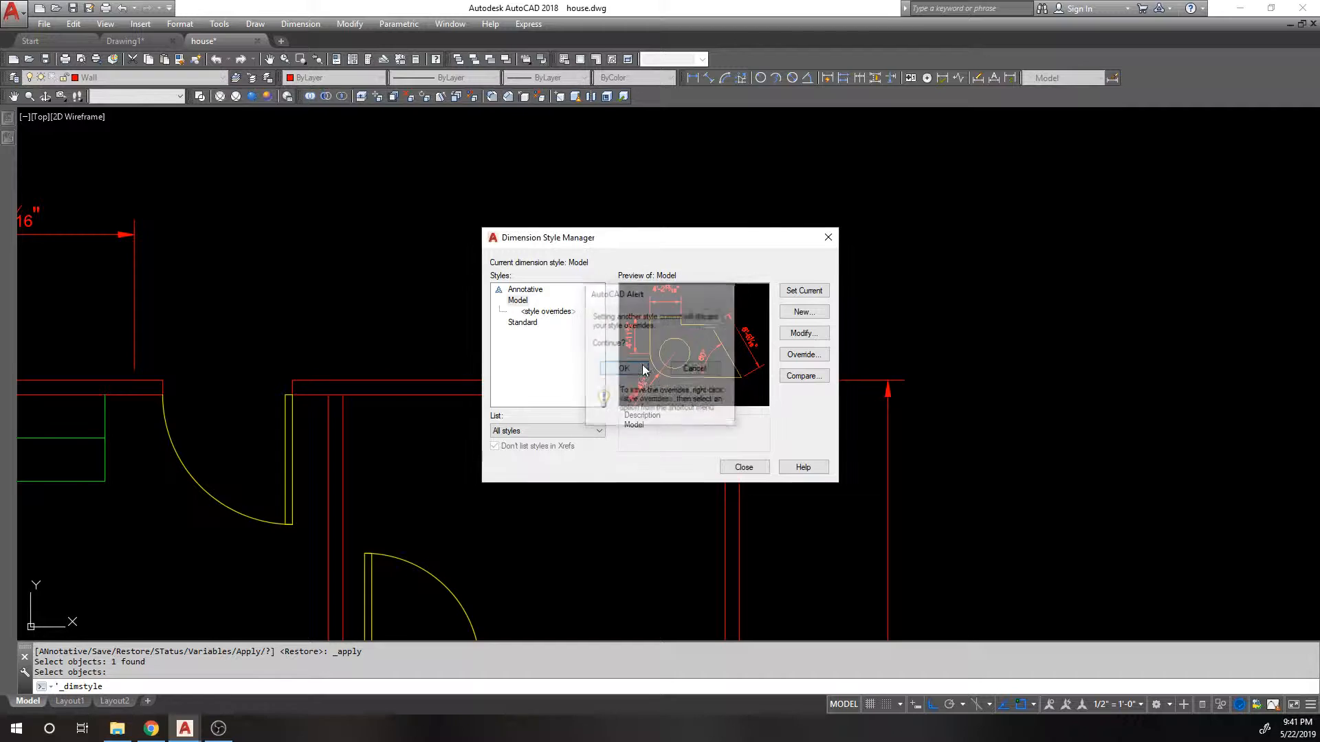
left_click(623, 369)
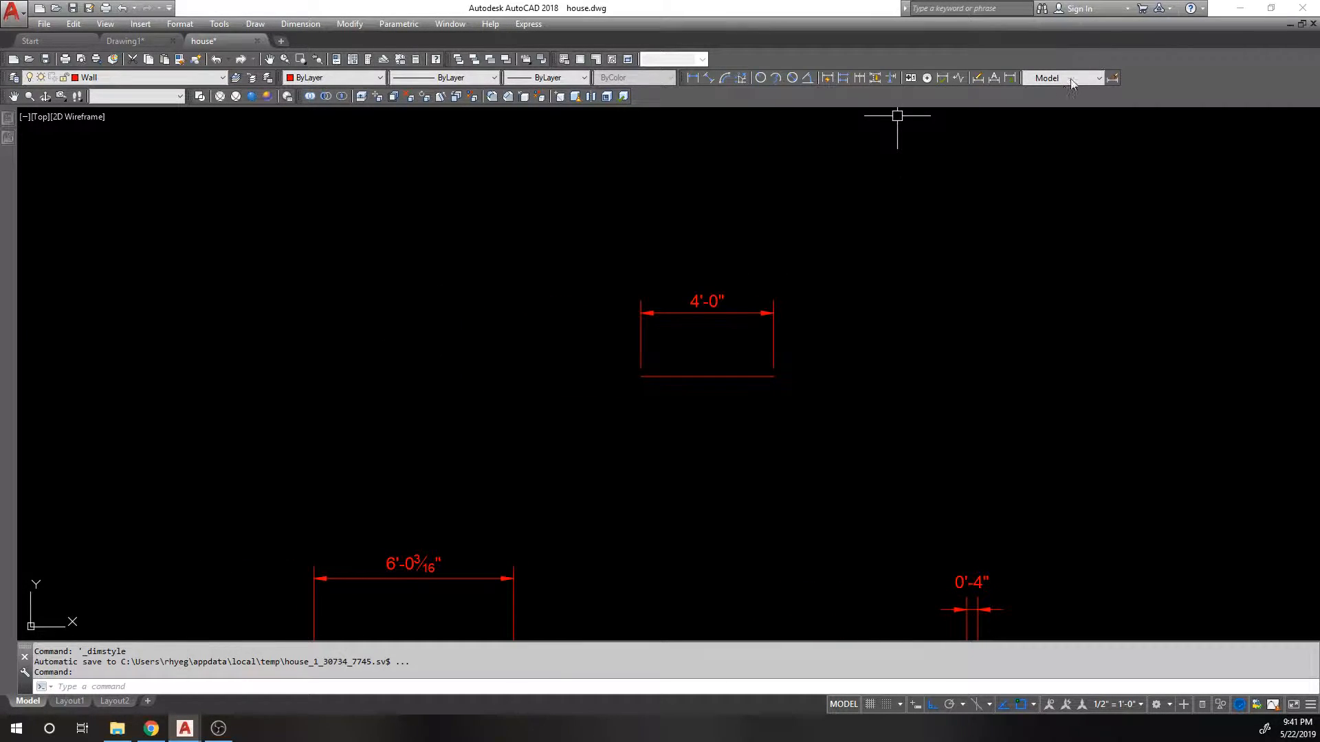
mouse_move(976, 122)
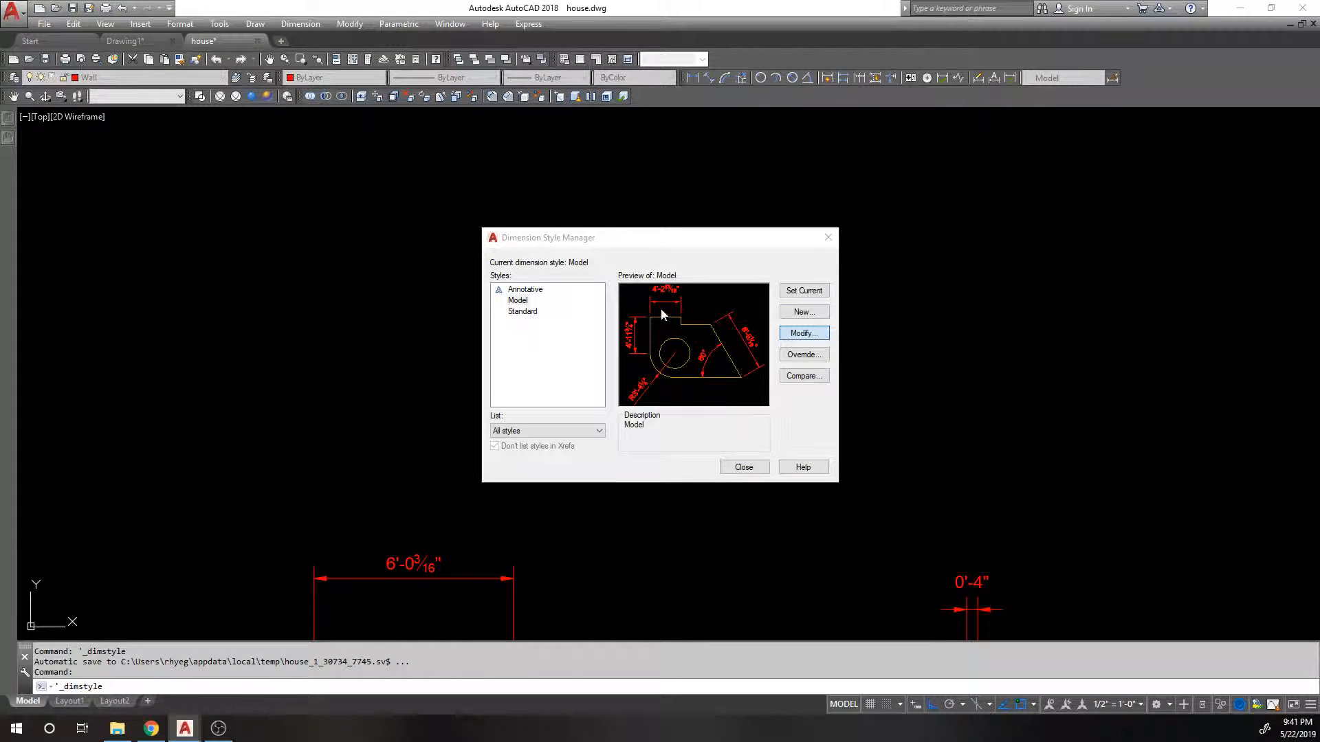
left_click(801, 332)
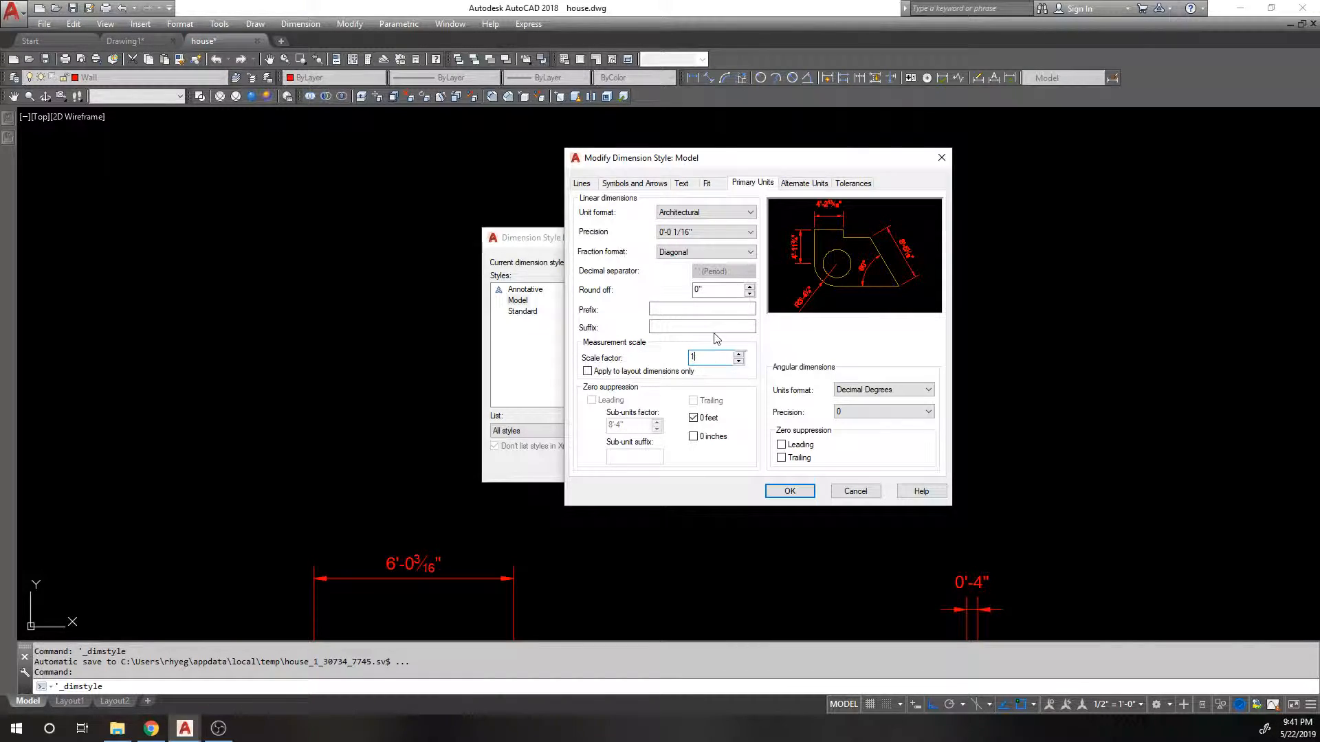
left_click(701, 327)
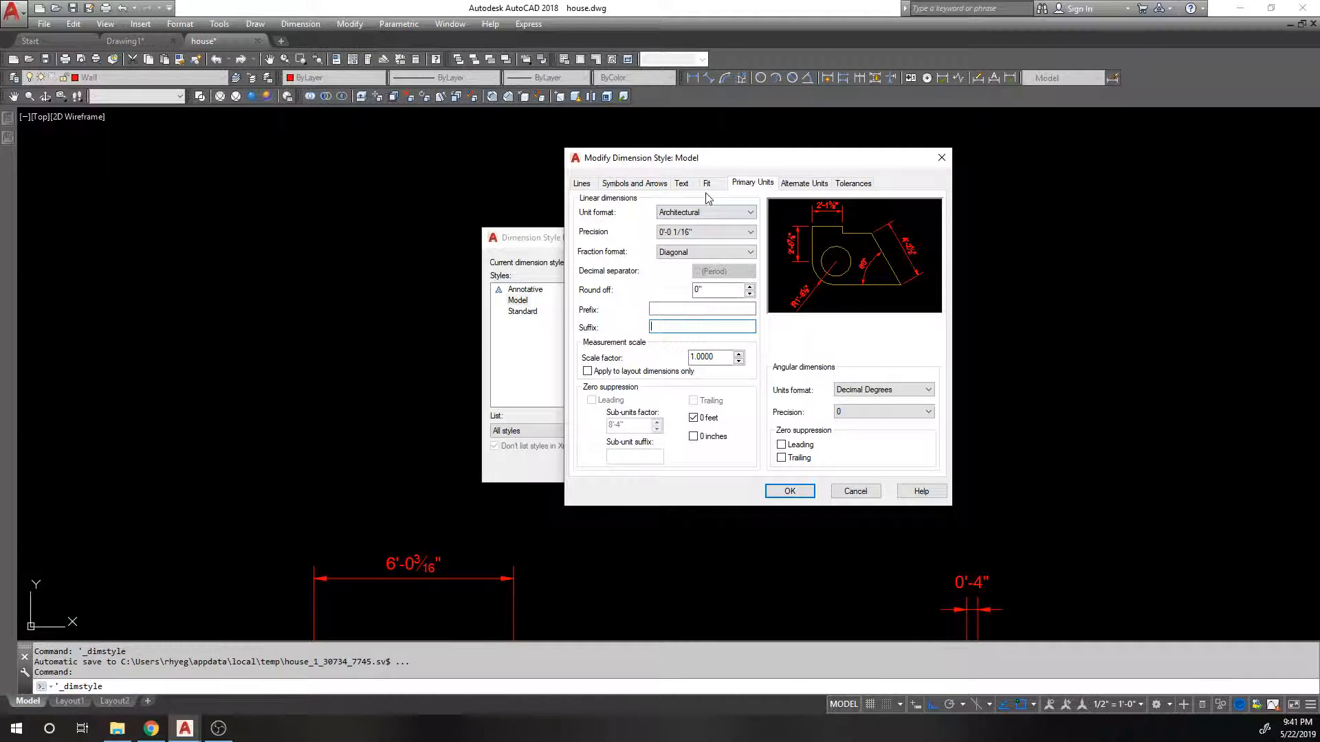
left_click(789, 491)
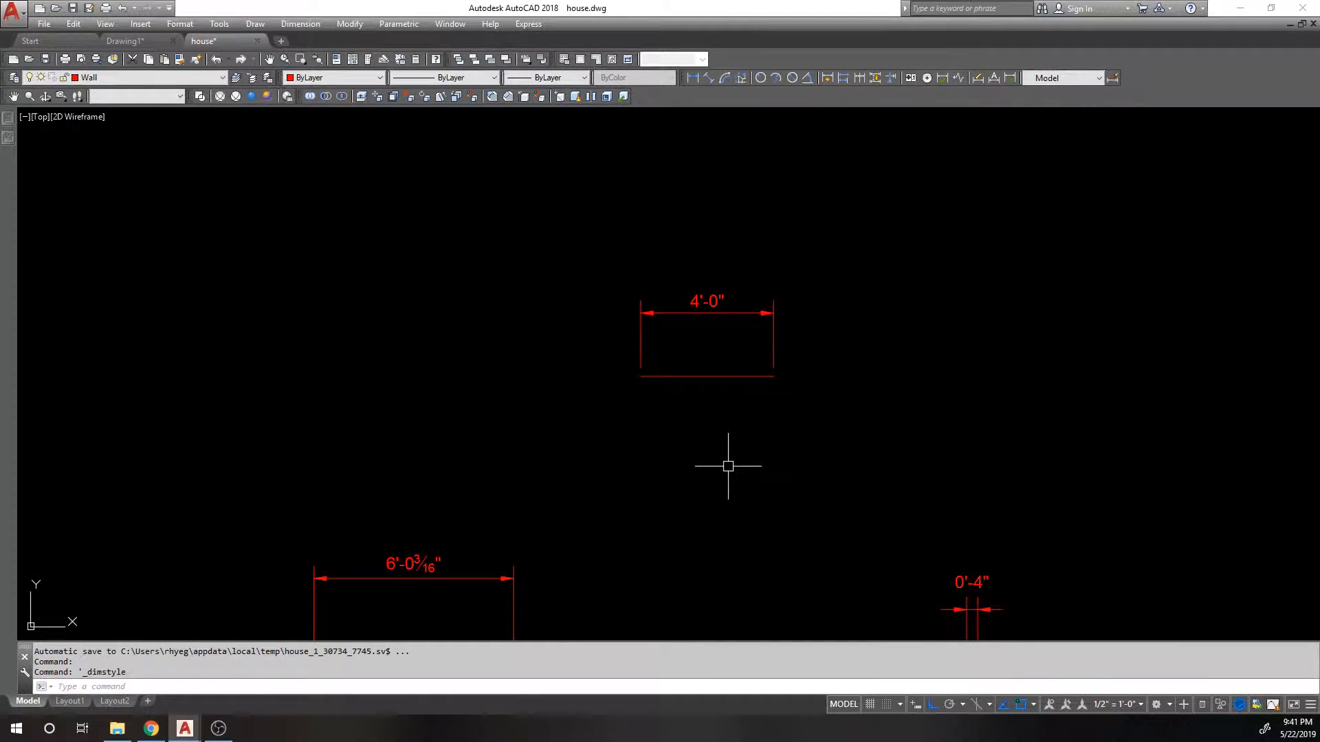
type("DIMFLAC")
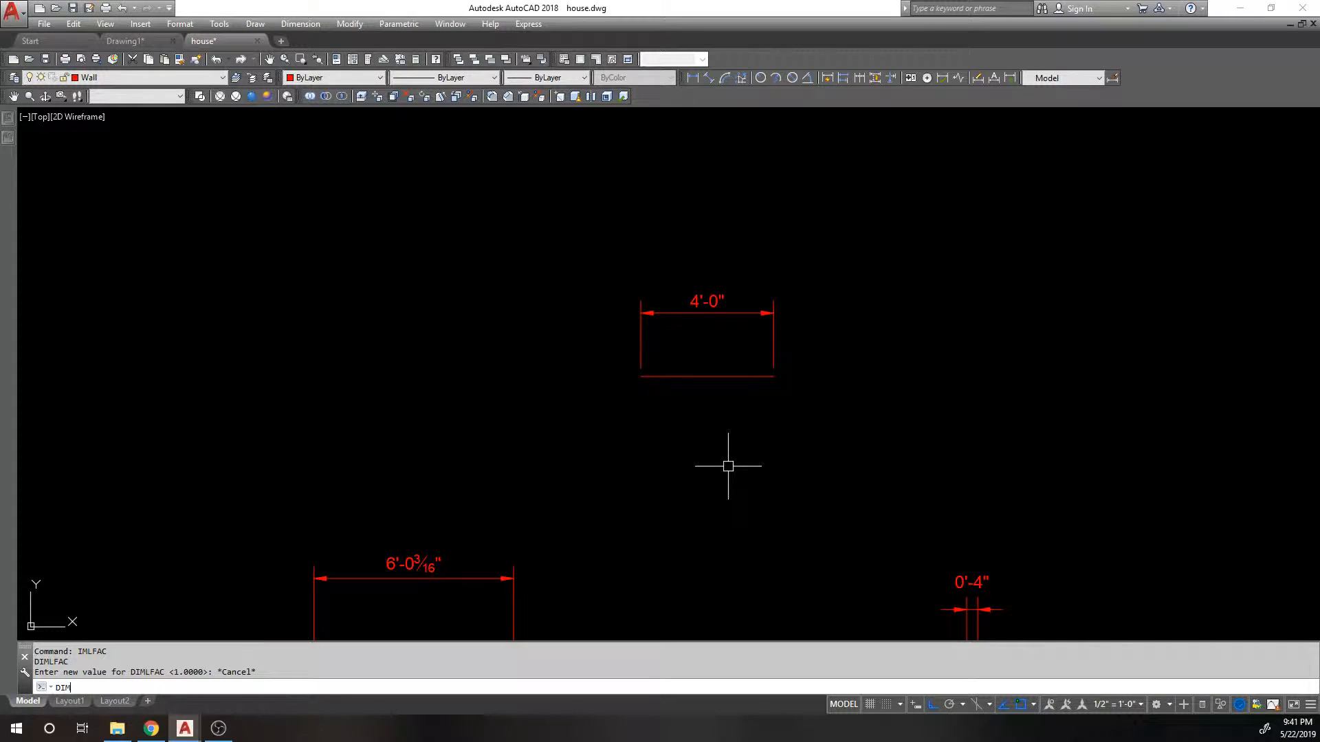
key("Return")
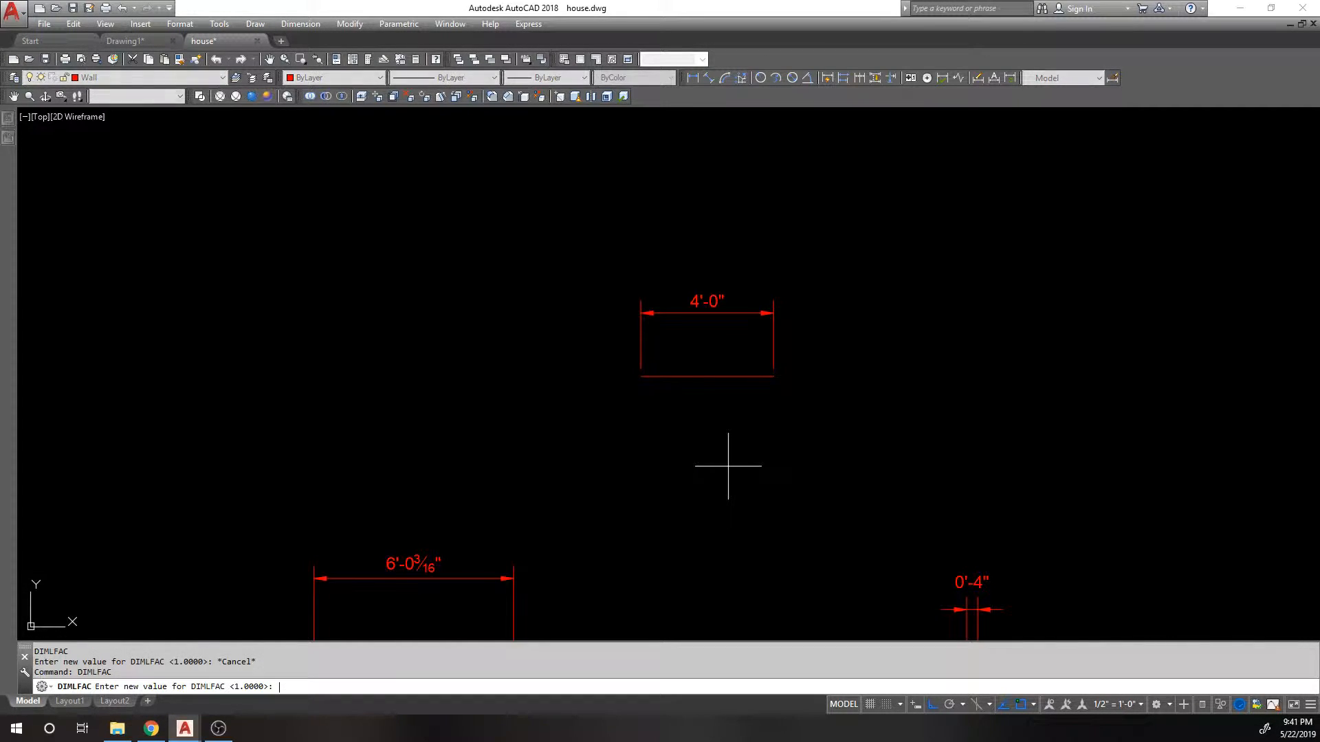
type("2")
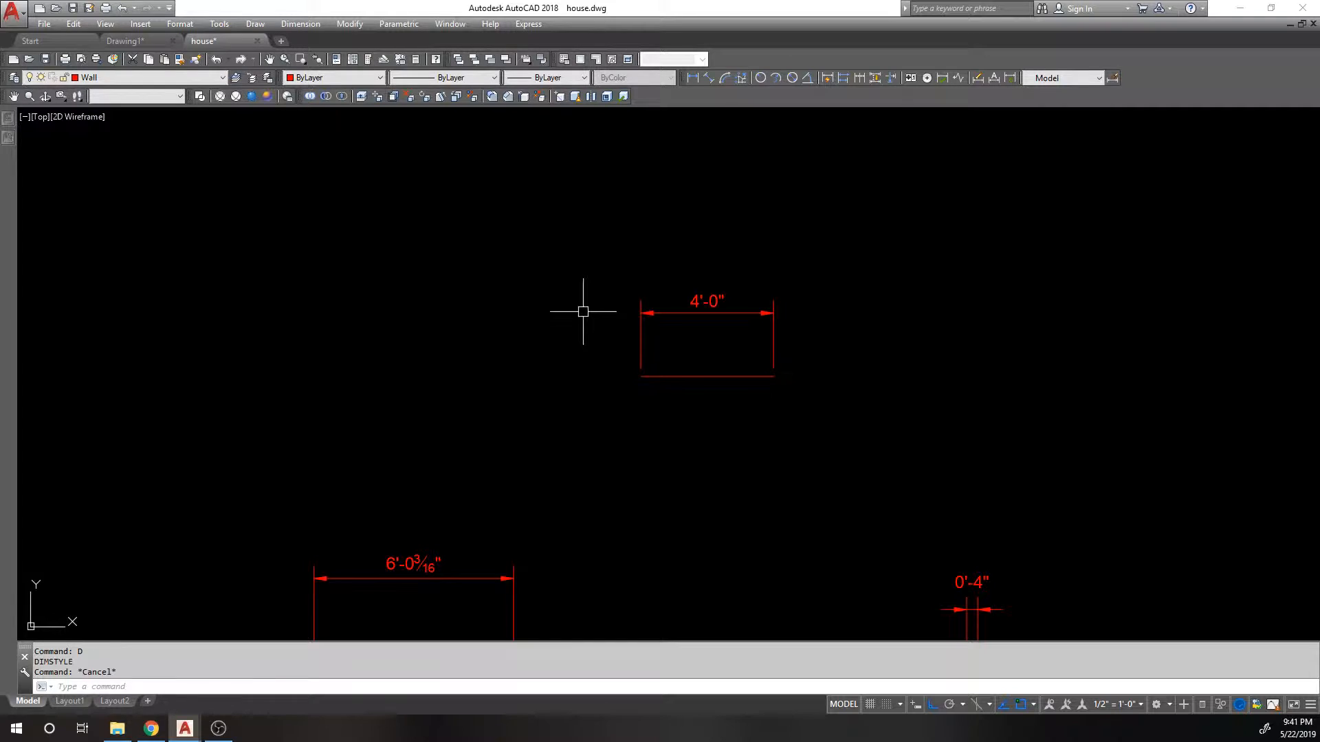
type("u")
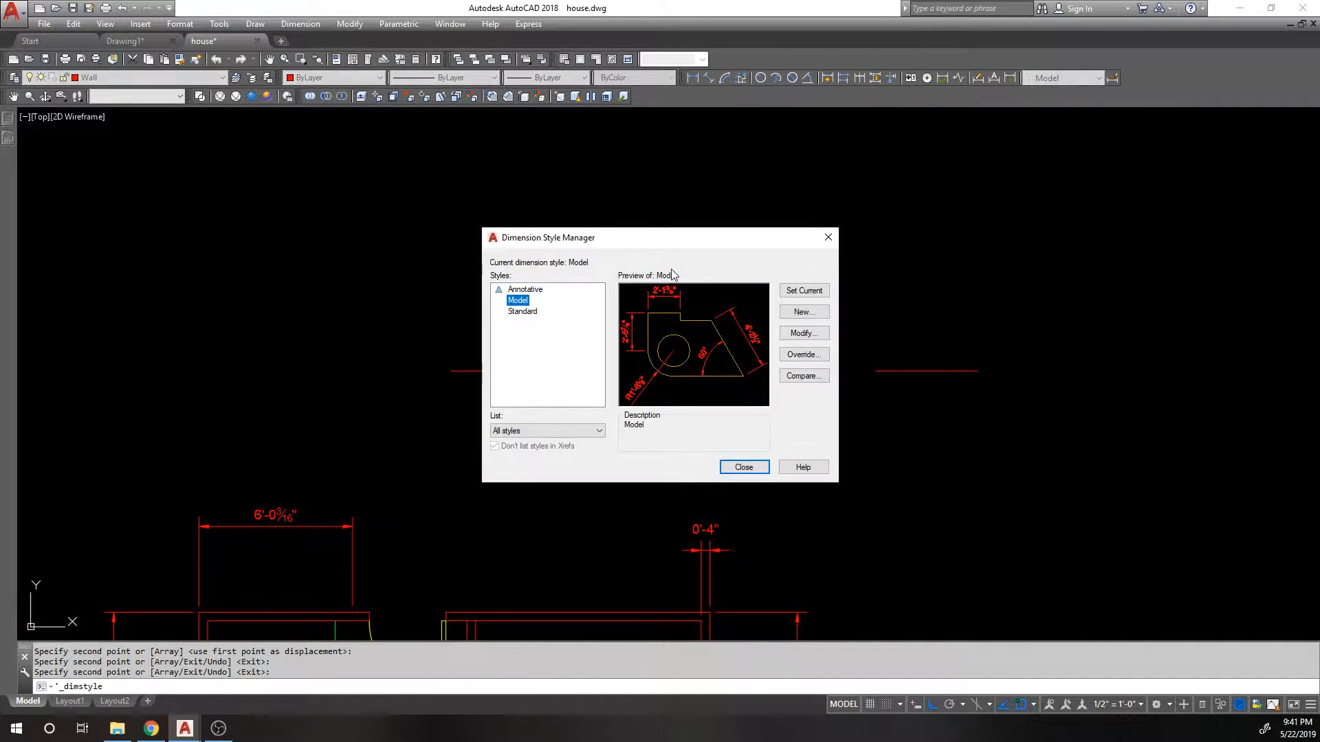
- Override the Model style with green extension lines, keeping text colour ByLayer, and close the manager
left_click(742, 467)
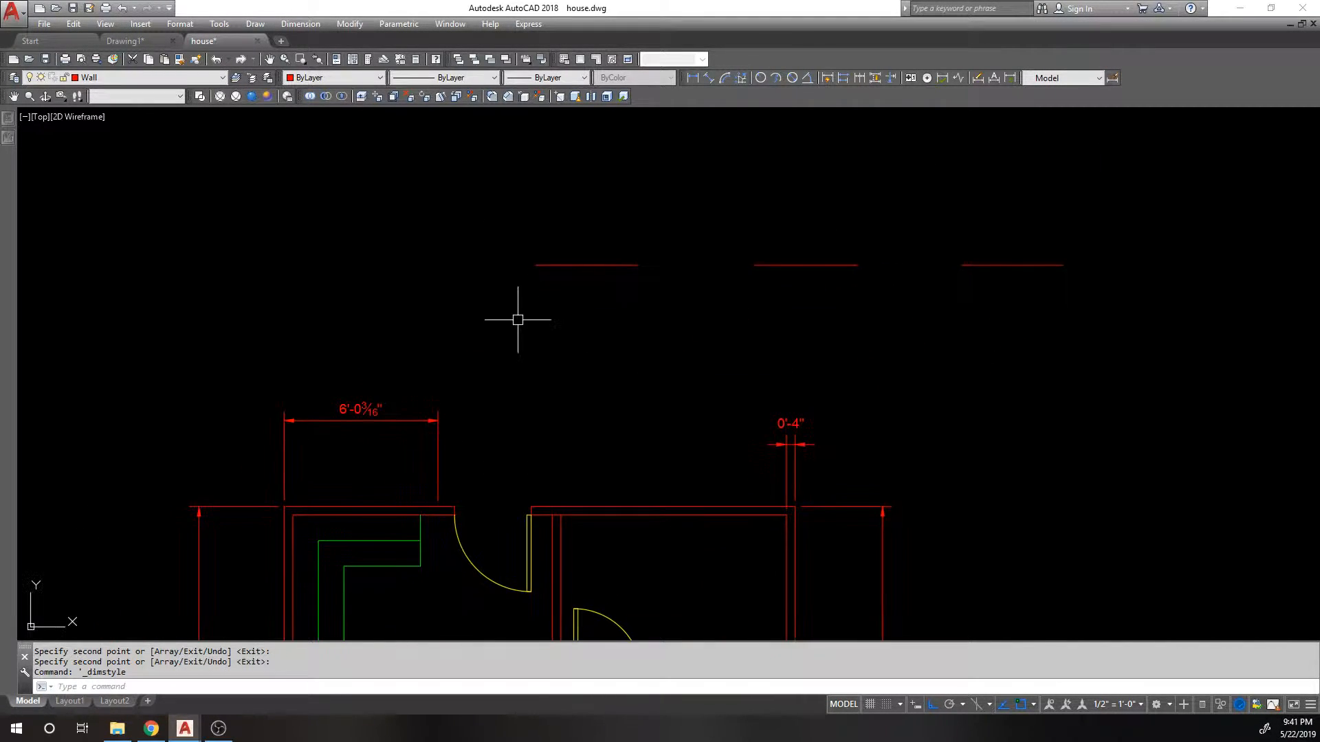
mouse_move(507, 316)
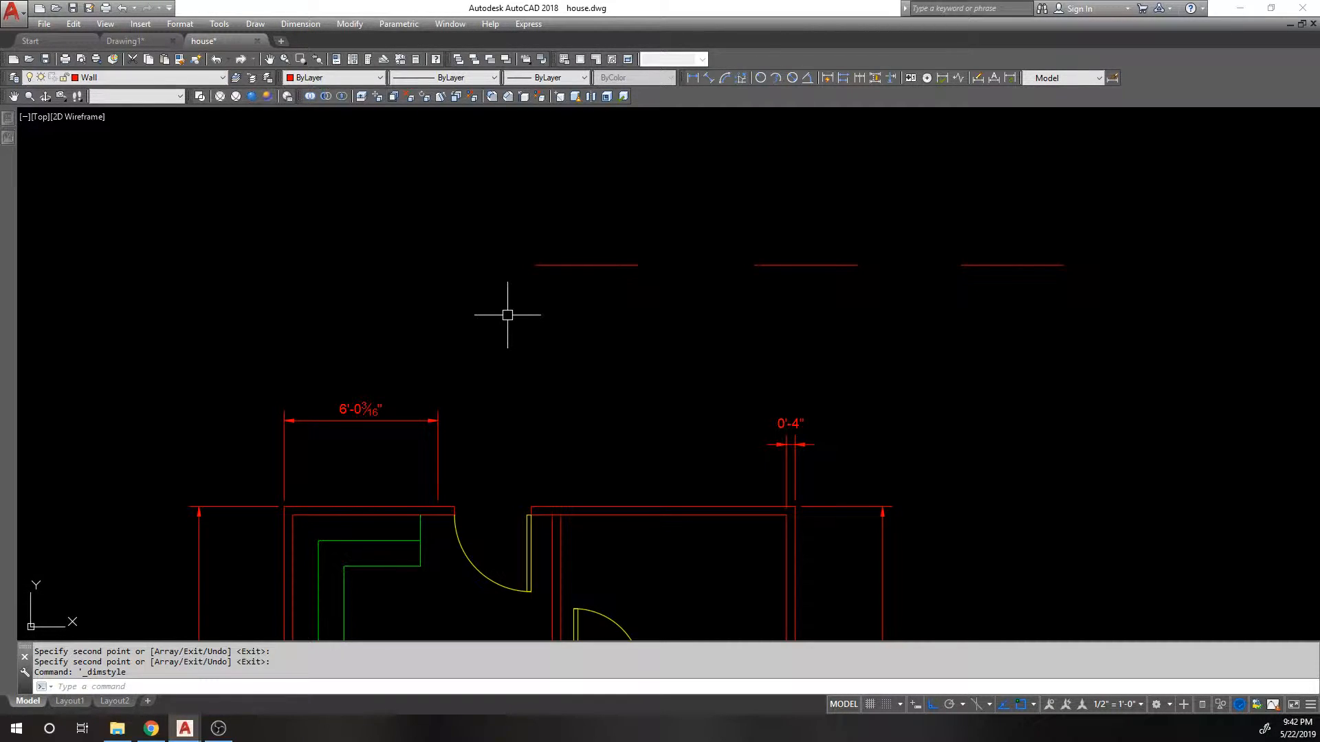
mouse_move(1082, 96)
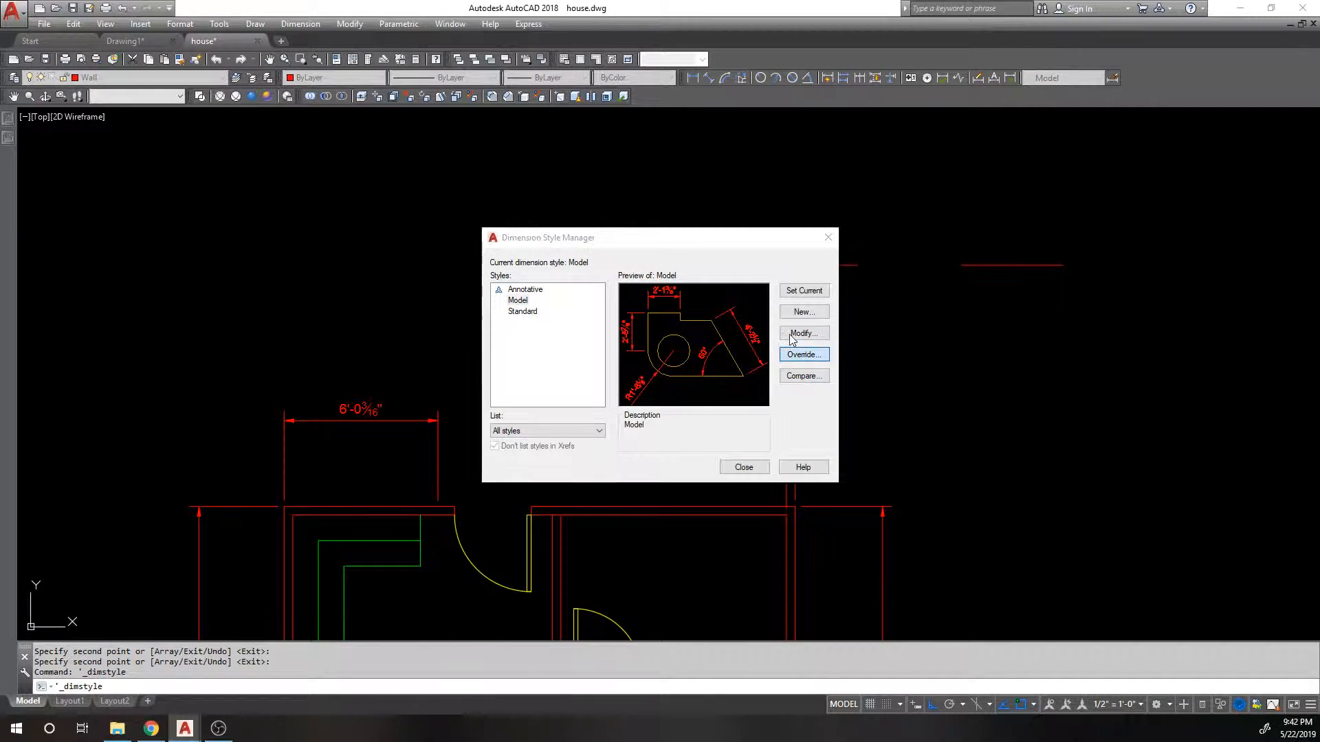
left_click(801, 353)
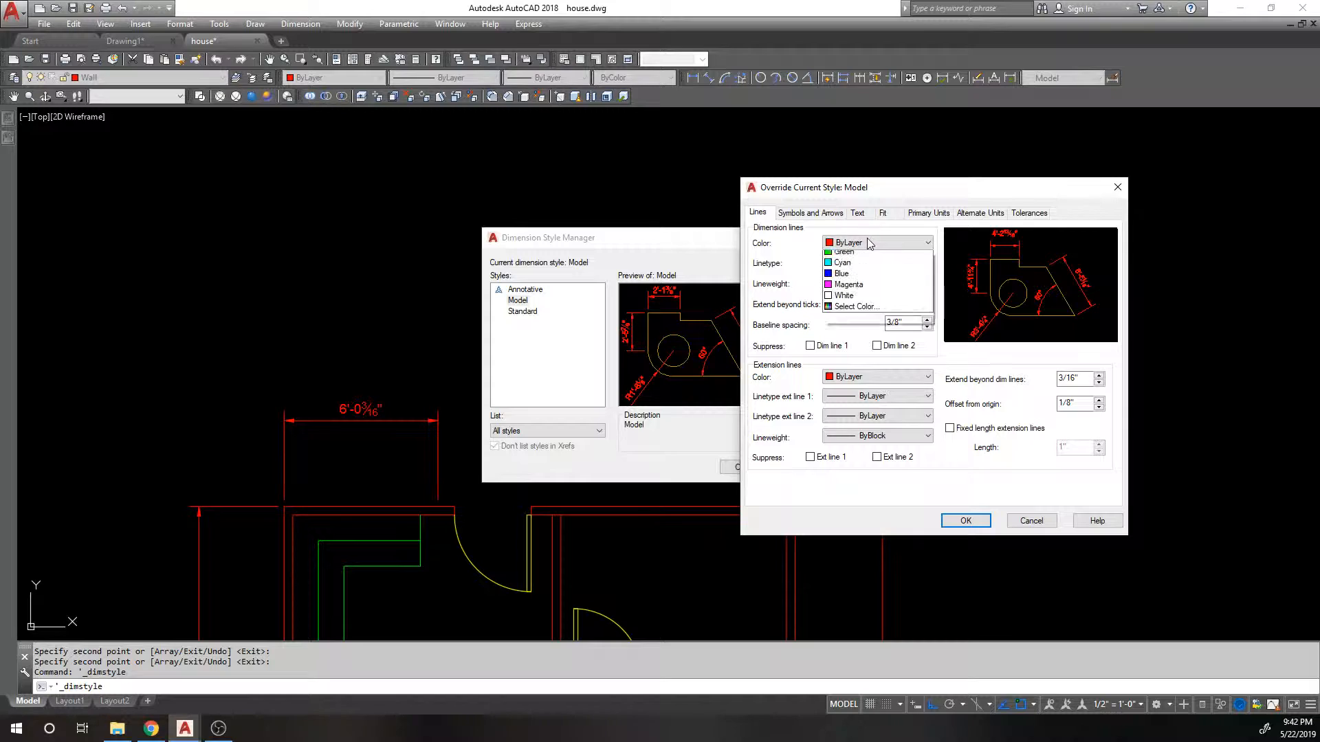
left_click(841, 252)
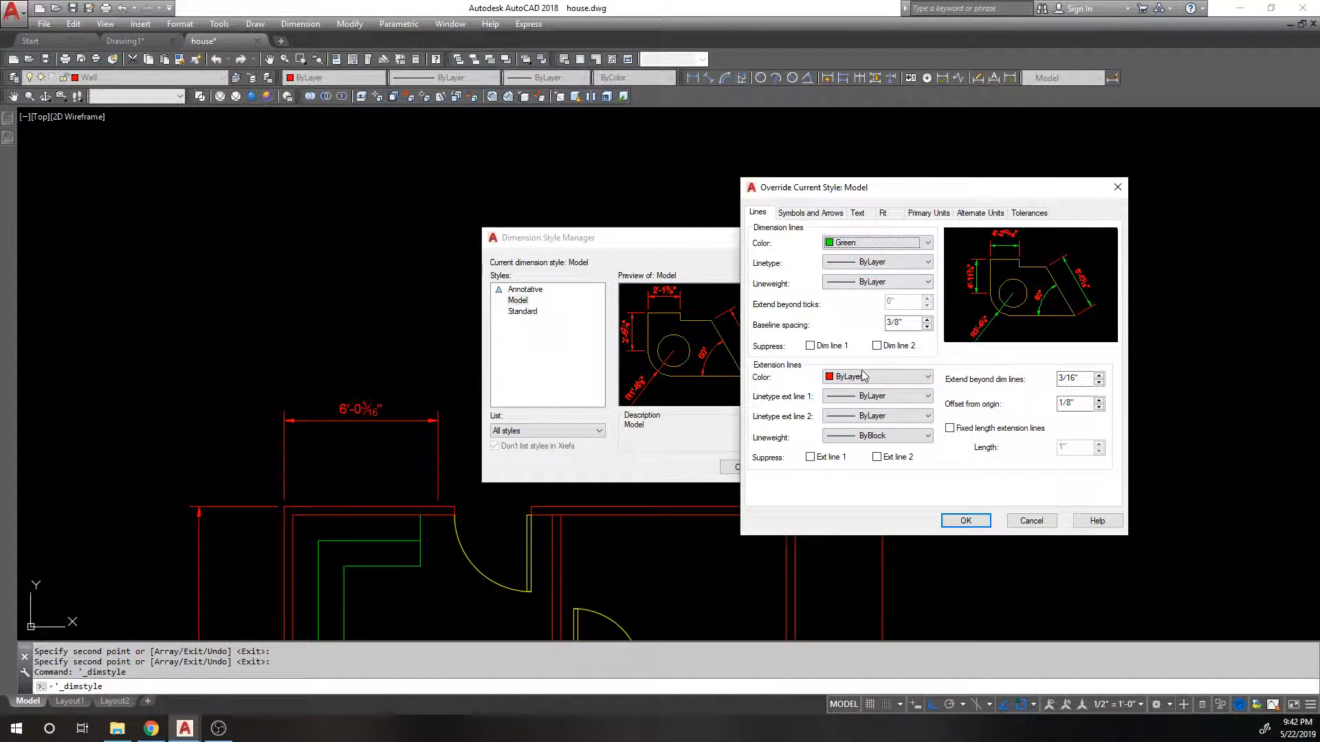
left_click(876, 377)
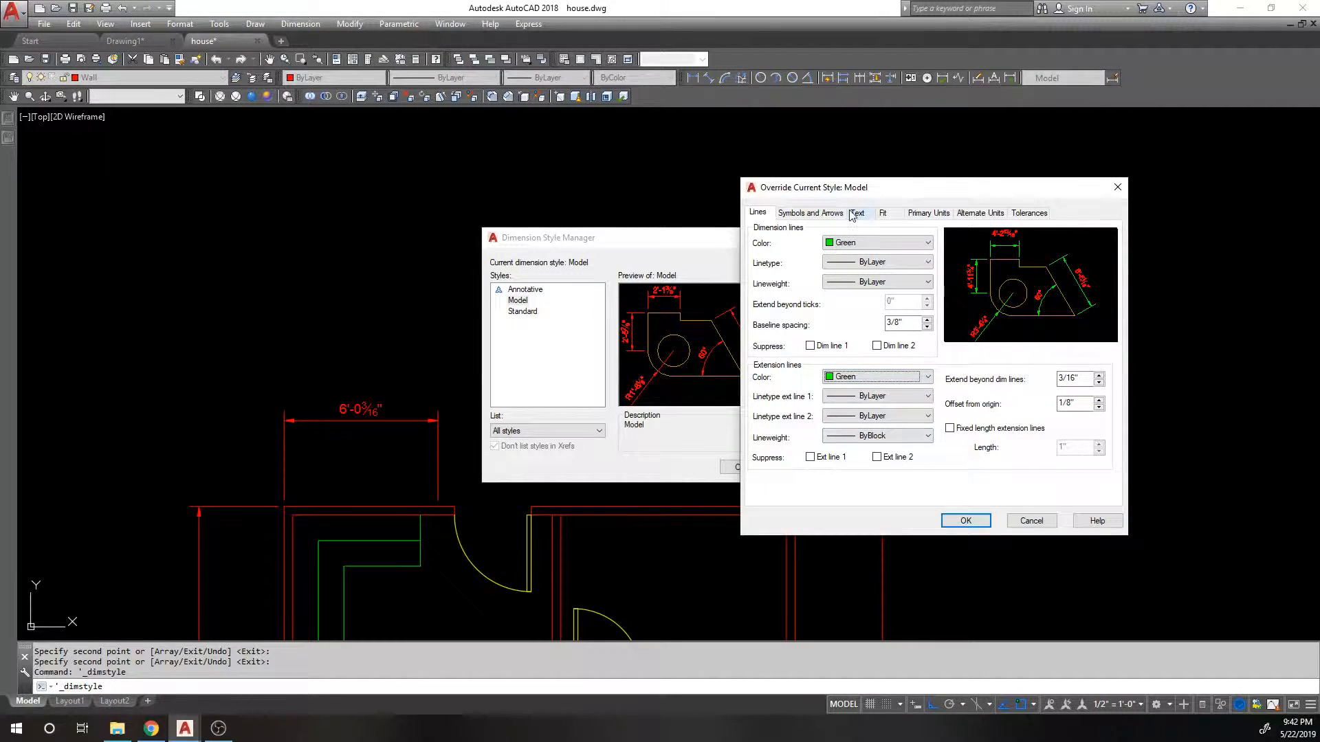
left_click(856, 212)
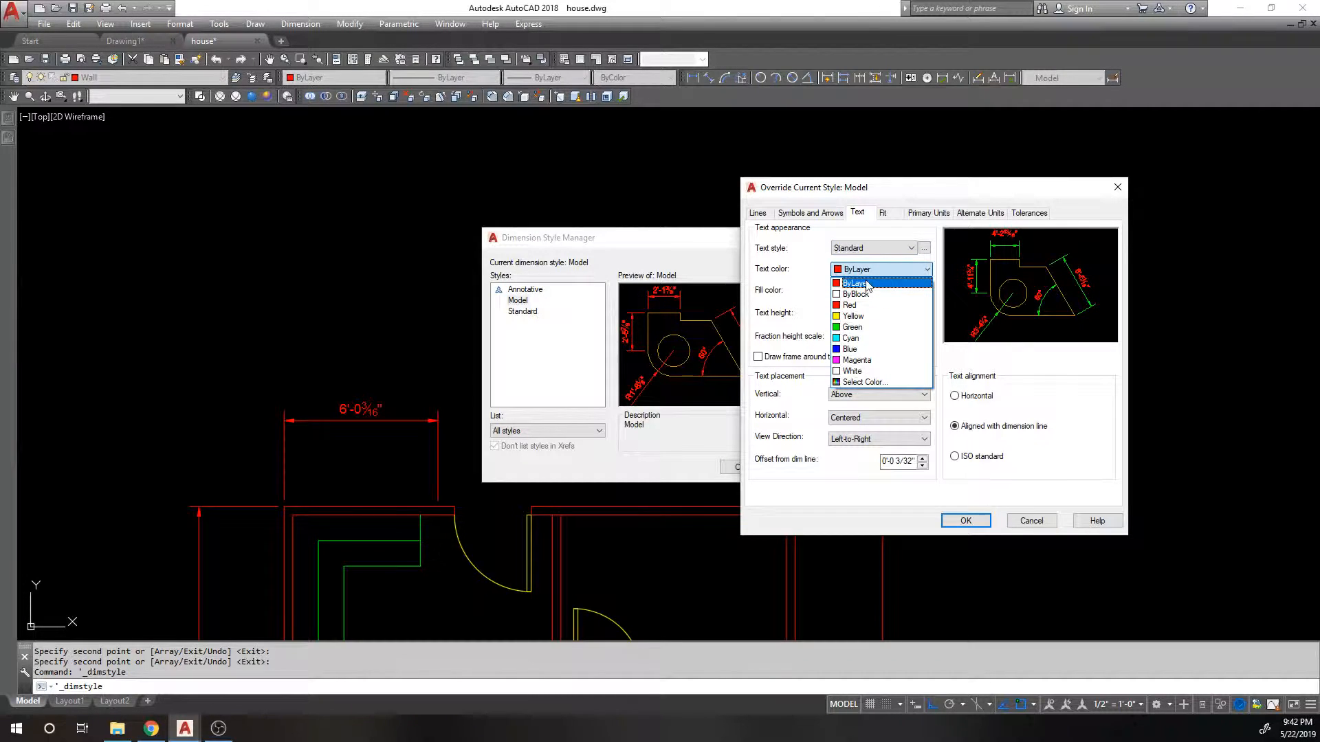
left_click(965, 520)
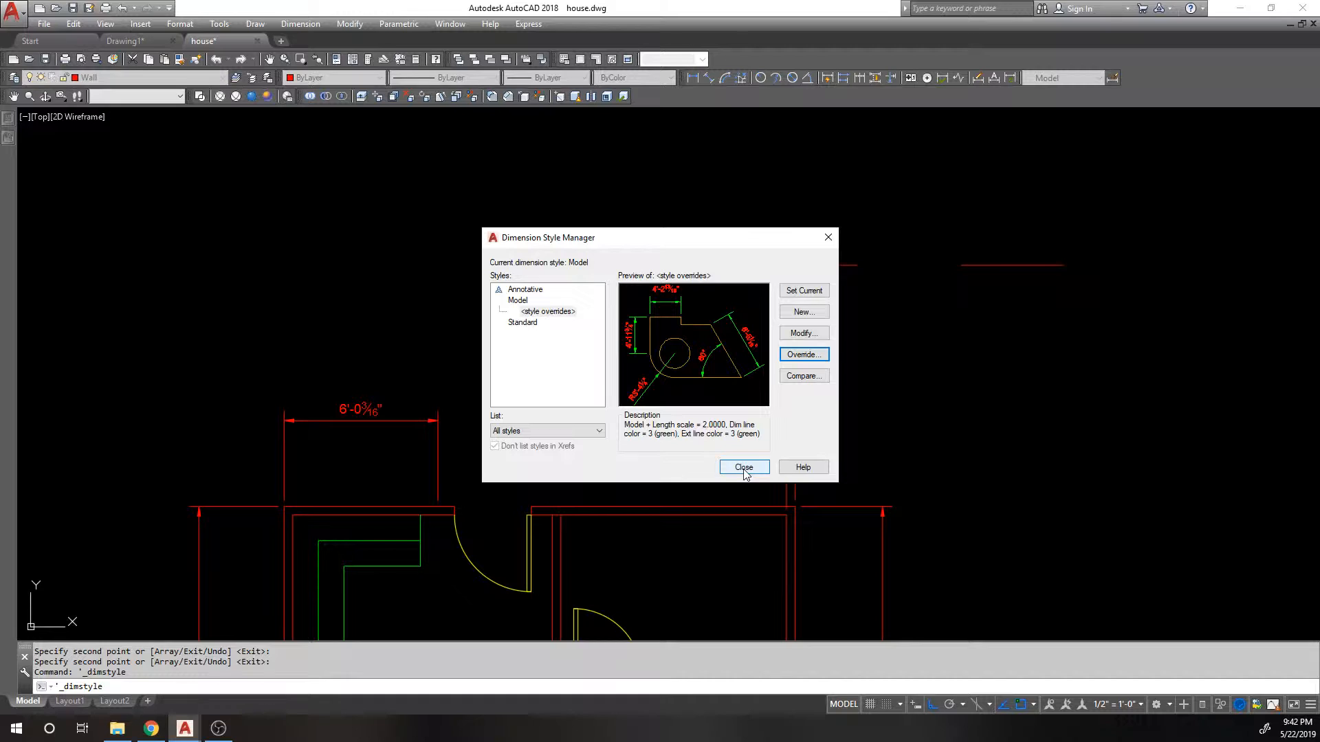
left_click(742, 467)
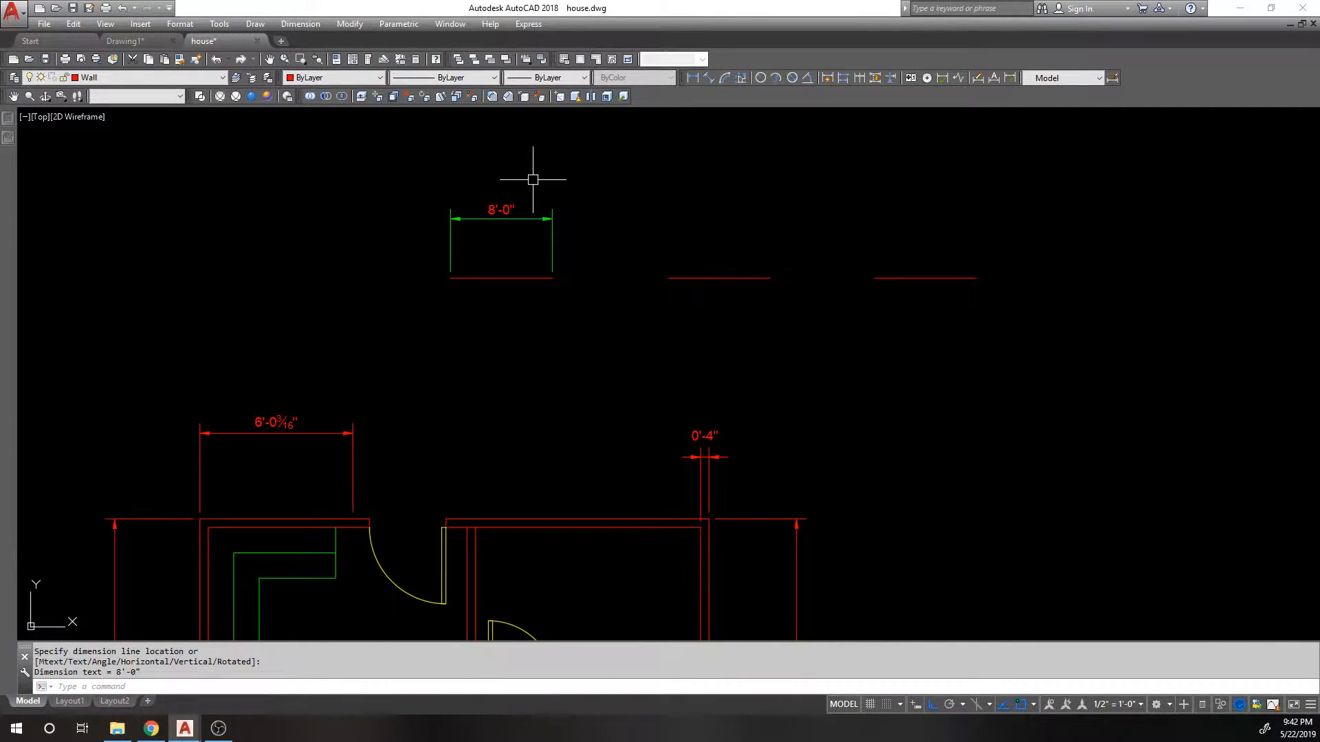
- Place a second green 8'-0" linear dimension above the middle top line
left_click(719, 218)
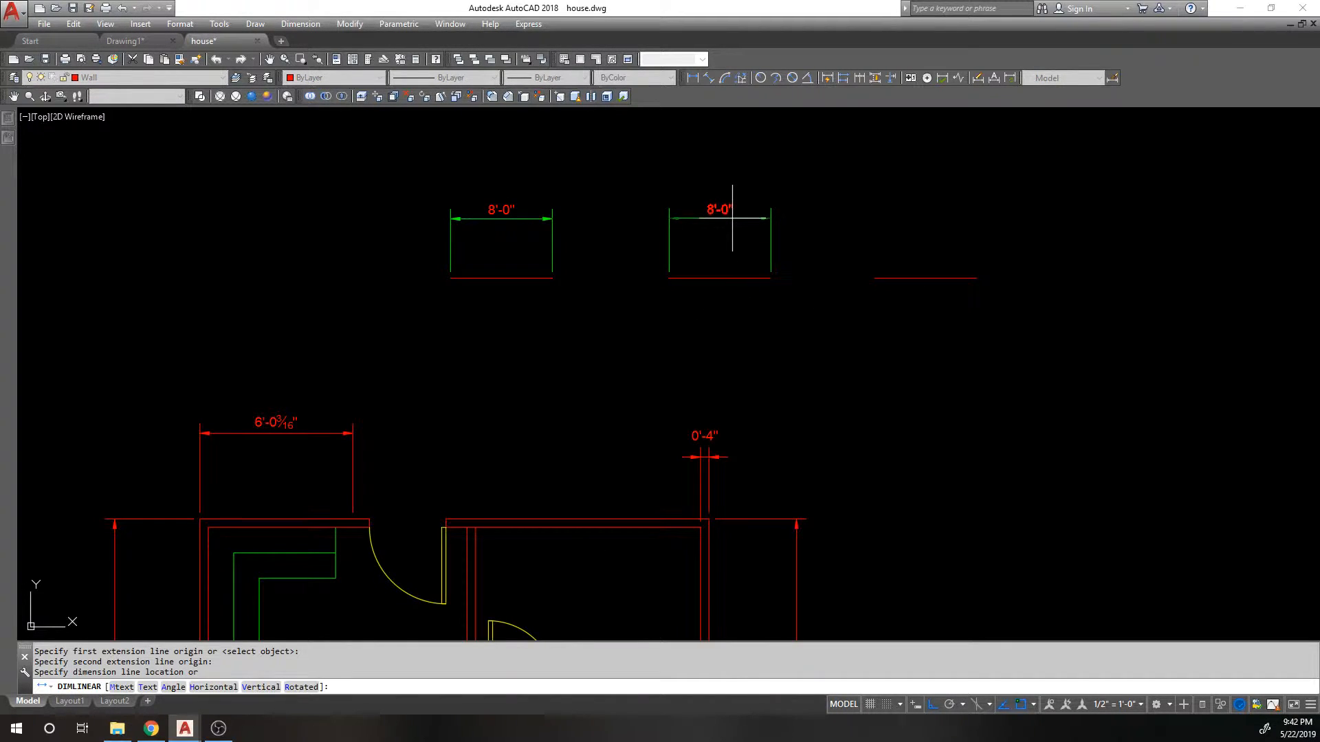
left_click(769, 219)
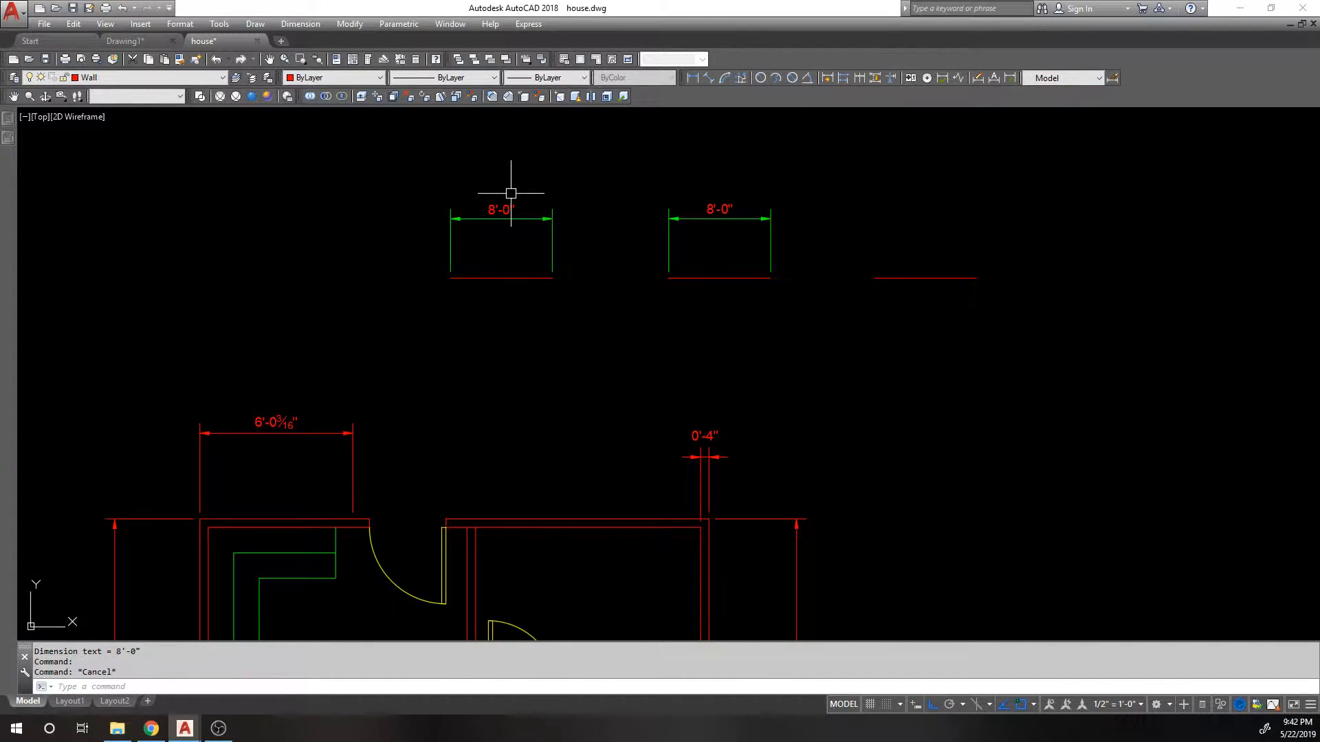
mouse_move(1041, 235)
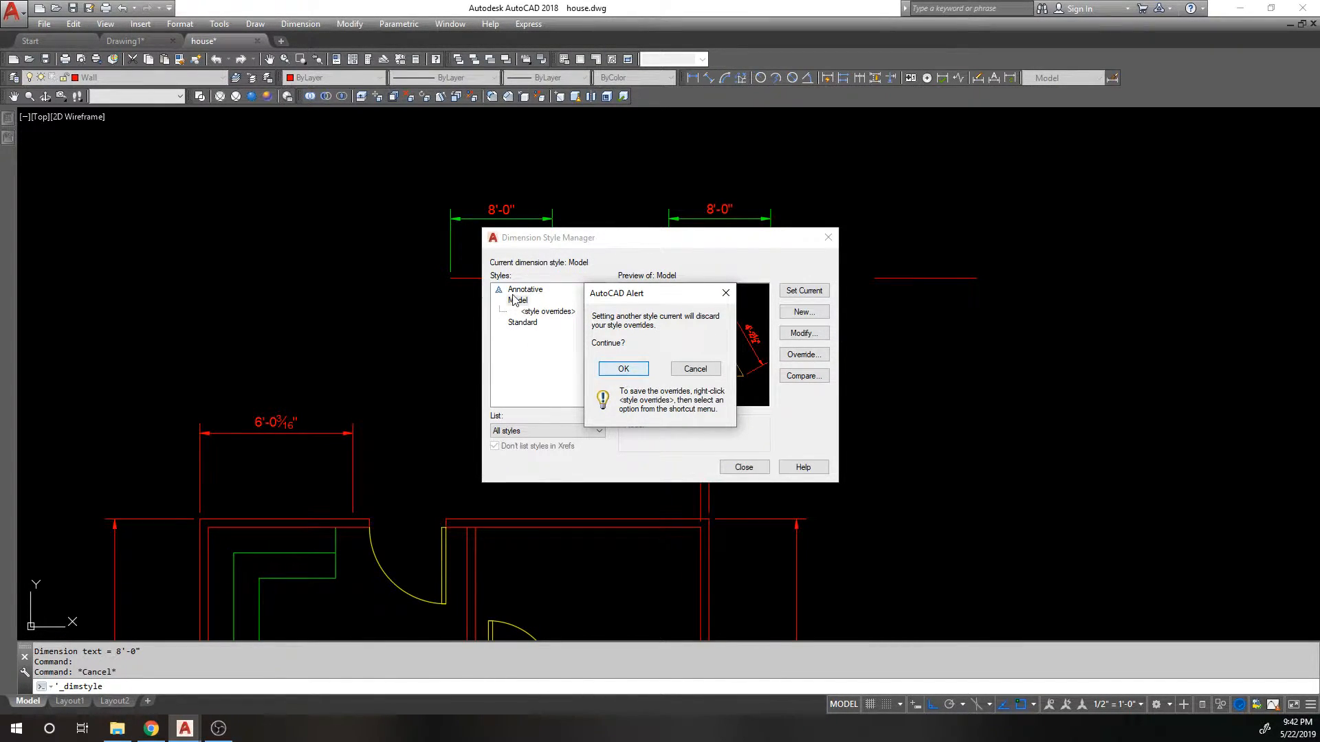
- Discard the style overrides, close the manager, then reopen the Model style for modification
left_click(622, 369)
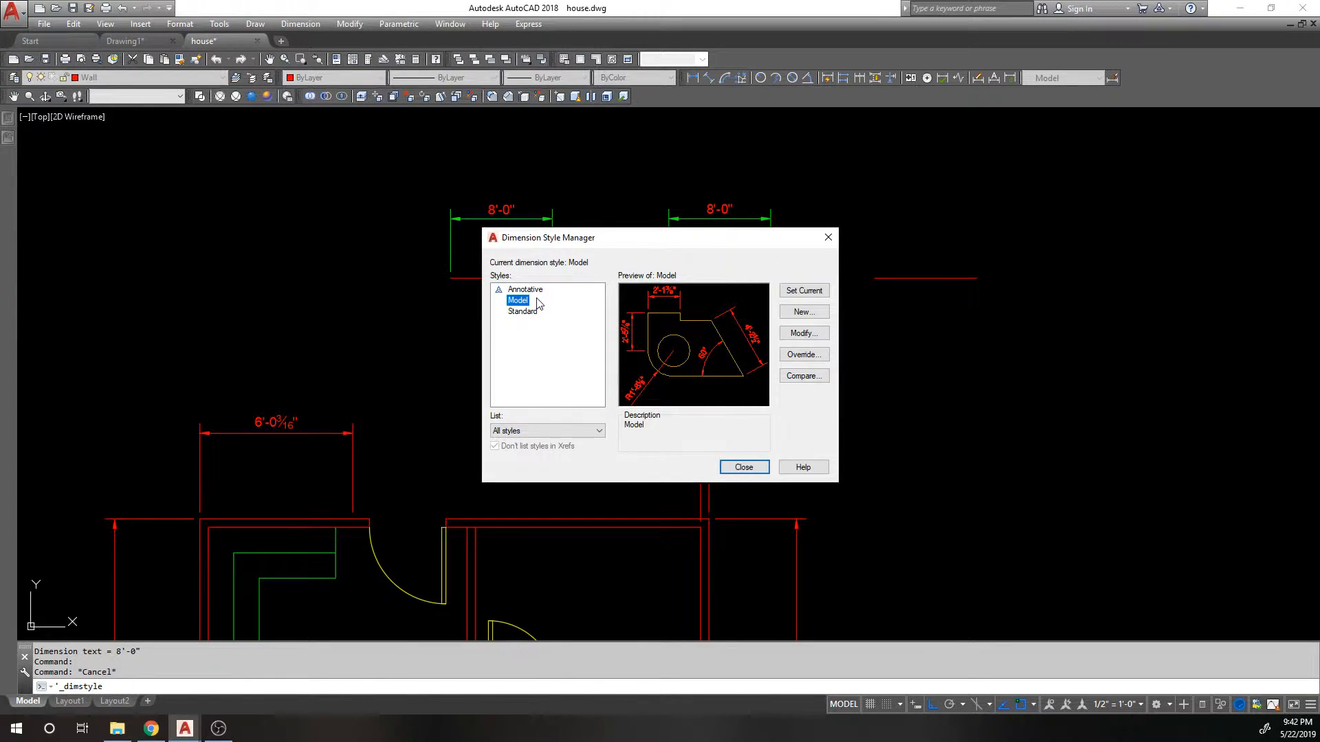
mouse_move(632, 387)
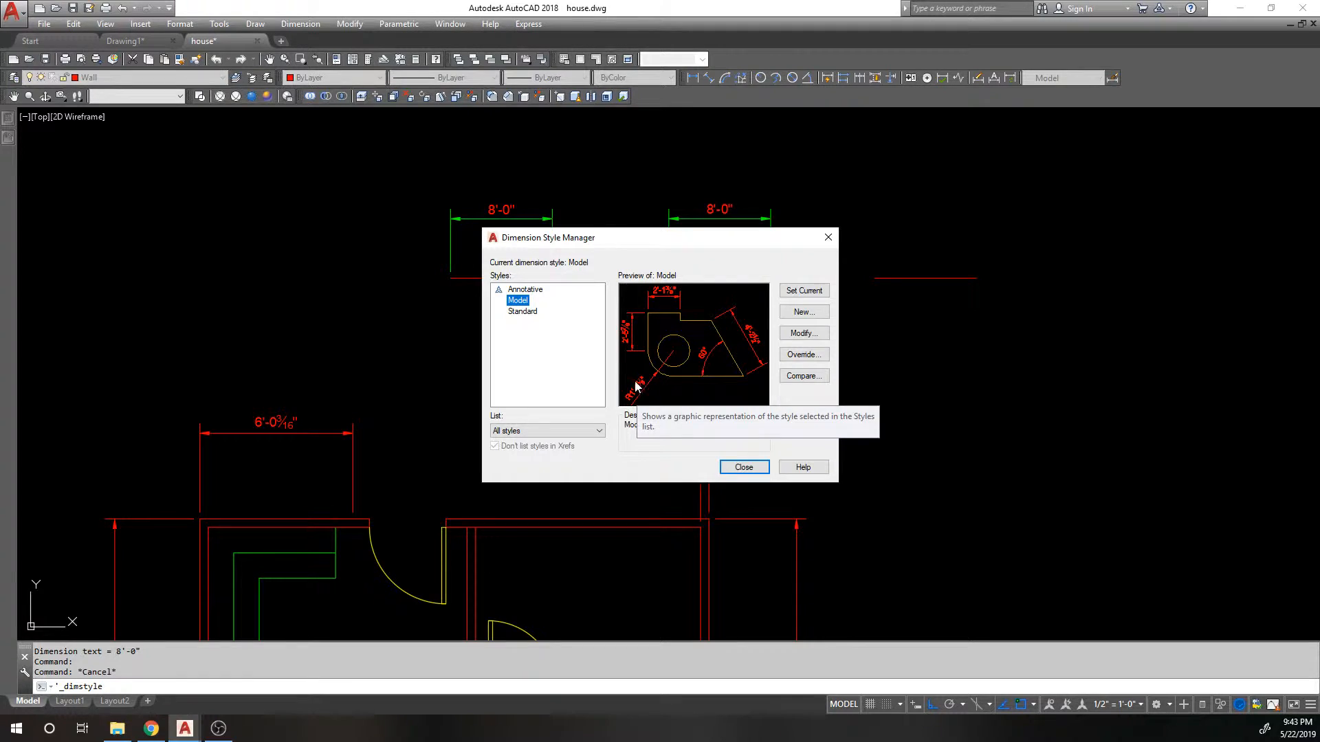
left_click(742, 468)
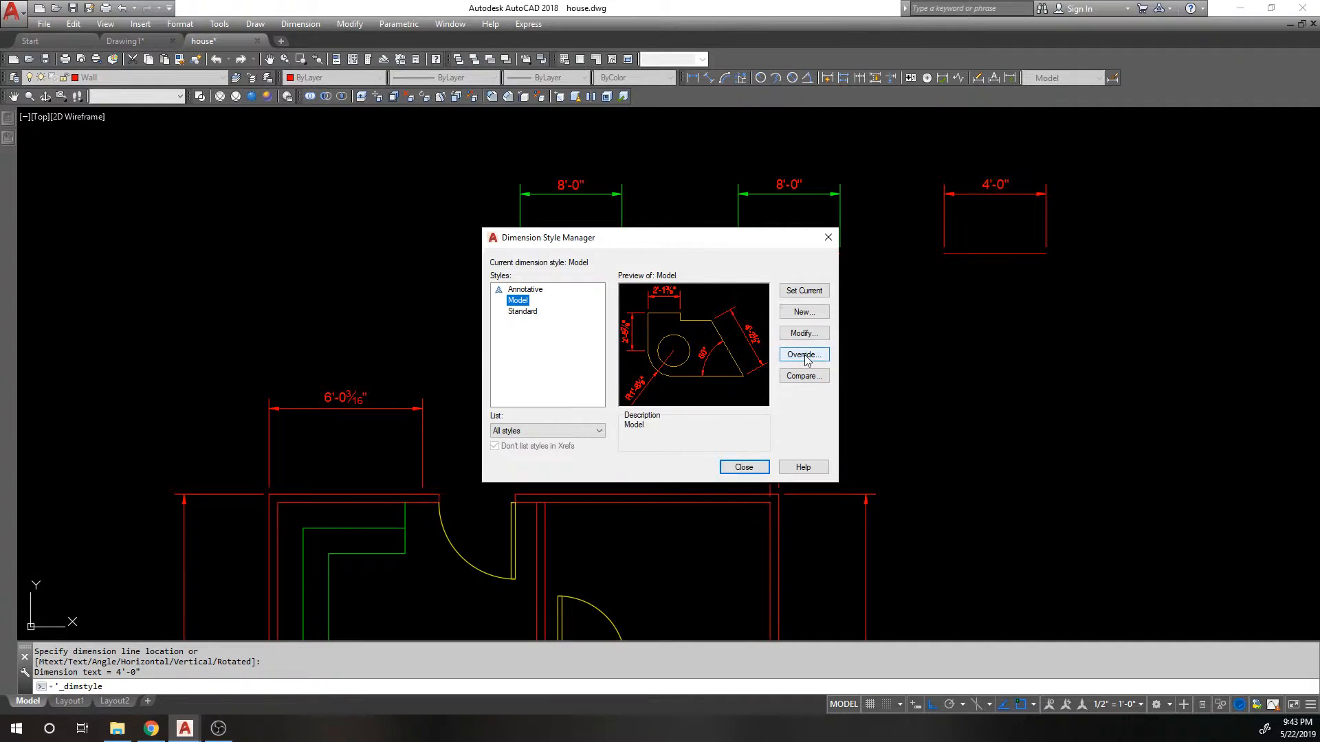
left_click(801, 332)
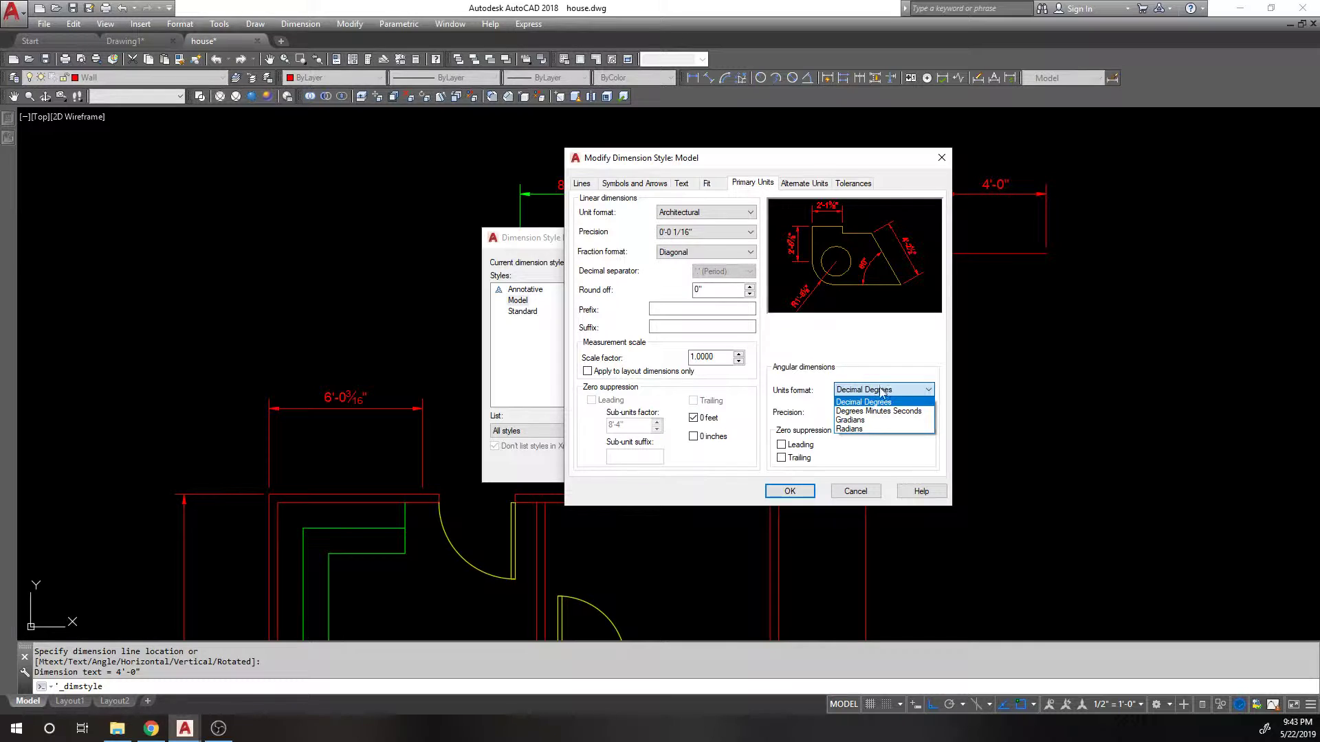
- Set Model's angular units to decimal degrees with 0.0 precision
left_click(861, 401)
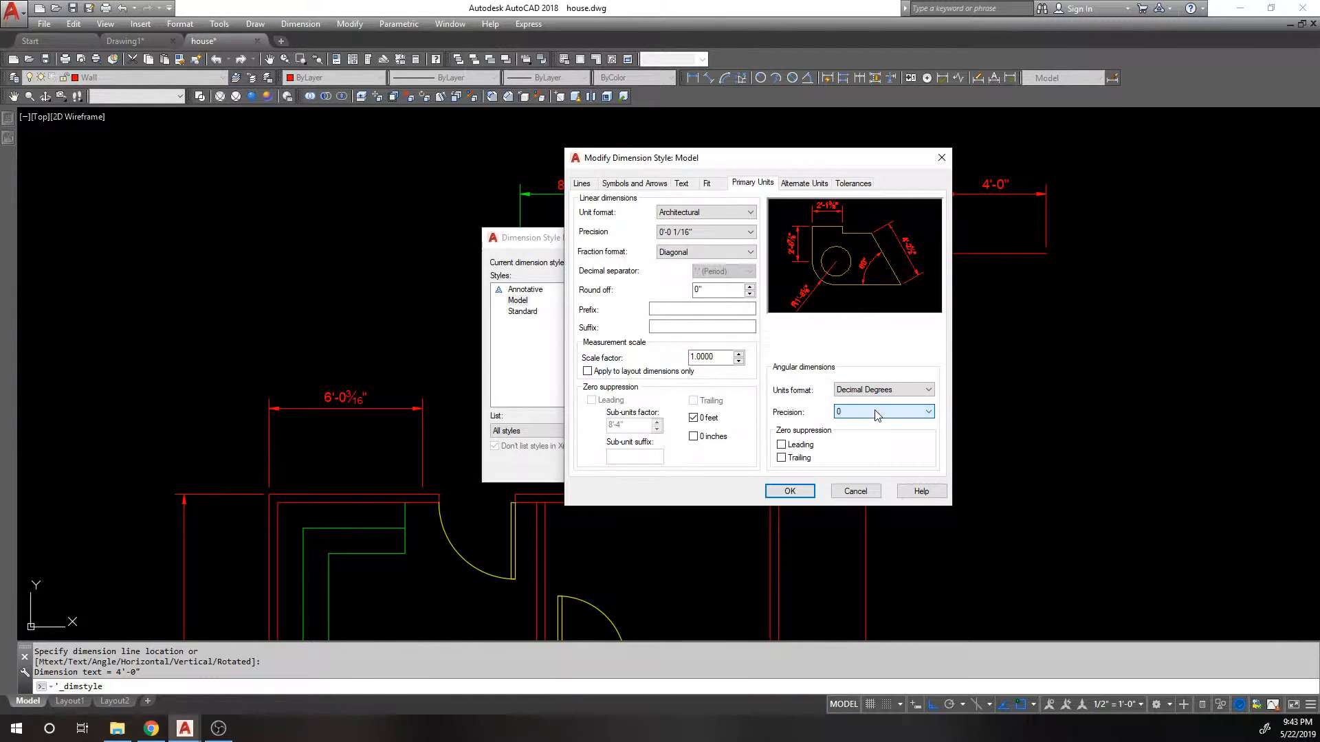
left_click(883, 411)
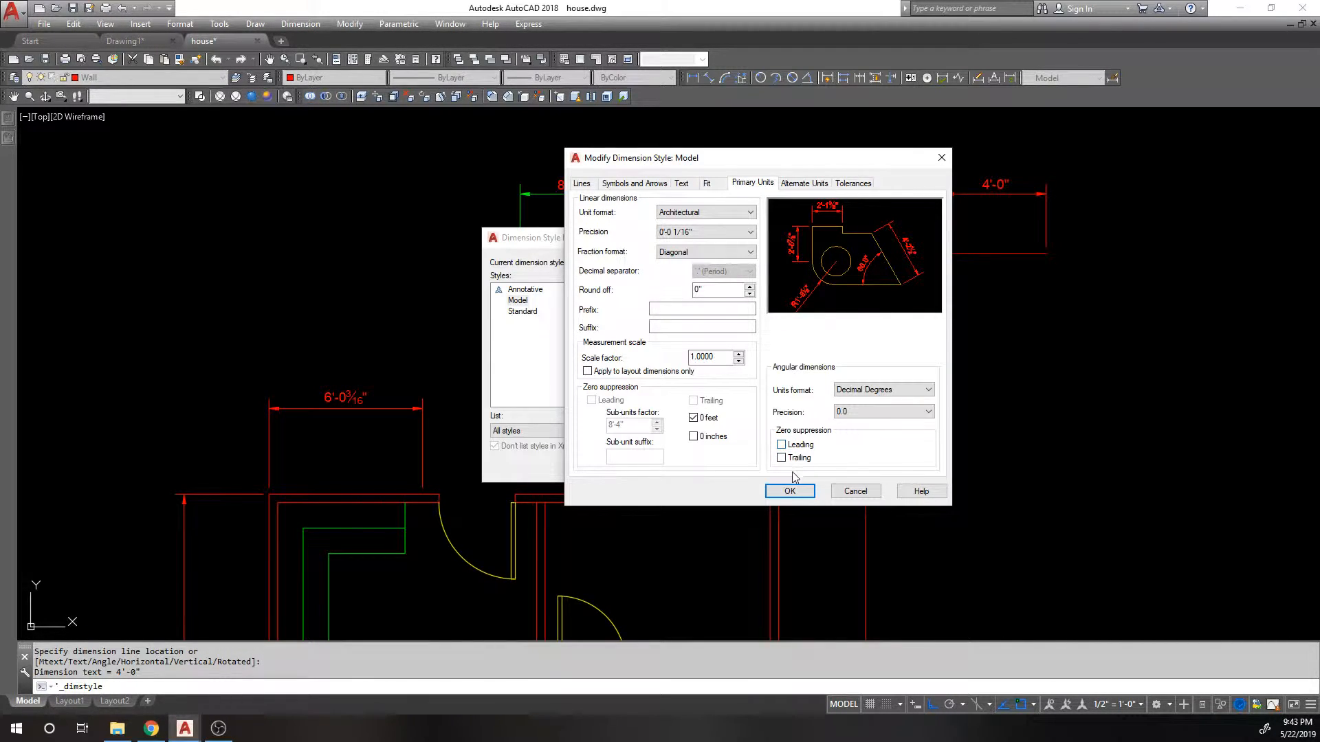
mouse_move(803, 183)
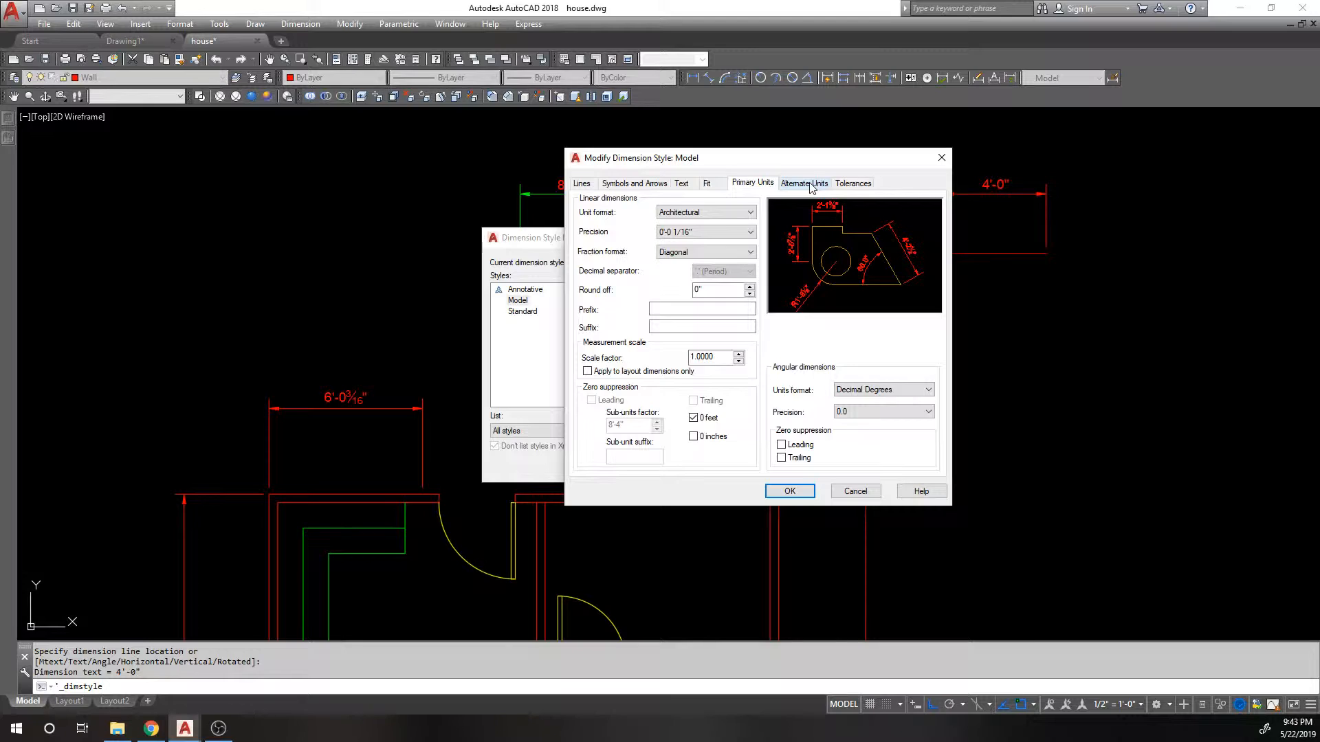
- Review the Alternate Units and Tolerances settings, then save the Model style
left_click(803, 183)
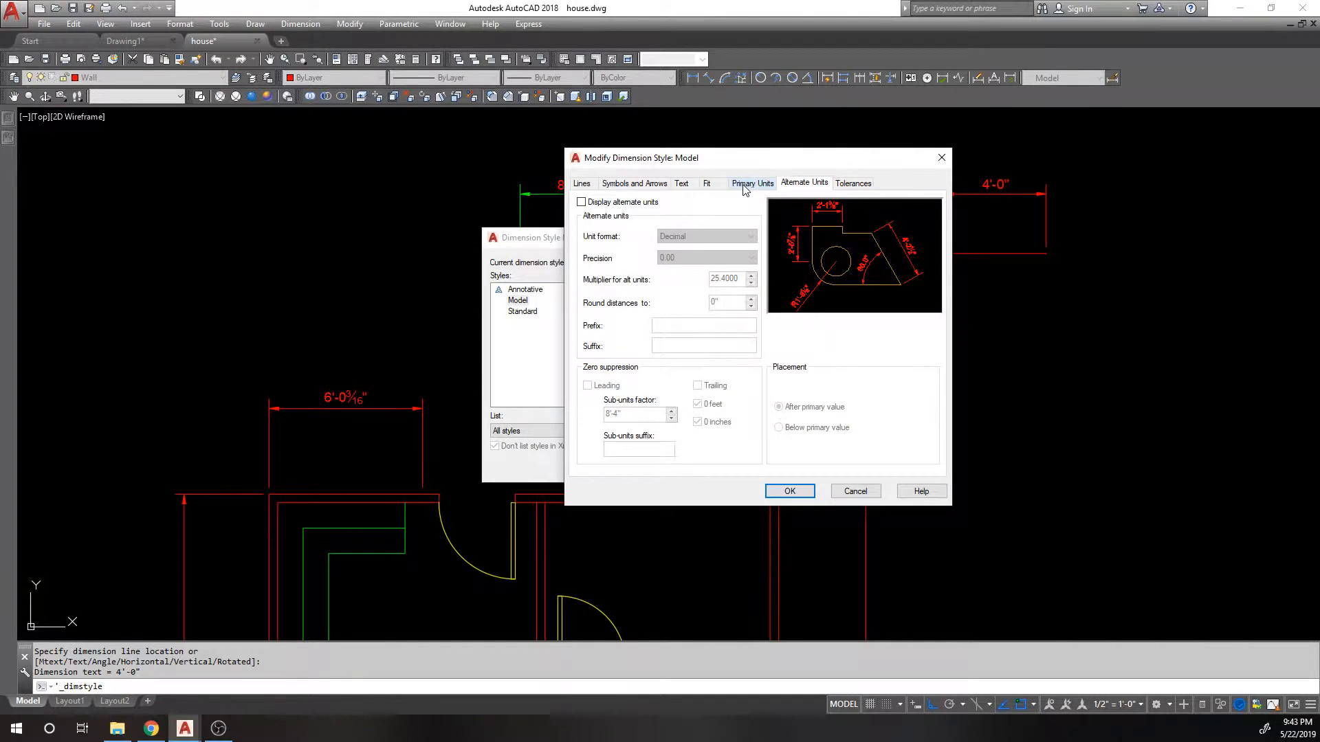
left_click(750, 183)
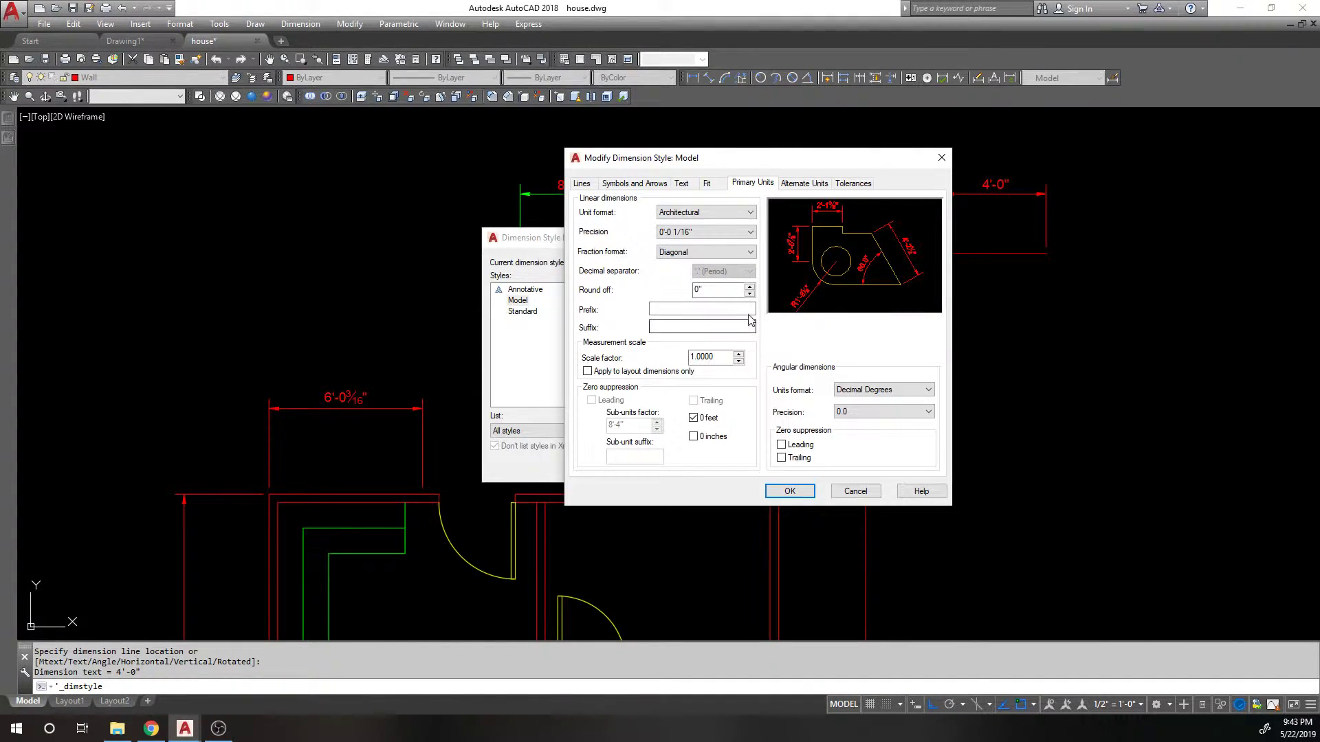
left_click(852, 183)
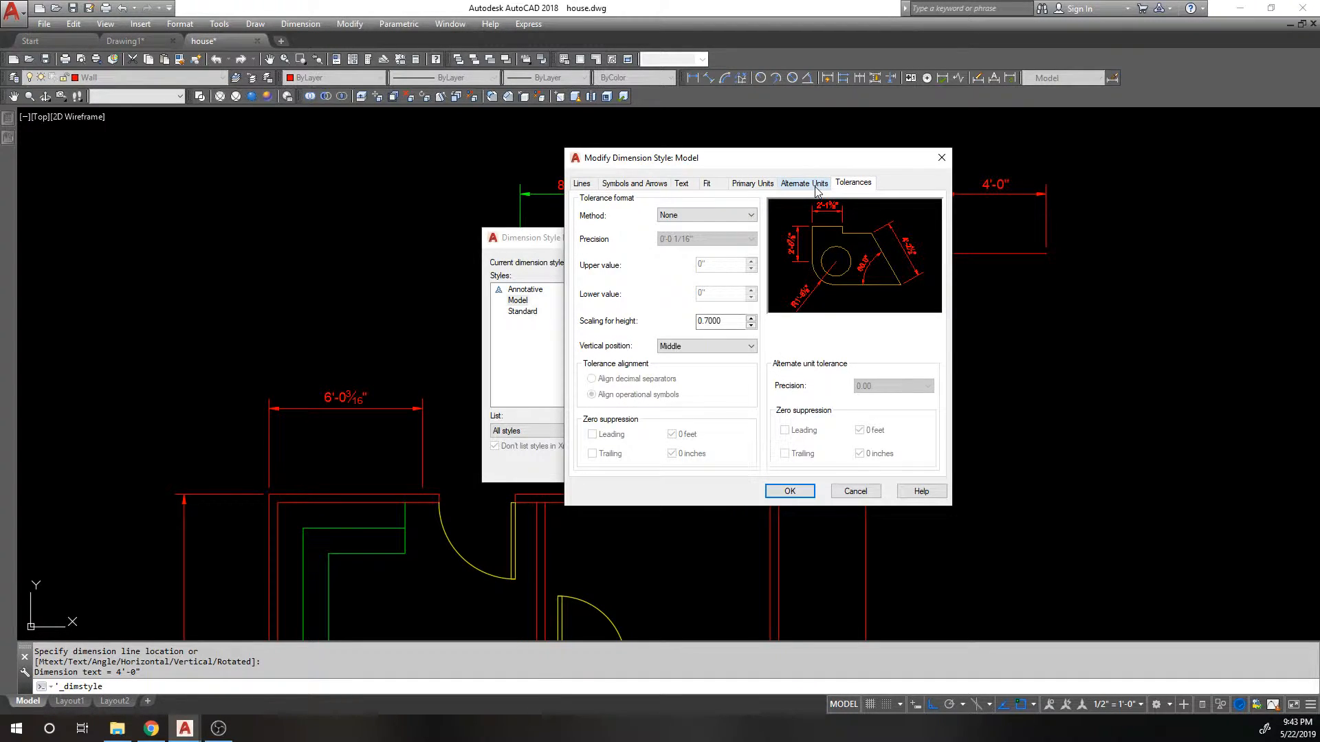
left_click(802, 183)
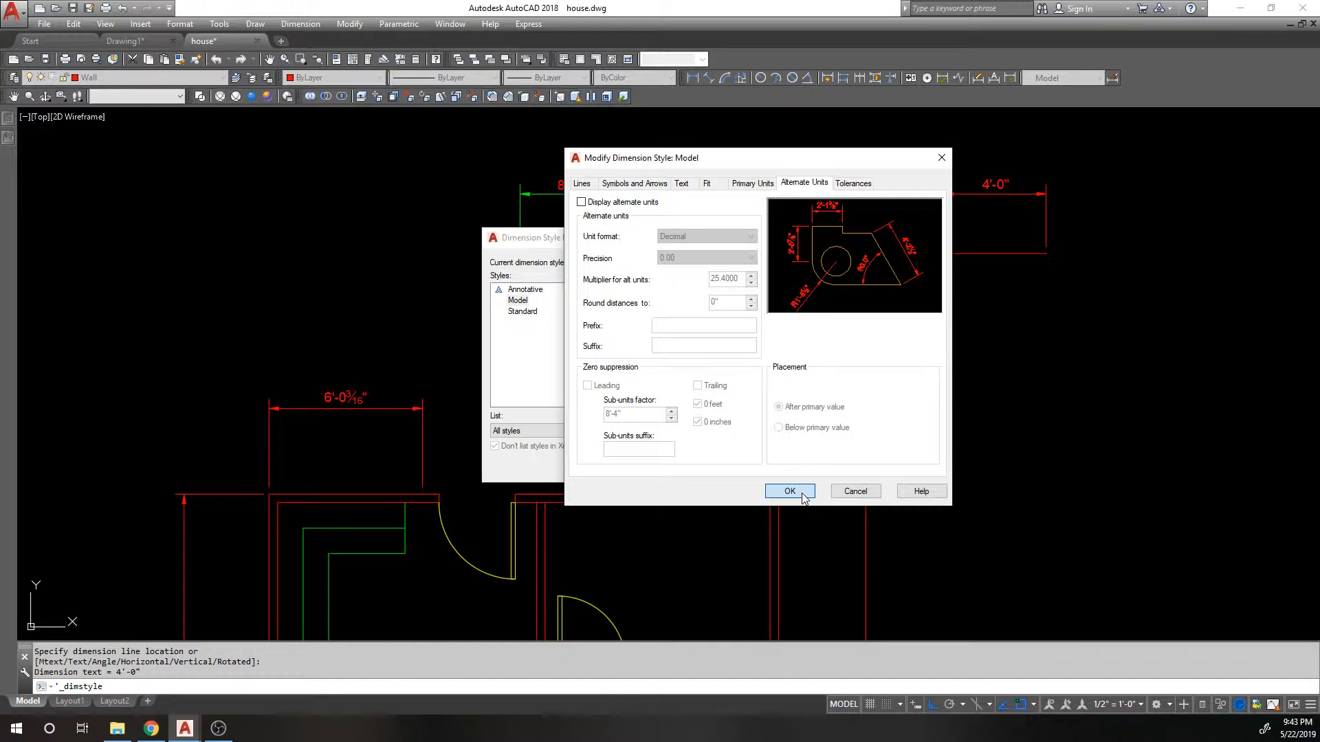
left_click(789, 490)
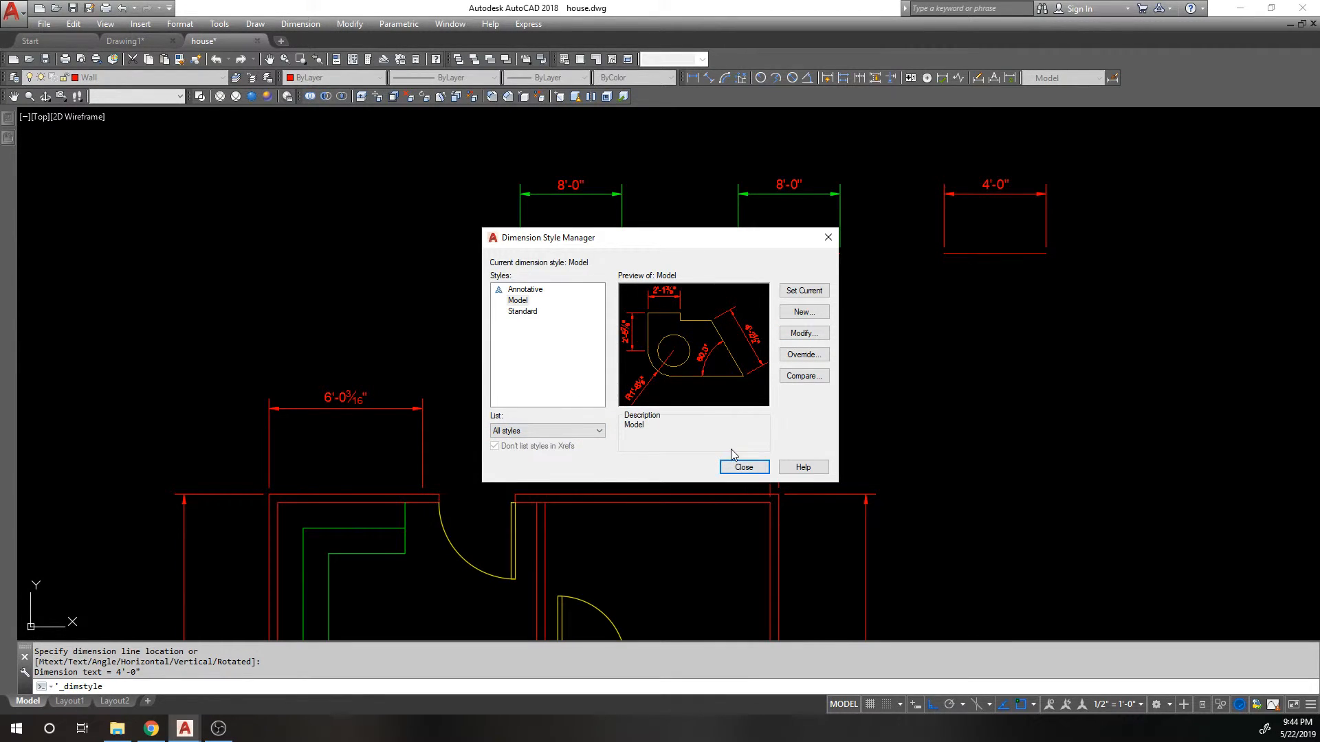
left_click(522, 311)
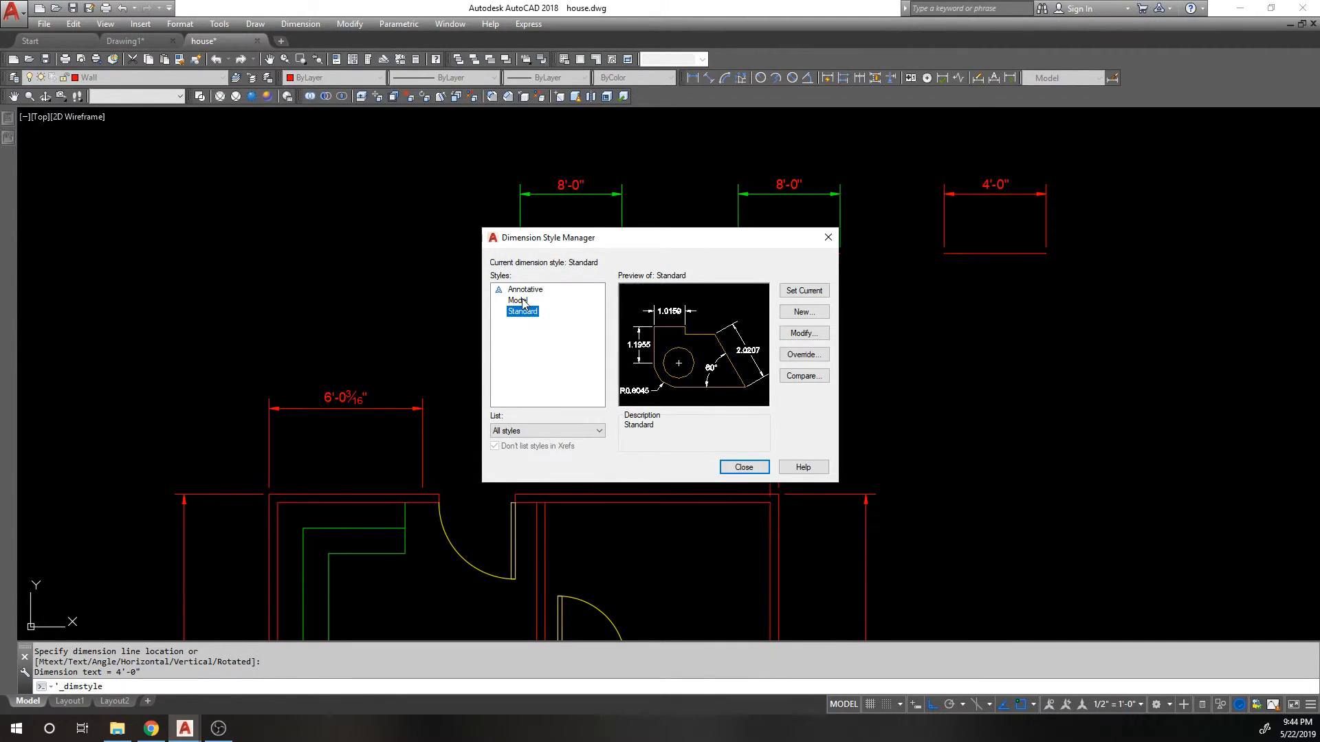
left_click(519, 301)
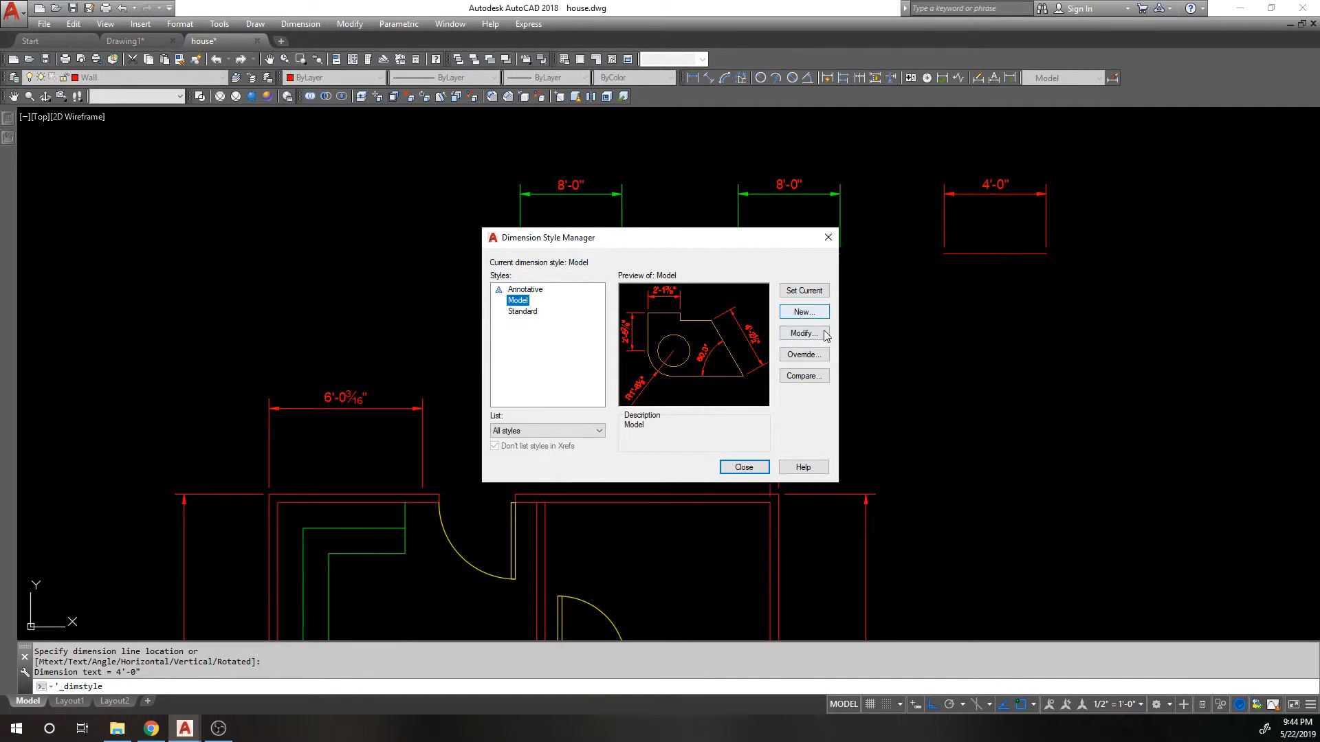
left_click(802, 375)
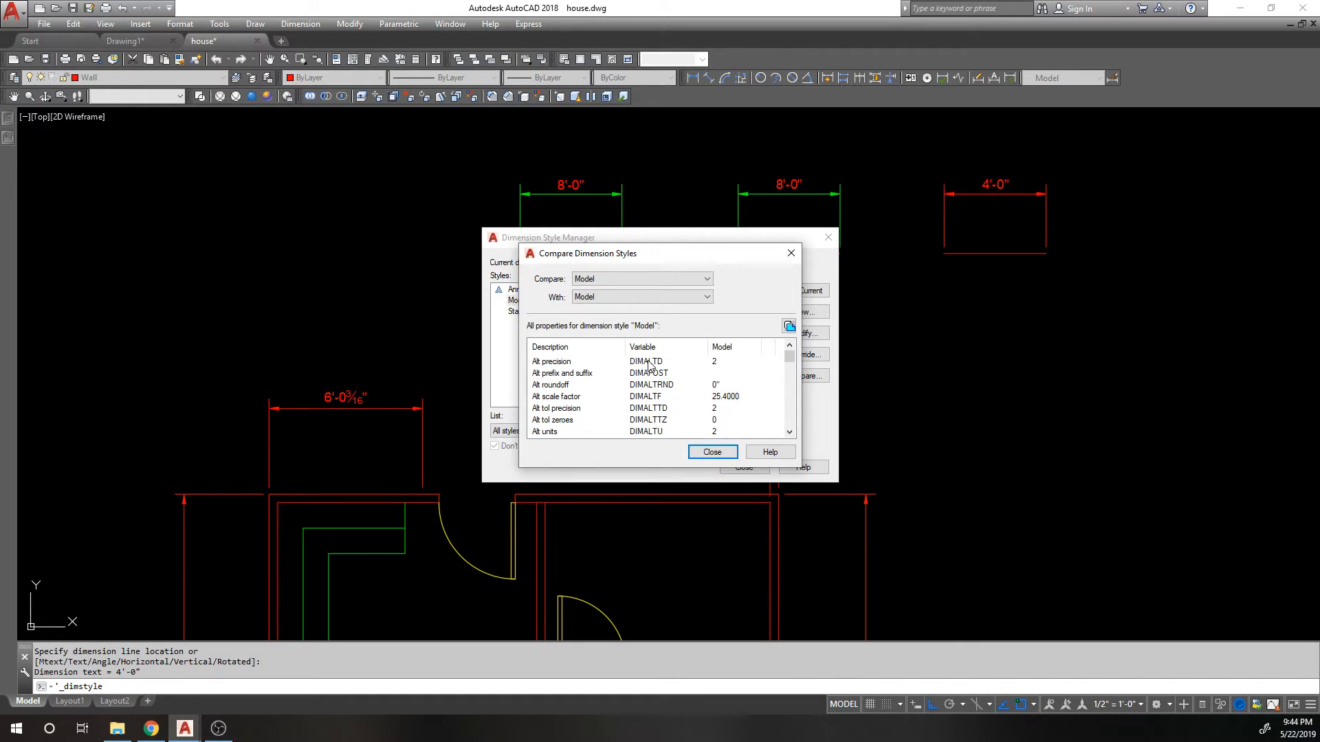
mouse_move(681, 372)
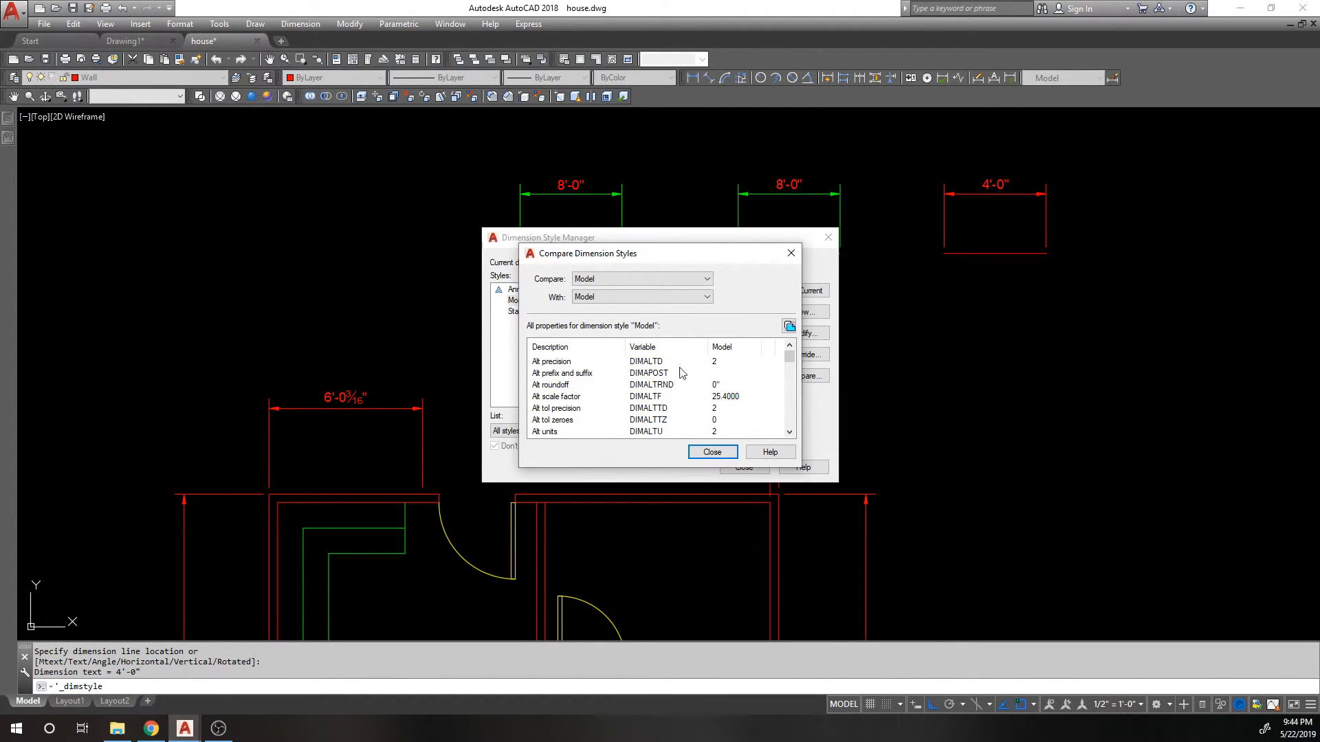
left_click(711, 452)
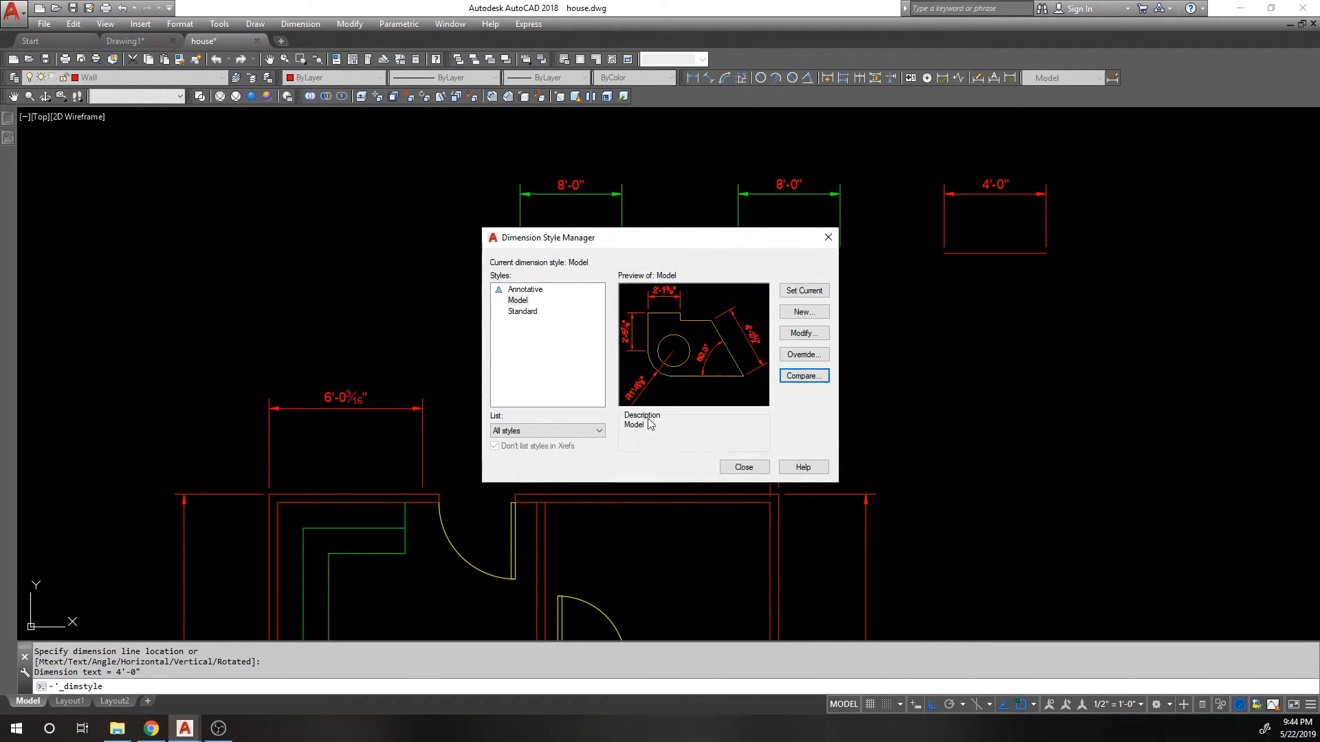